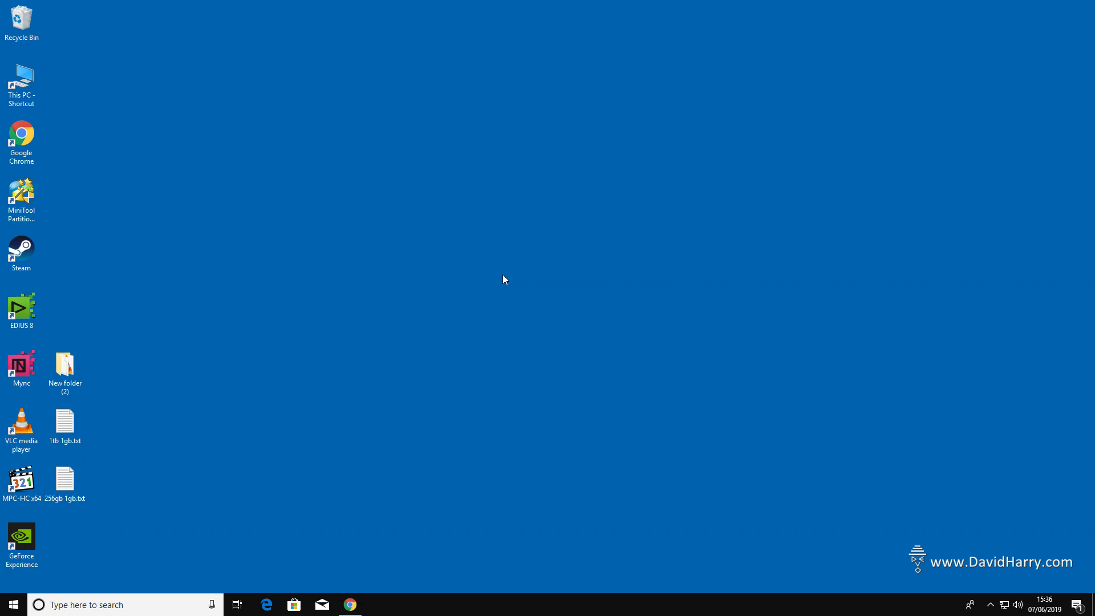
pyautogui.moveTo(506, 341)
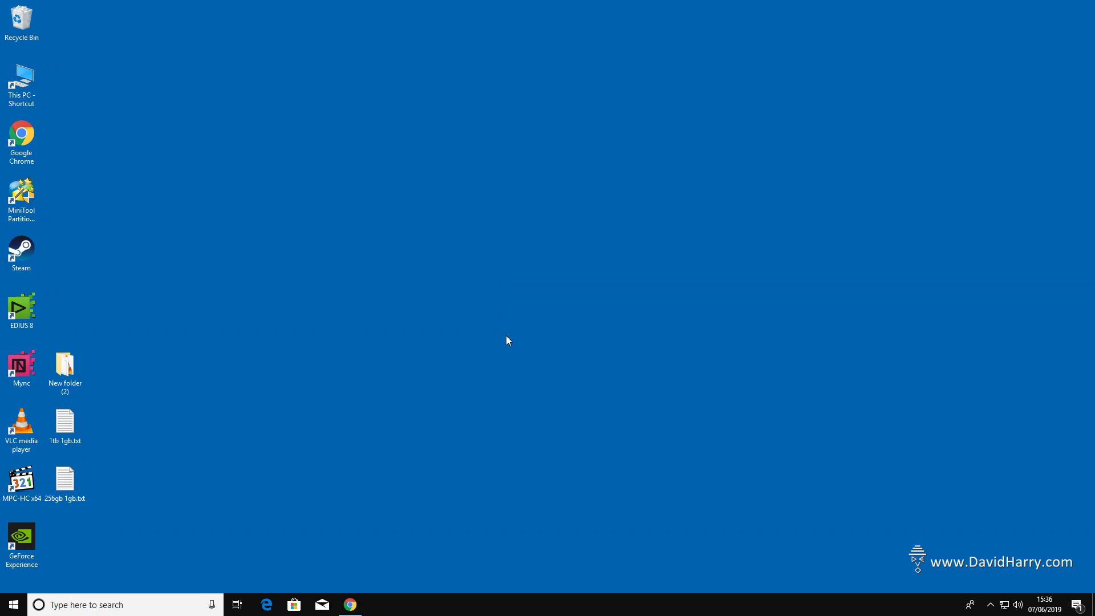
pyautogui.moveTo(1064, 29)
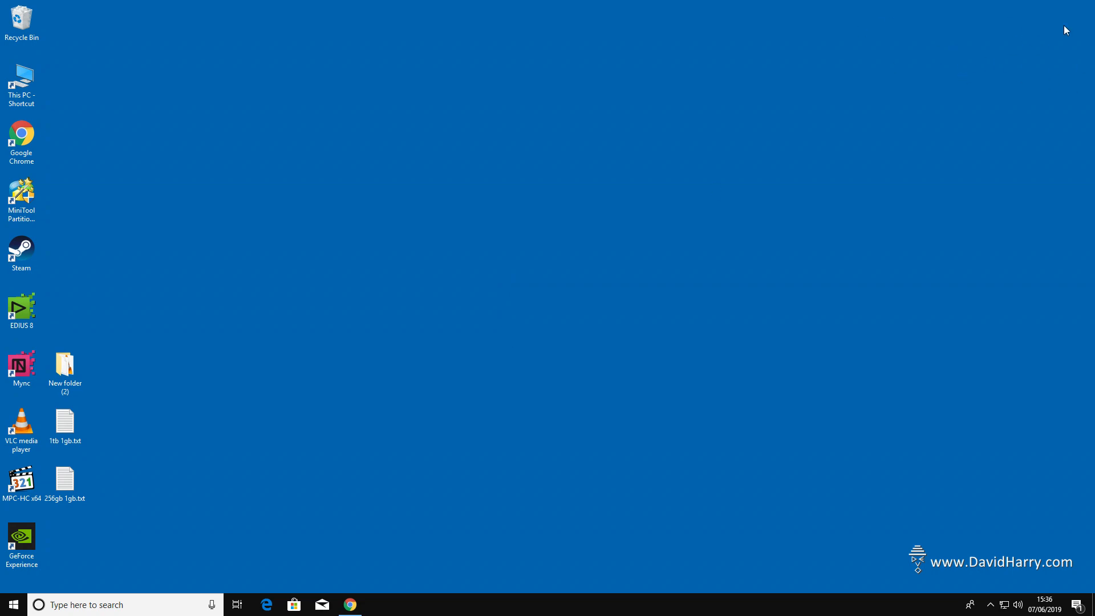
pyautogui.moveTo(520, 349)
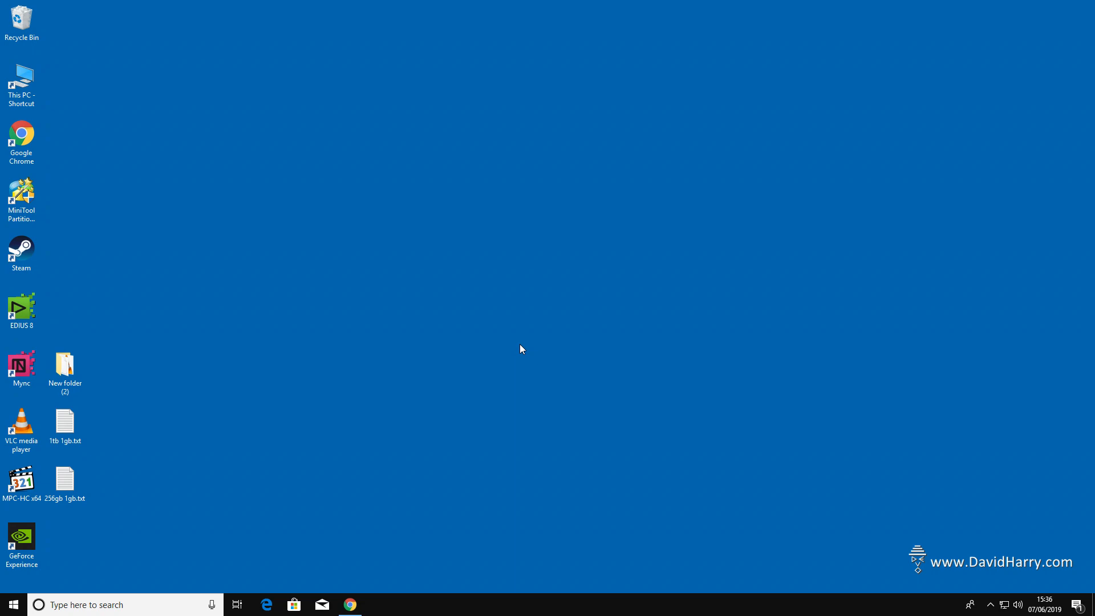
pyautogui.moveTo(795, 426)
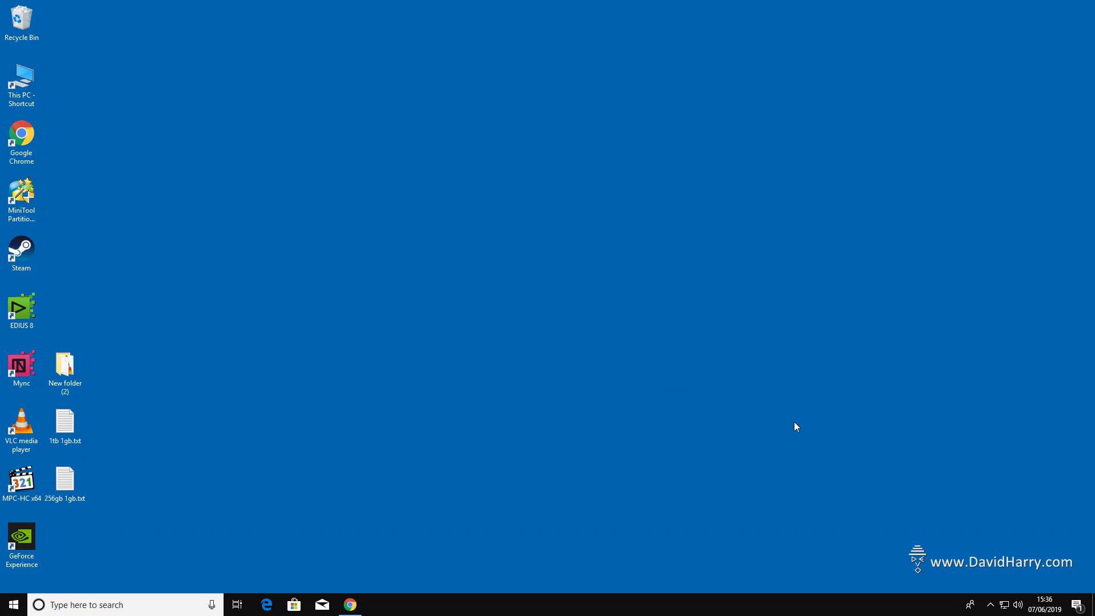
pyautogui.moveTo(531, 455)
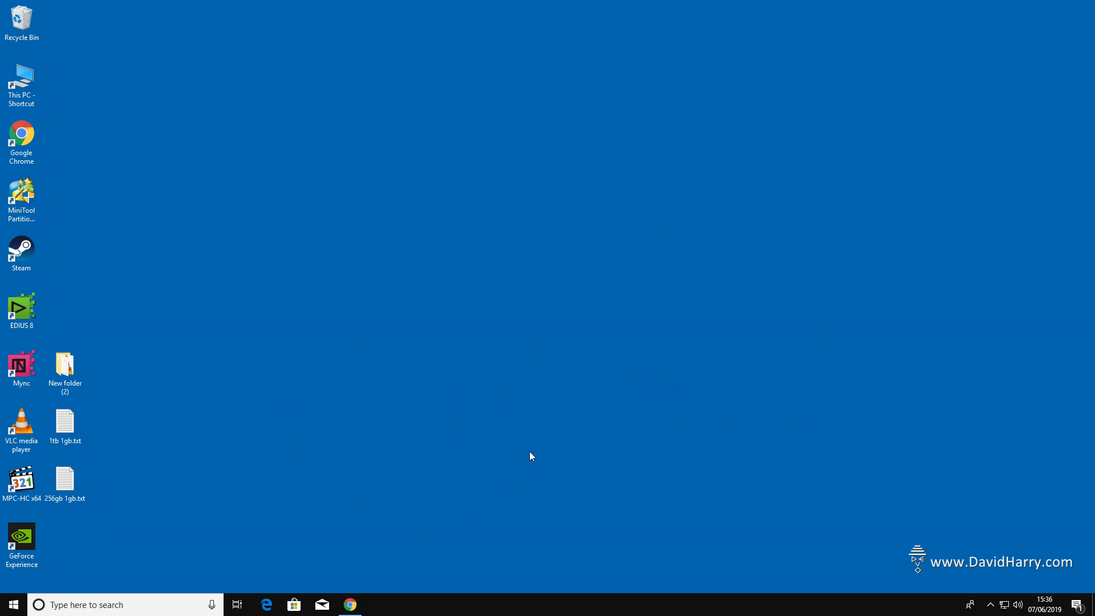
pyautogui.moveTo(995, 604)
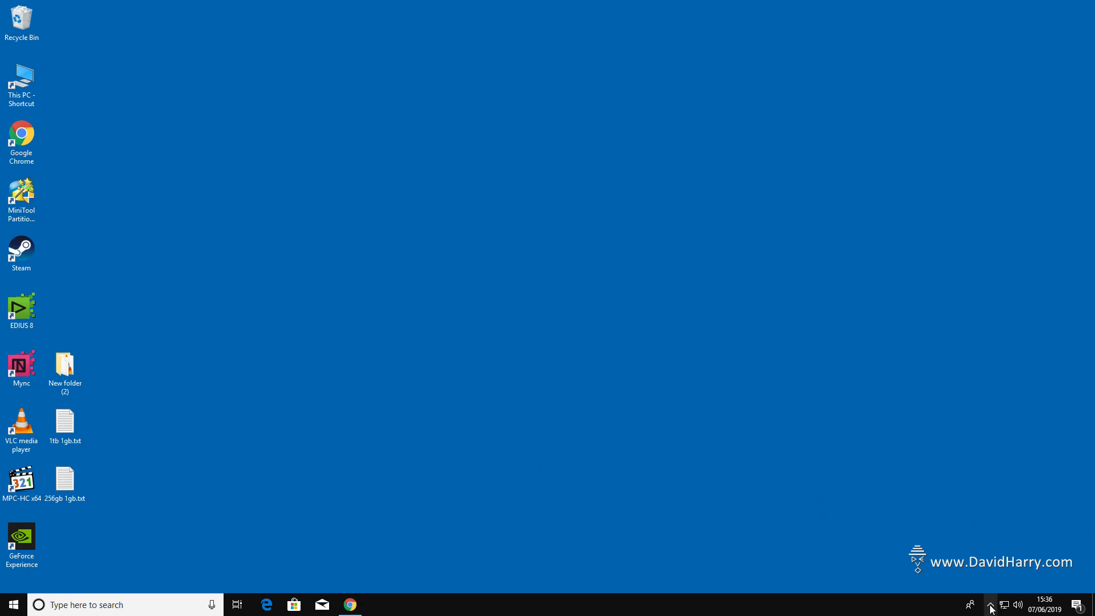
# - Browse This PC and open the EXTERNAL 1TB SSD (J:) drive
pyautogui.click(1016, 605)
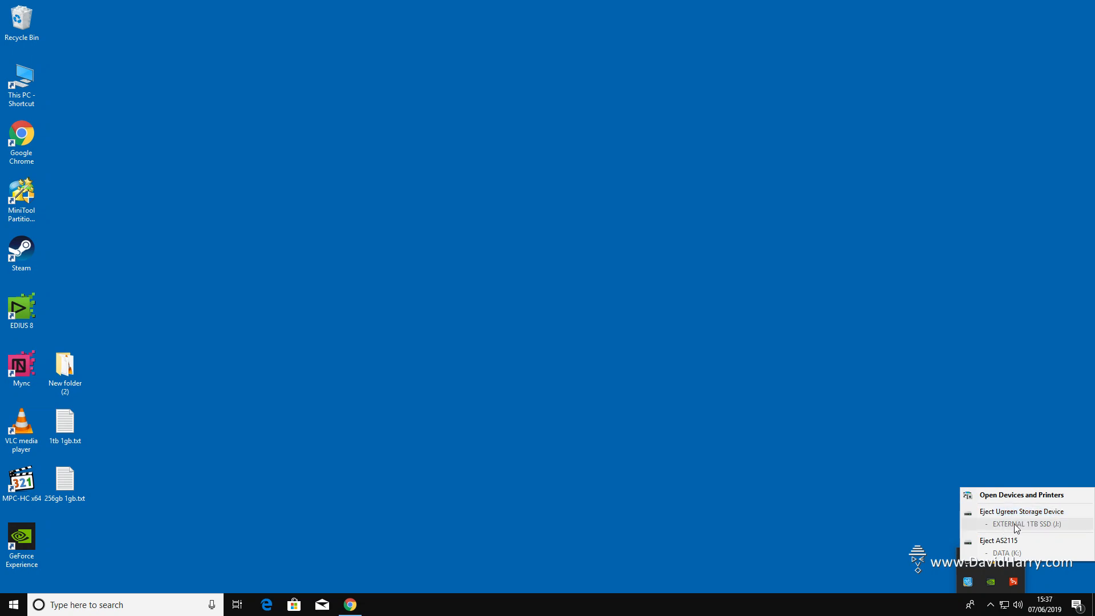
pyautogui.moveTo(830, 484)
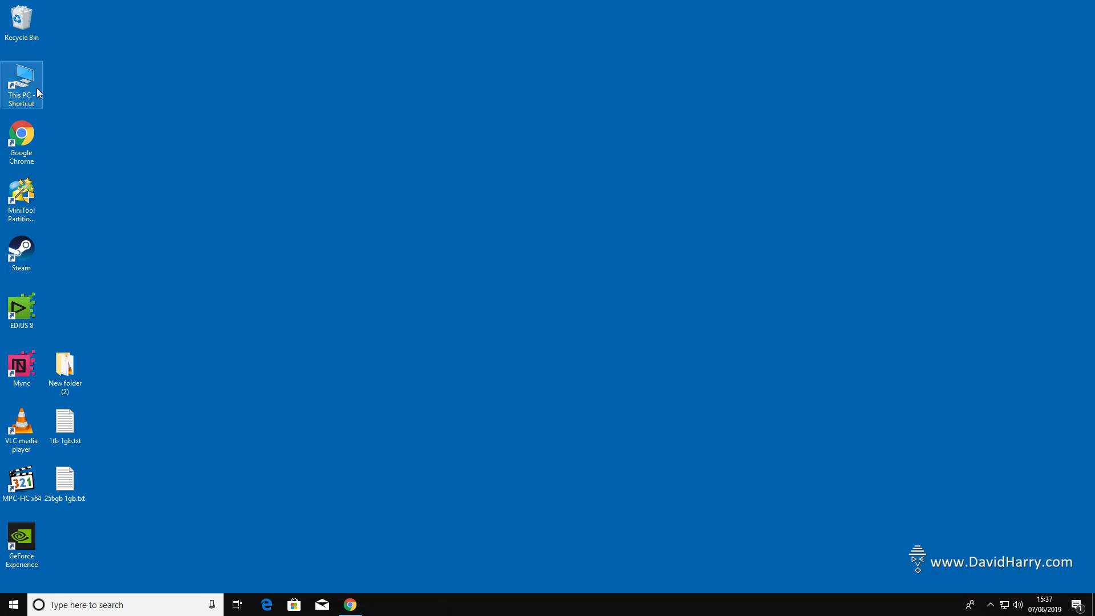
pyautogui.doubleClick(21, 76)
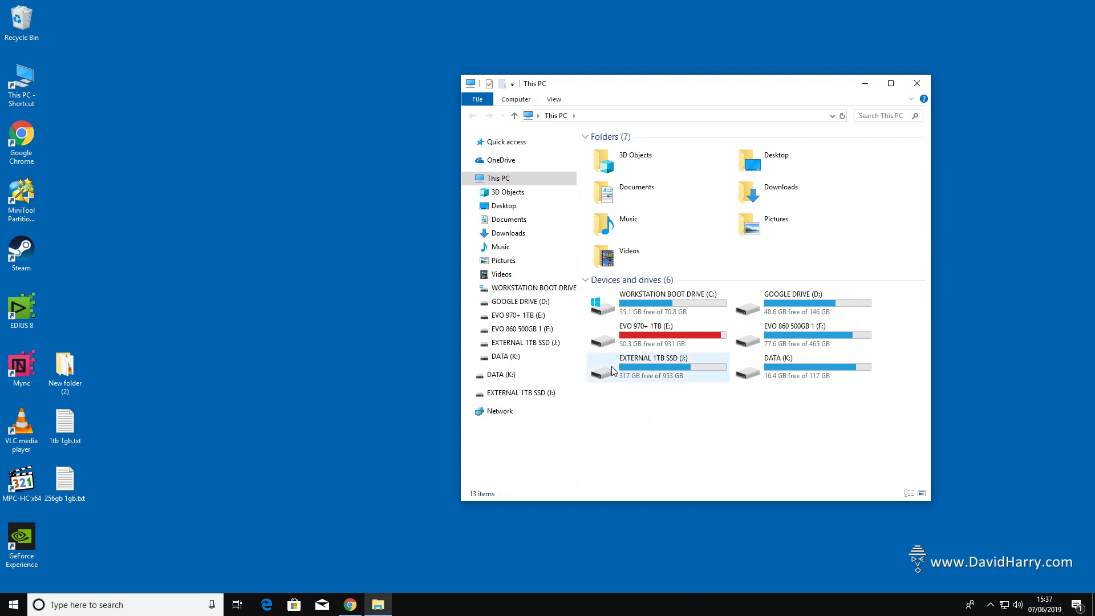
pyautogui.doubleClick(653, 367)
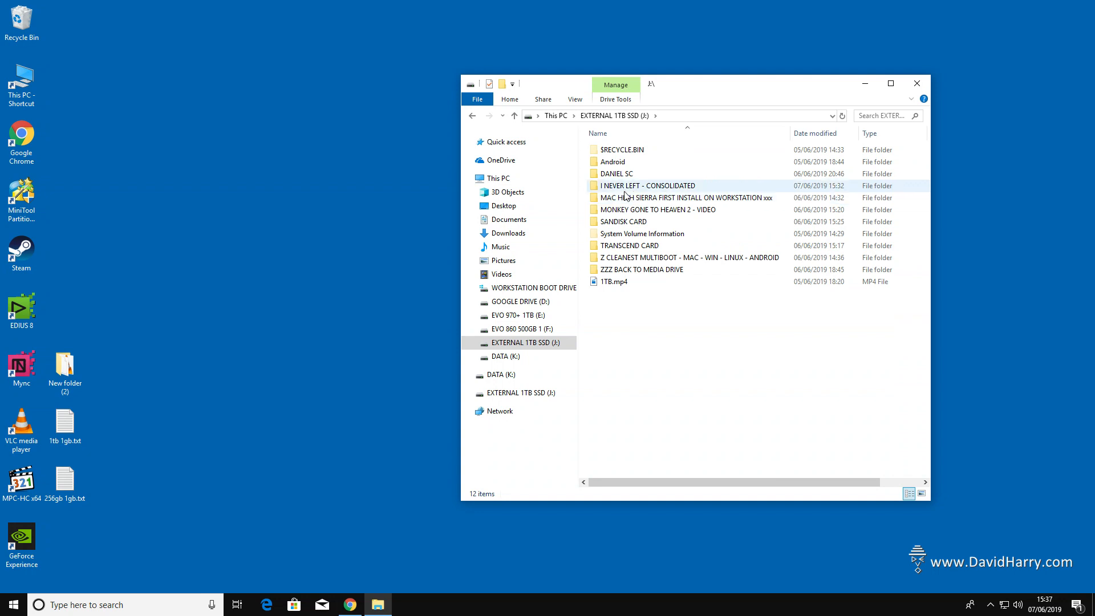
pyautogui.moveTo(671, 186)
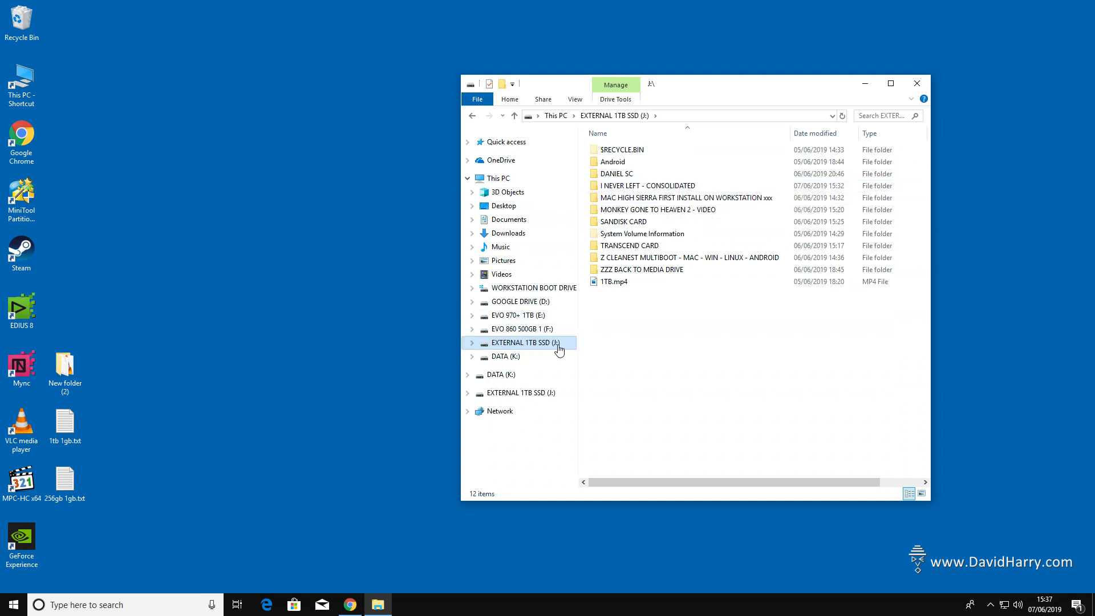
pyautogui.moveTo(517, 348)
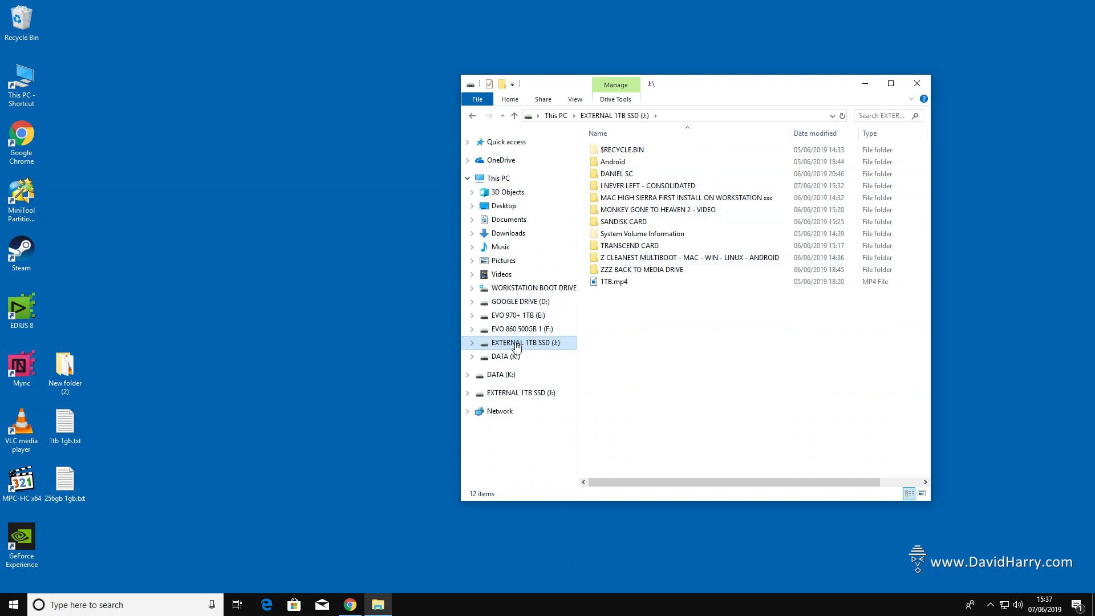
# - Inspect the Consolidate and CopyFiles subfolders of I NEVER LEFT - CONSOLIDATED, then return to it
pyautogui.doubleClick(646, 185)
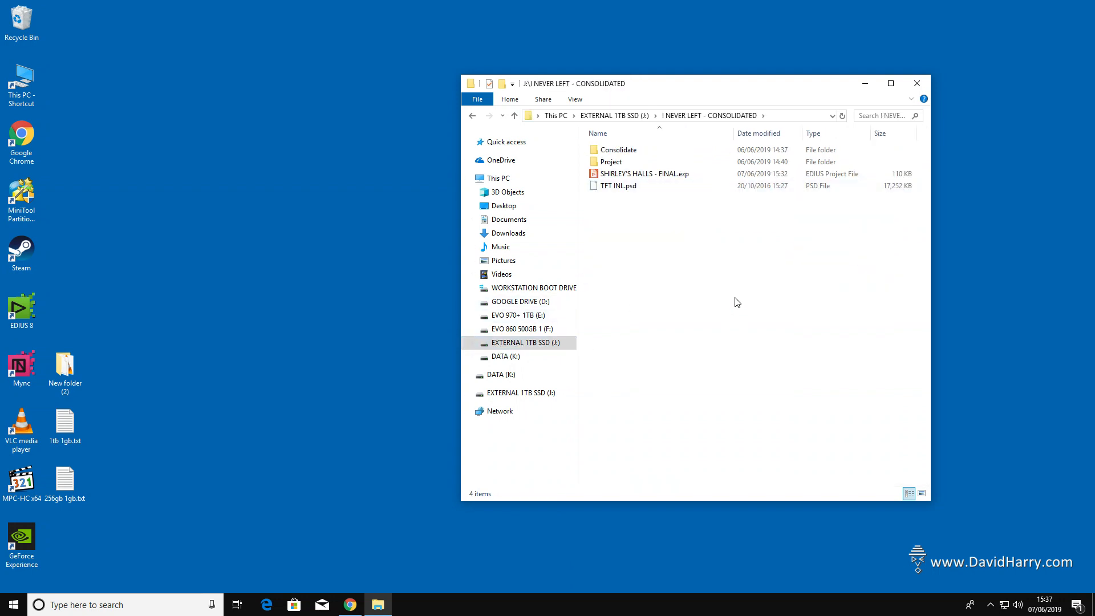
pyautogui.doubleClick(619, 149)
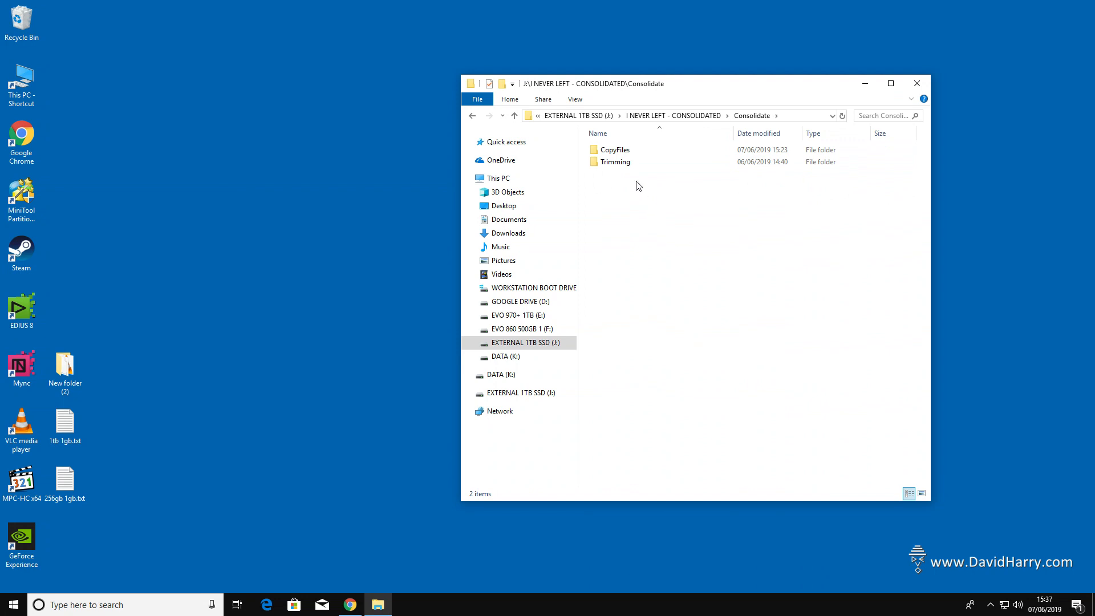
pyautogui.doubleClick(615, 150)
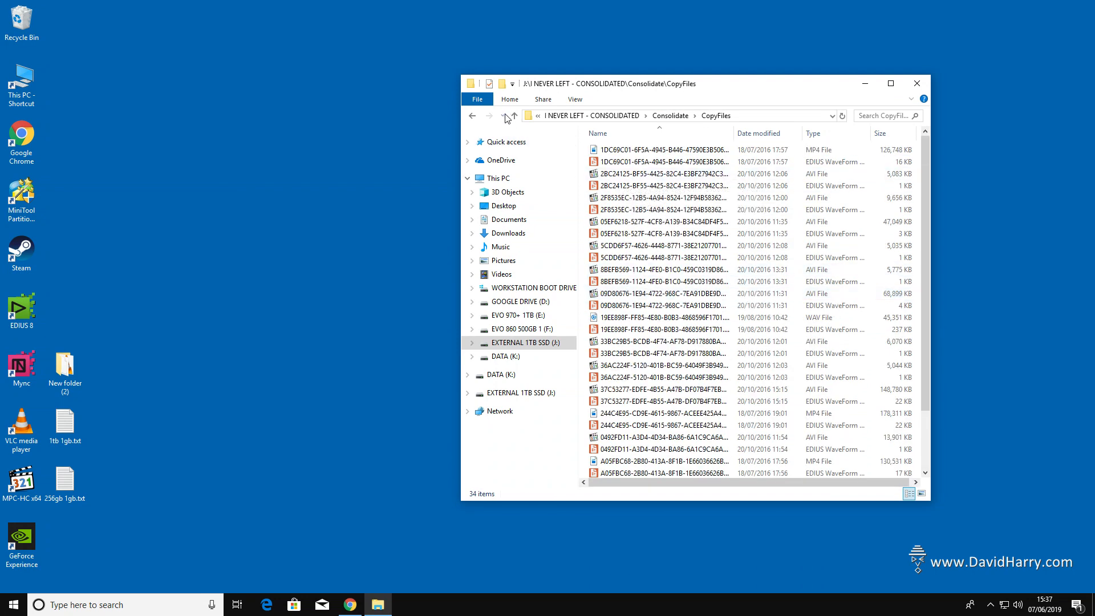
pyautogui.click(514, 116)
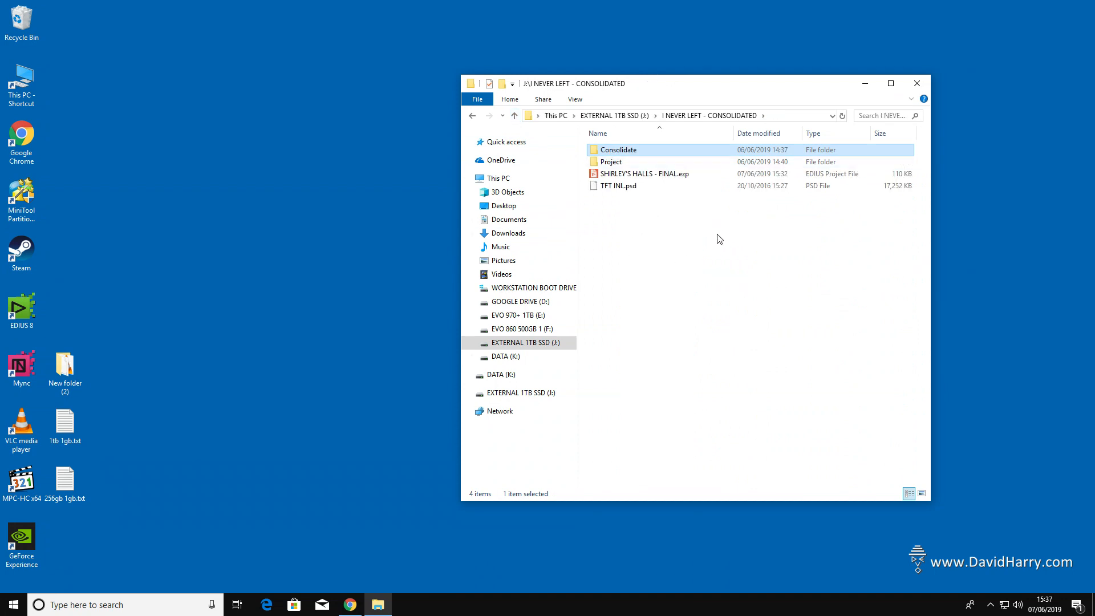
pyautogui.moveTo(691, 242)
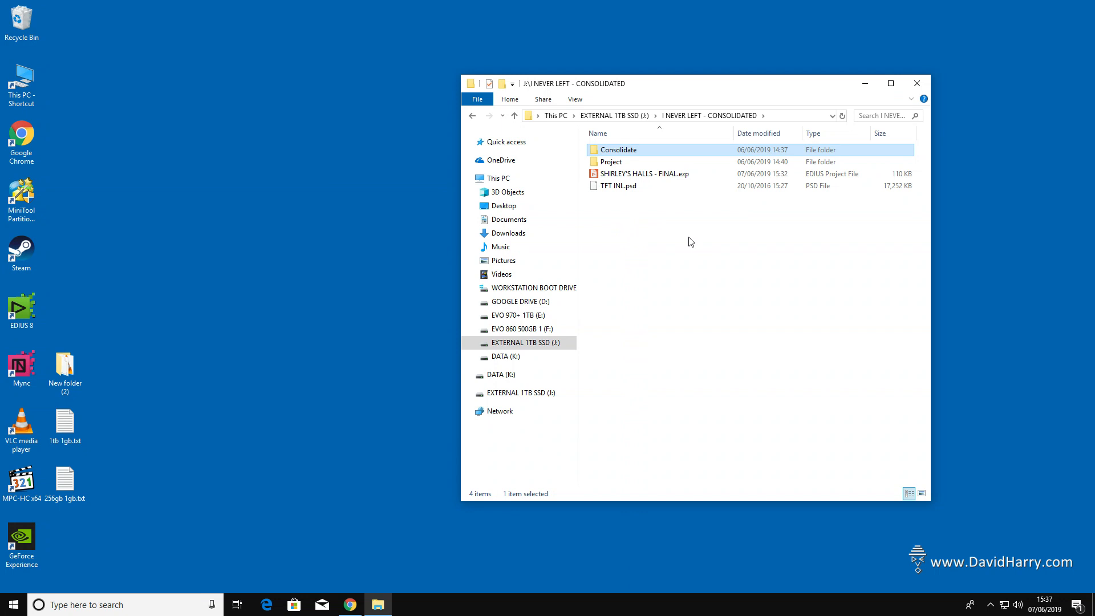
# - Launch the SHIRLEY'S HALLS - FINAL.ezp project in EDIUS
pyautogui.click(644, 173)
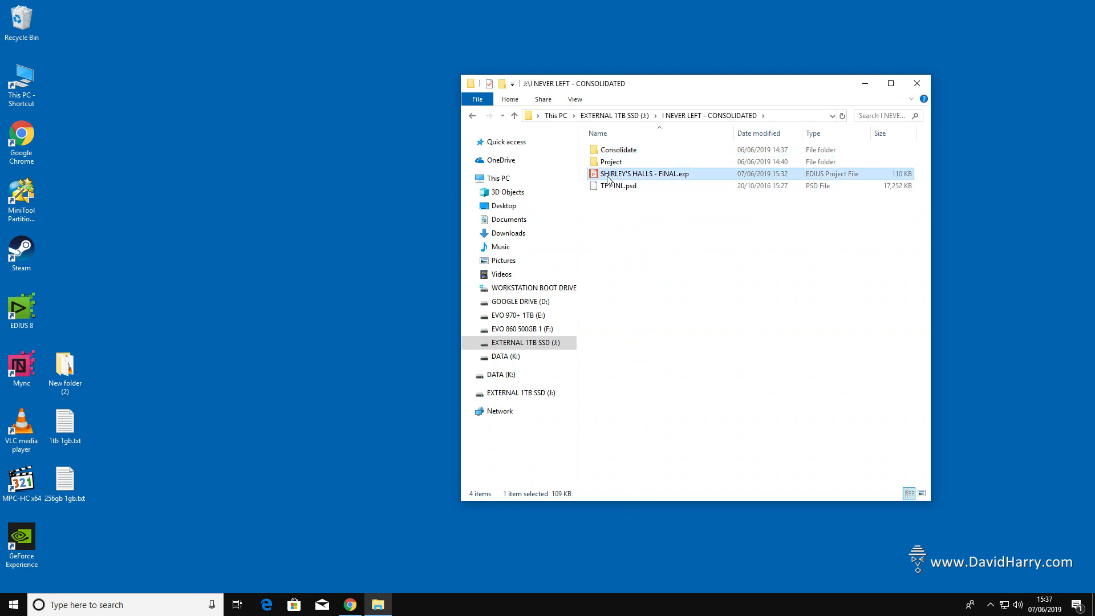
pyautogui.doubleClick(643, 173)
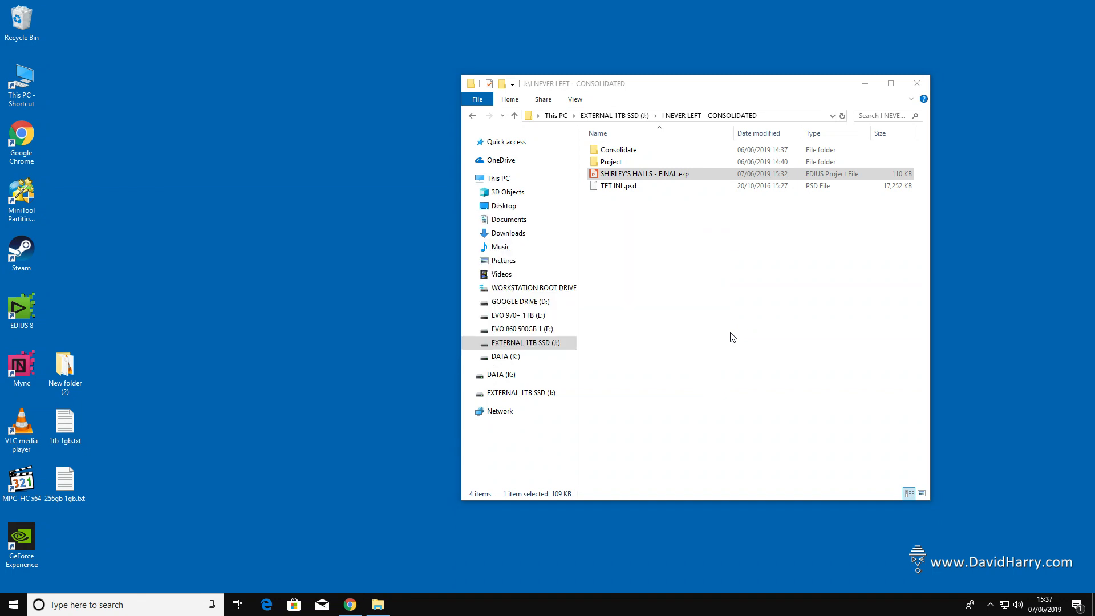
pyautogui.doubleClick(644, 173)
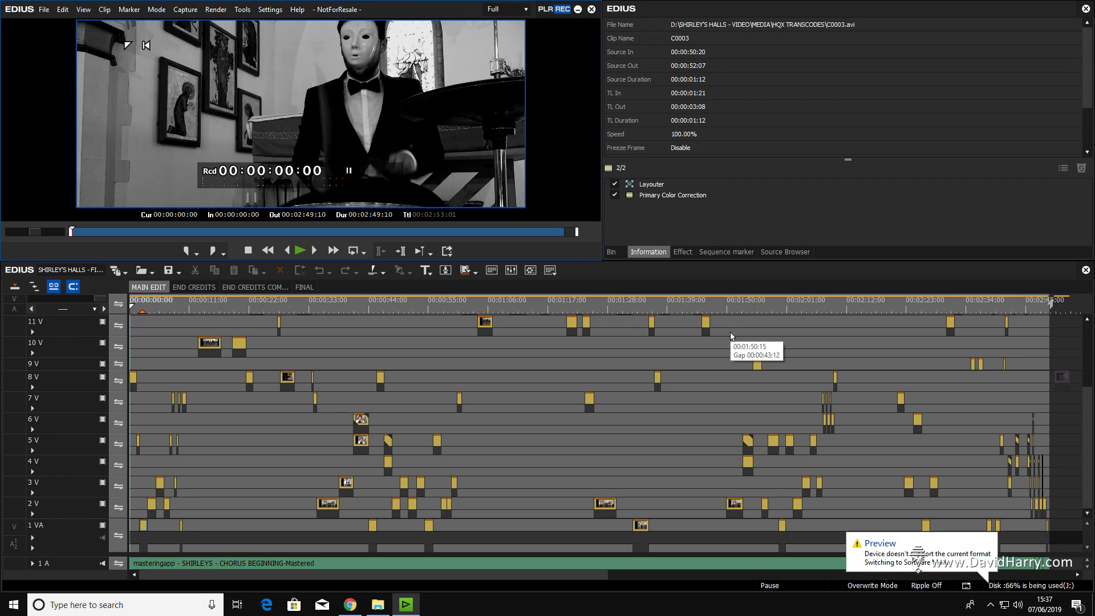
pyautogui.moveTo(470, 309)
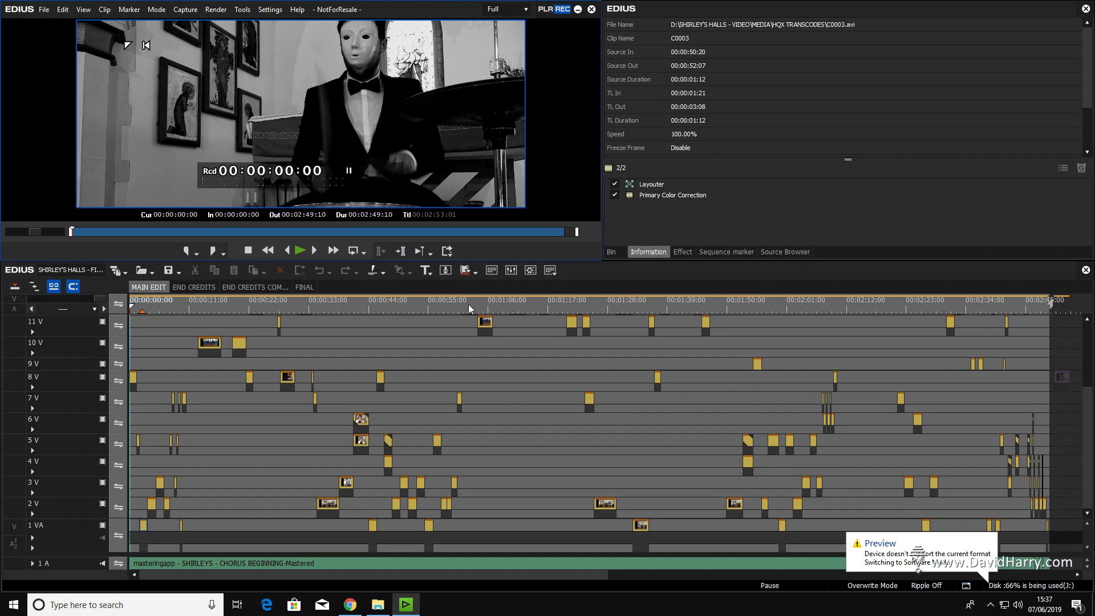
pyautogui.moveTo(255, 446)
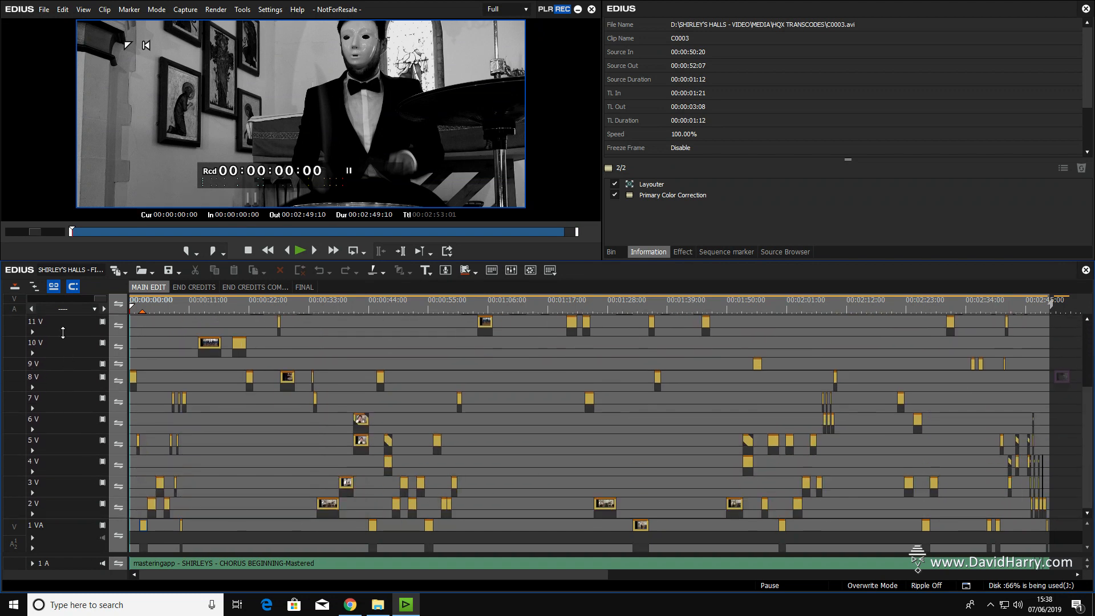
pyautogui.moveTo(77, 388)
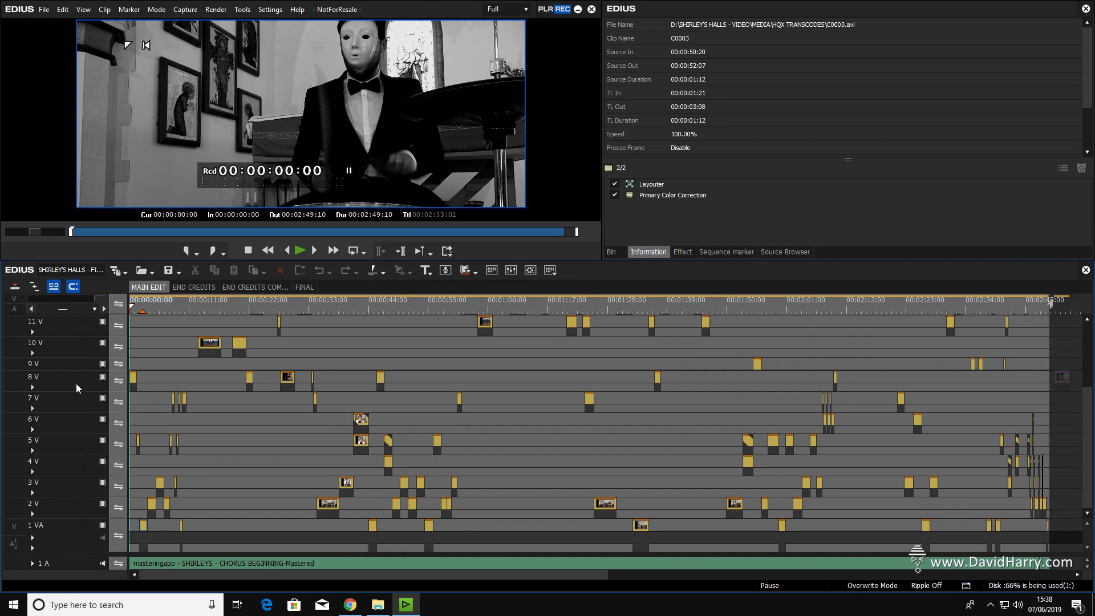
pyautogui.moveTo(689, 540)
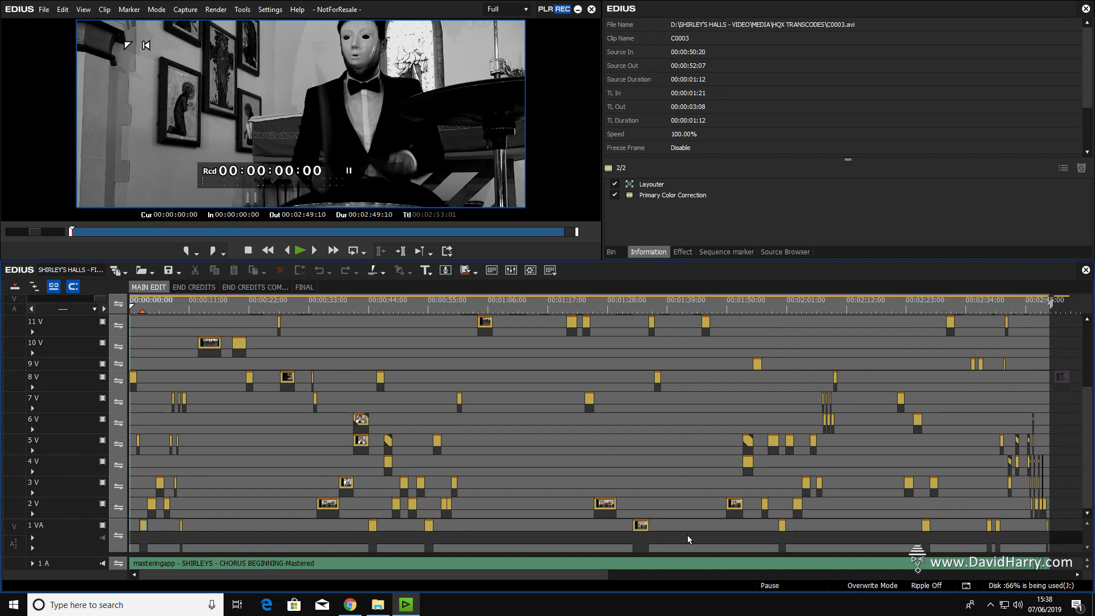
pyautogui.moveTo(339, 446)
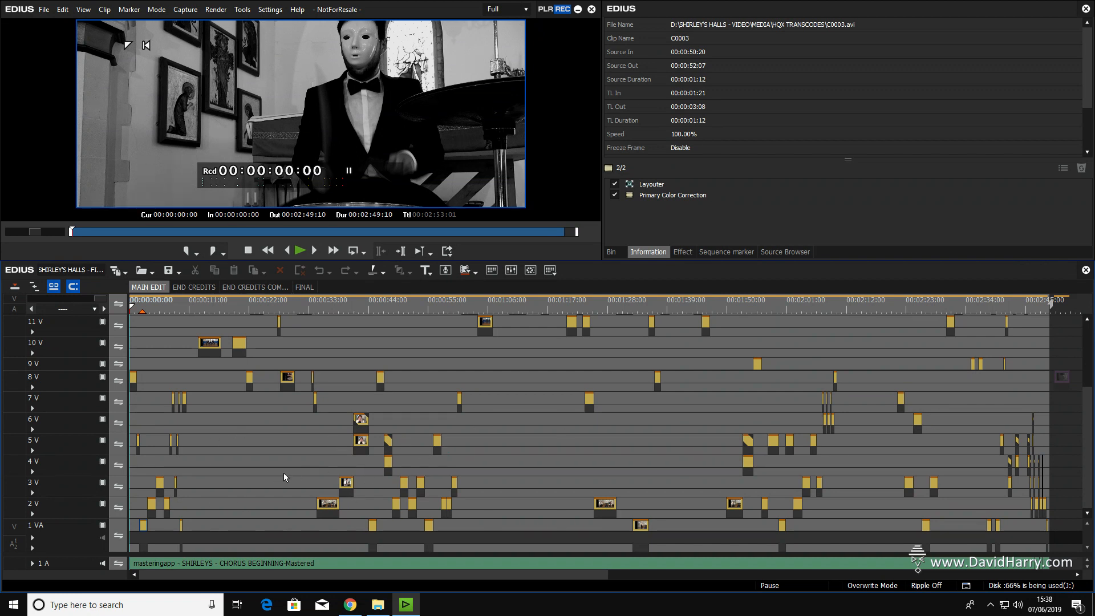
pyautogui.moveTo(306, 103)
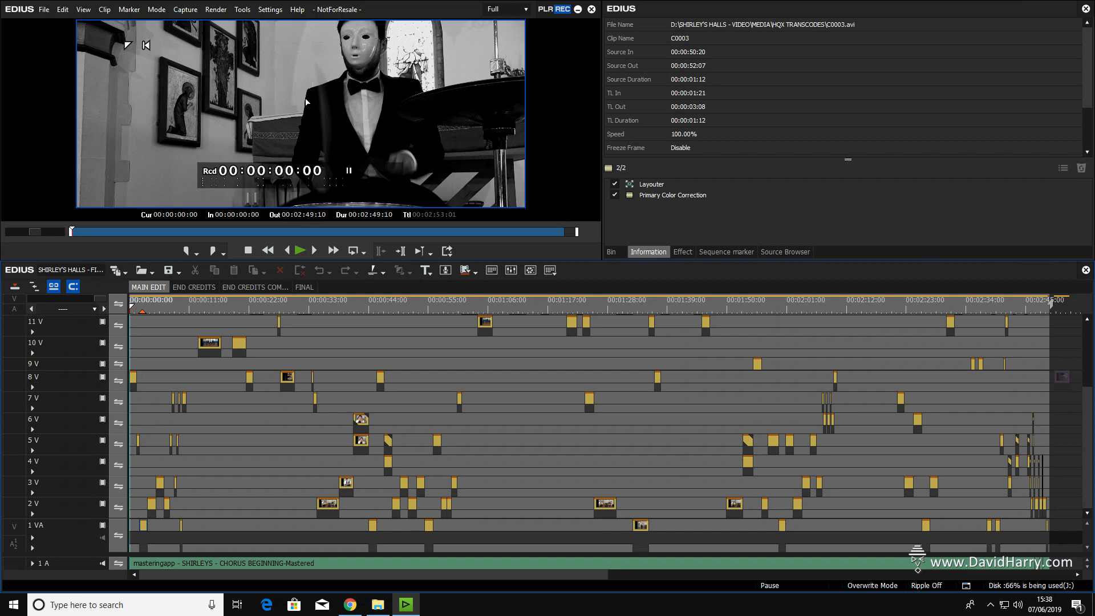
pyautogui.moveTo(174, 169)
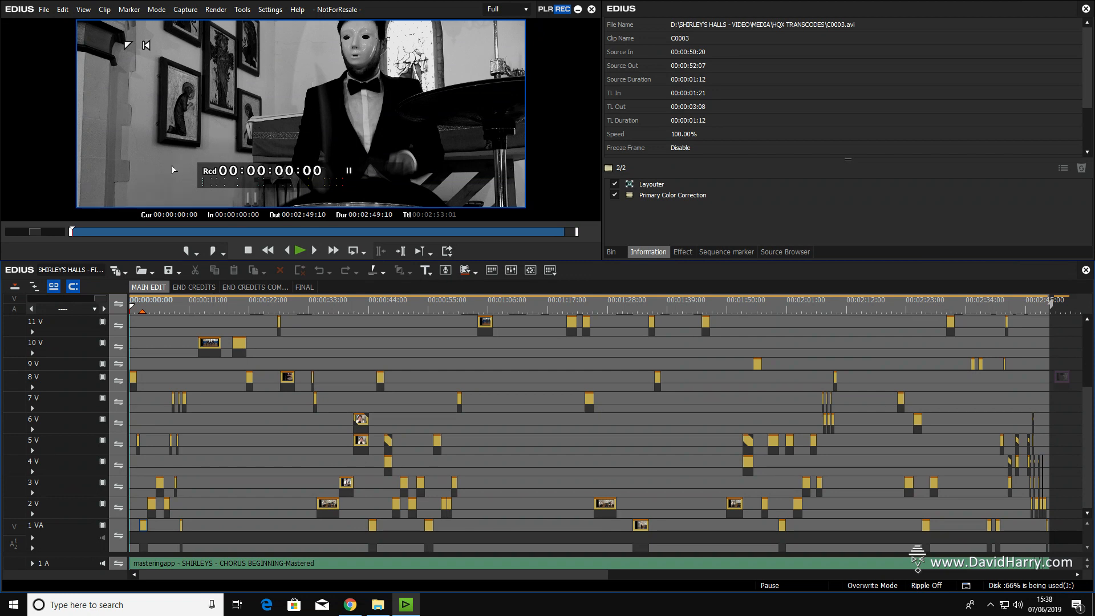
pyautogui.moveTo(84, 510)
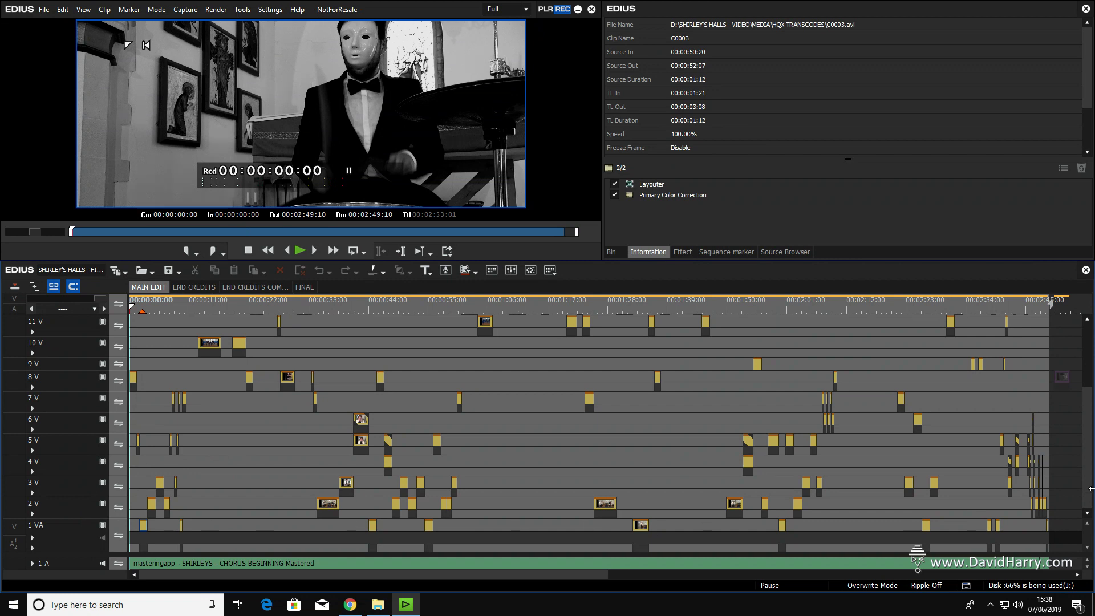
pyautogui.moveTo(364, 105)
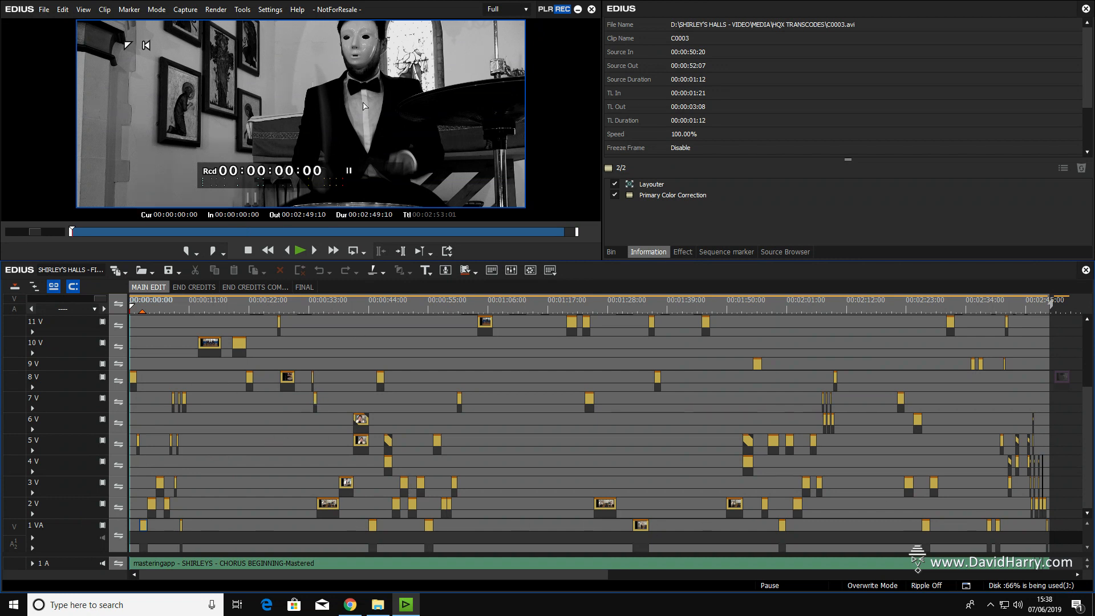
pyautogui.moveTo(357, 197)
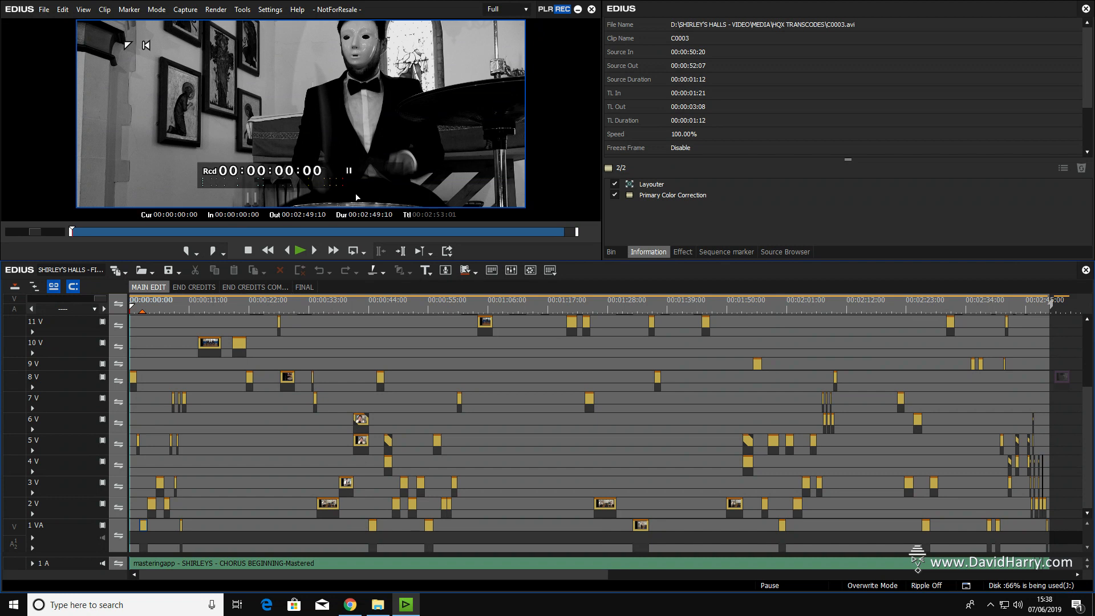
pyautogui.moveTo(409, 131)
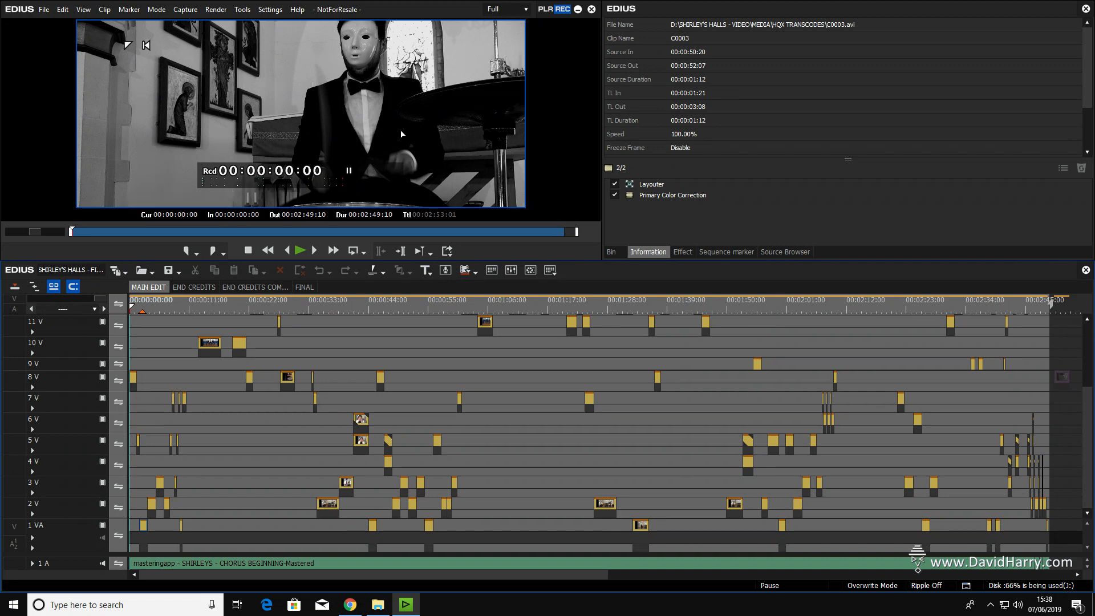
pyautogui.moveTo(394, 117)
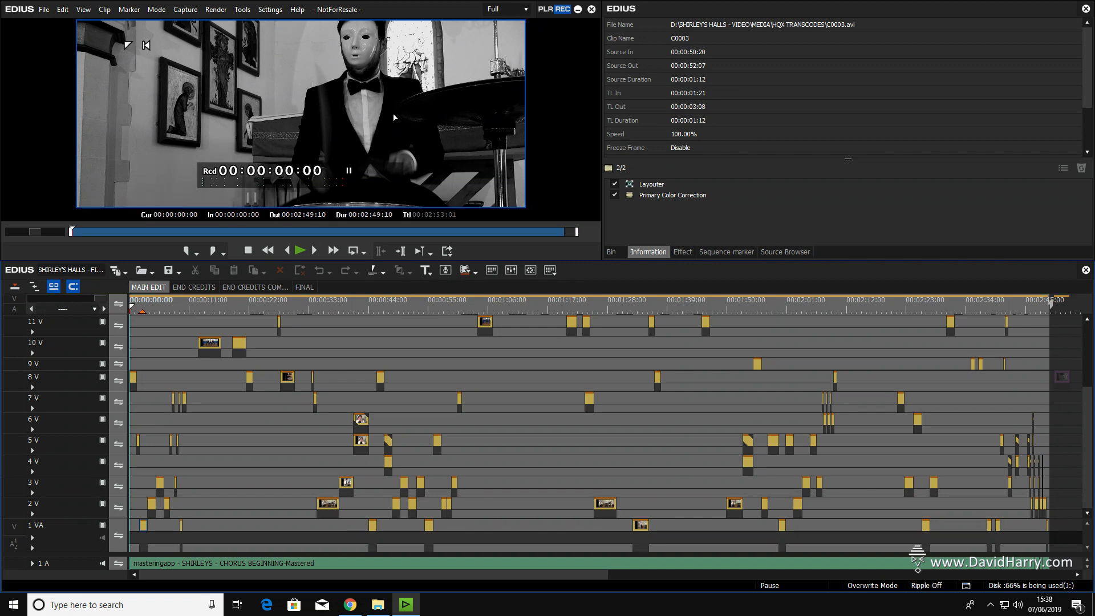
pyautogui.moveTo(296, 220)
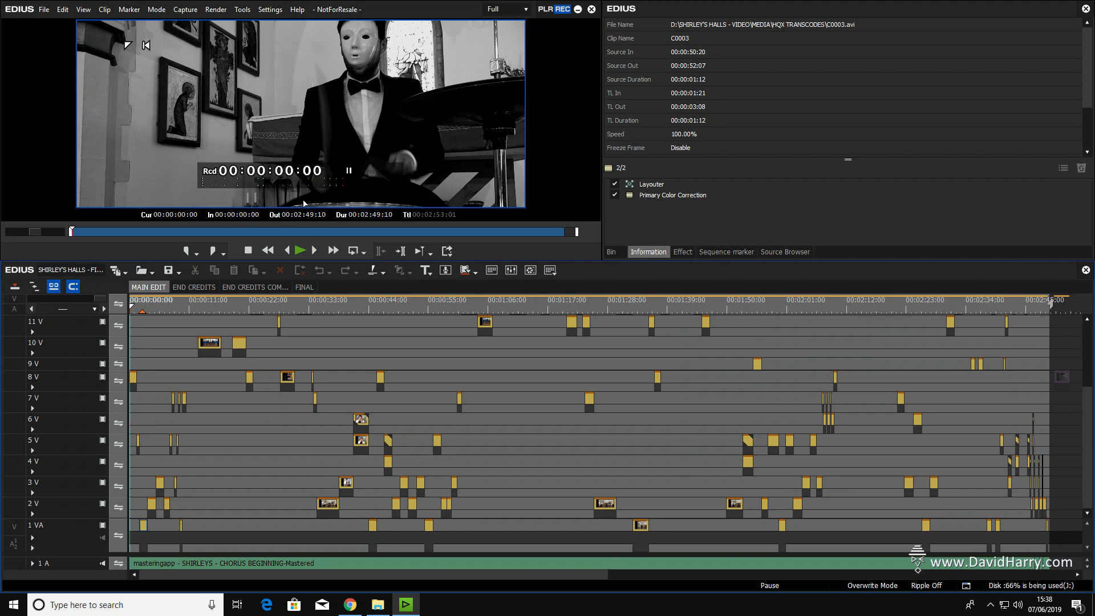
pyautogui.moveTo(567, 405)
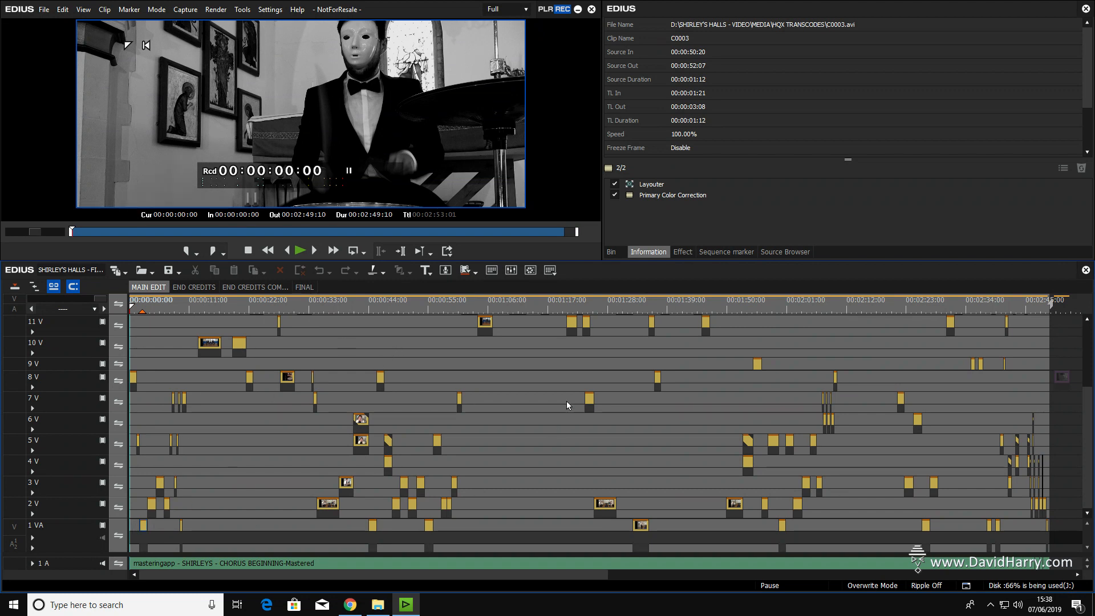
pyautogui.moveTo(276, 424)
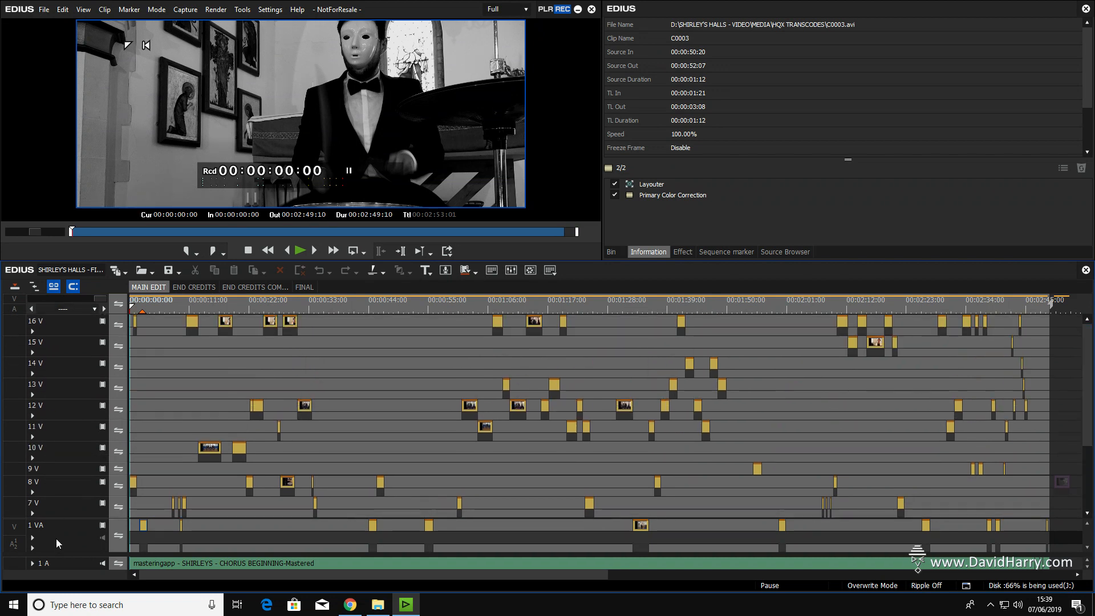
pyautogui.moveTo(258, 319)
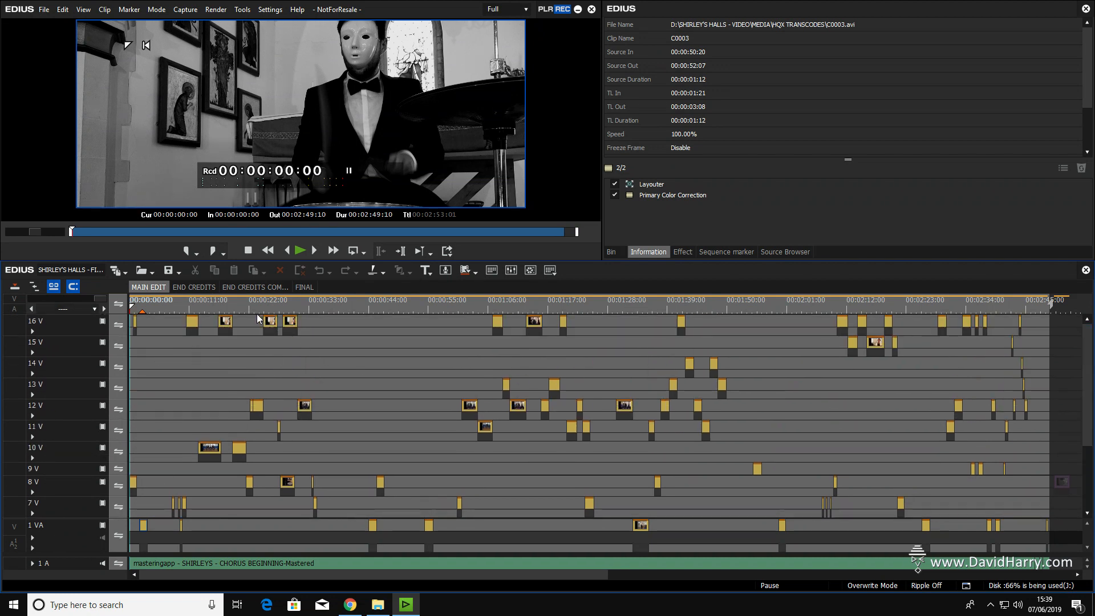
pyautogui.moveTo(840, 375)
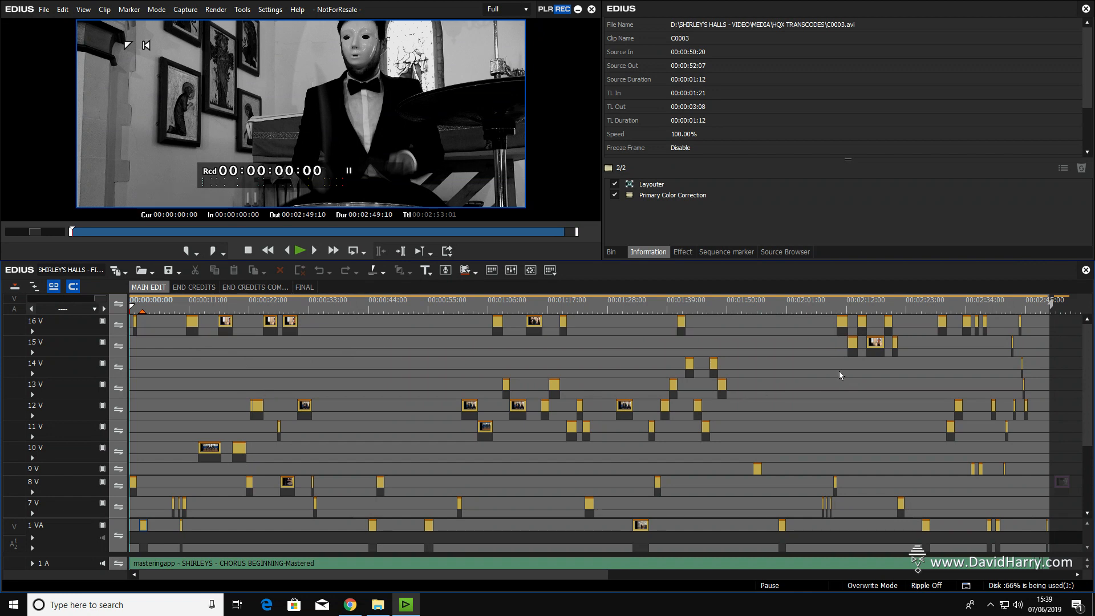
pyautogui.moveTo(710, 410)
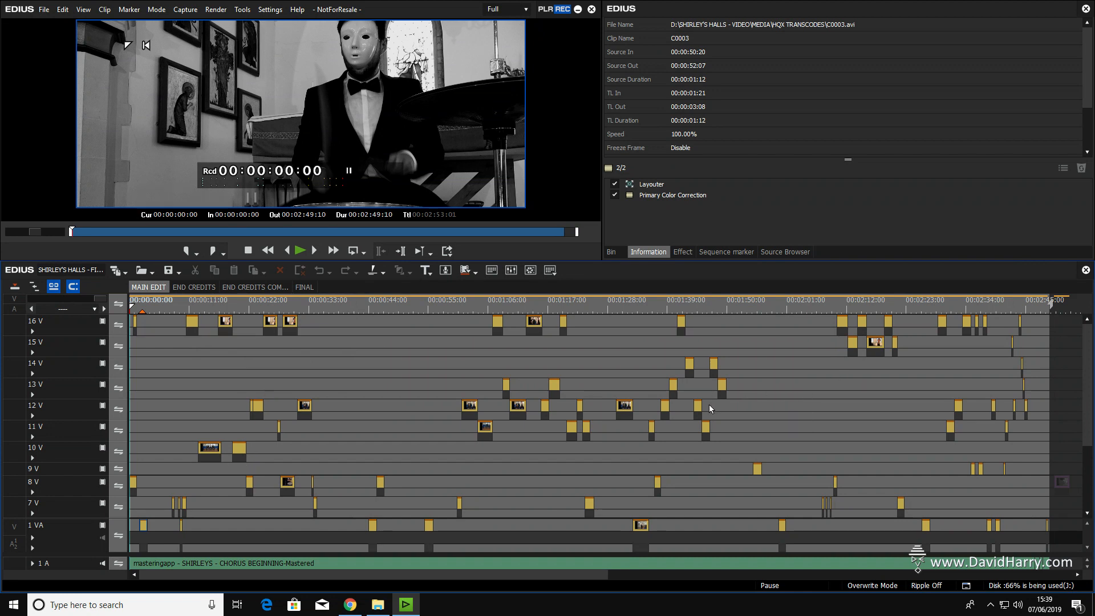
pyautogui.moveTo(124, 385)
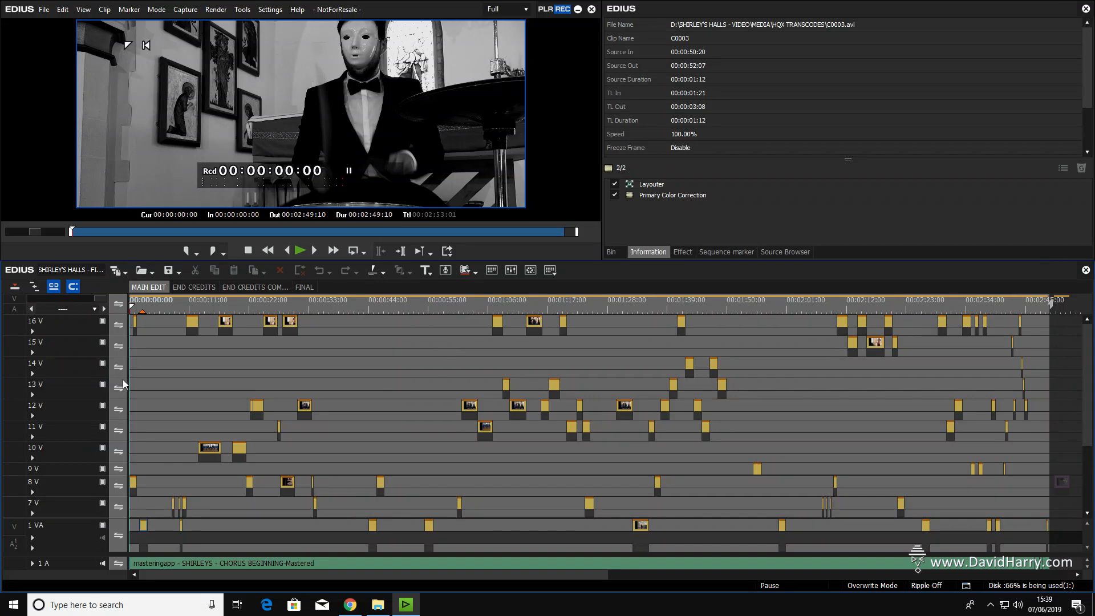
pyautogui.moveTo(350, 311)
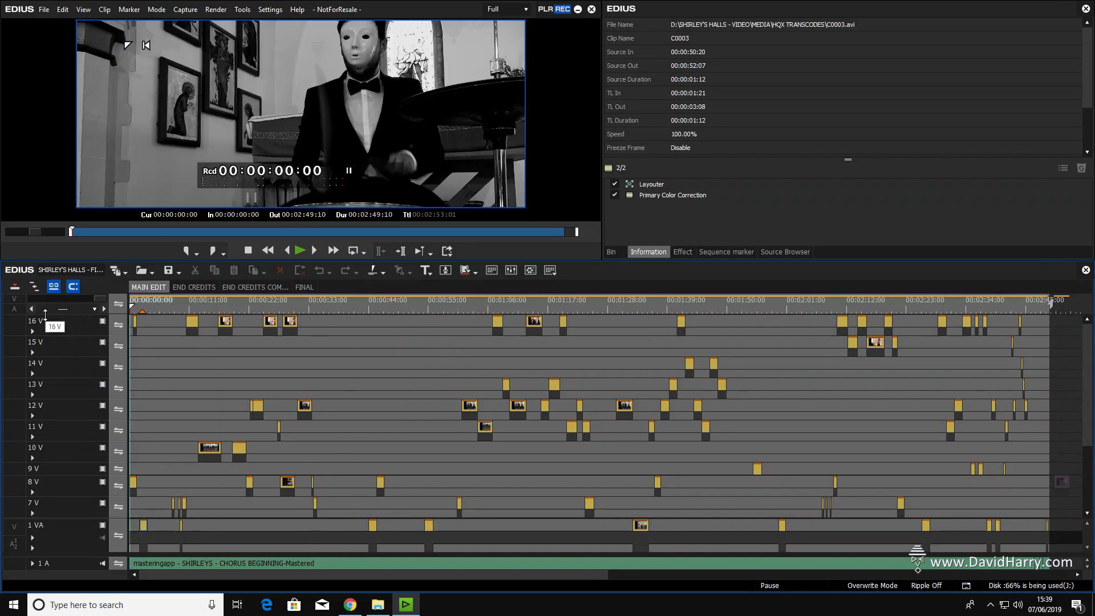
# - Play the sequence from the start and pause at about 00:00:13:16 on the seated performers
pyautogui.click(300, 250)
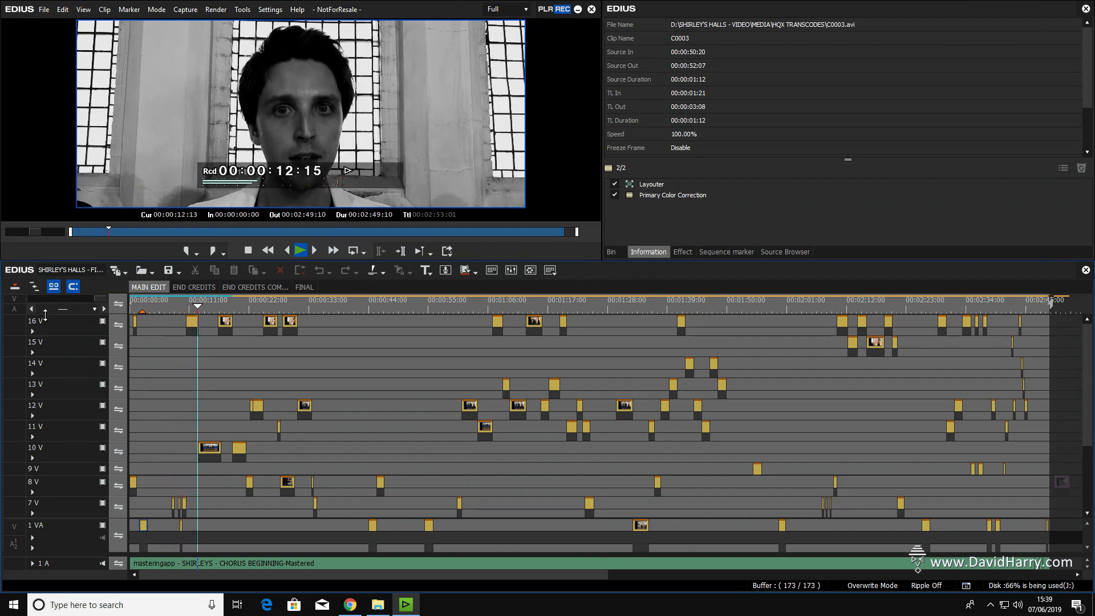
pyautogui.click(300, 250)
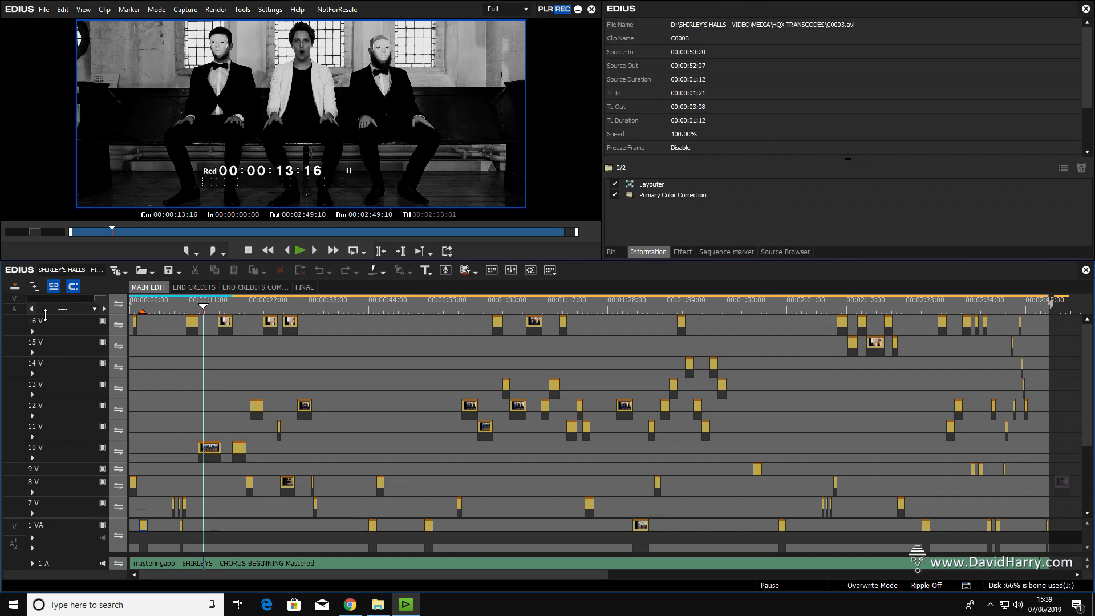
pyautogui.moveTo(996, 436)
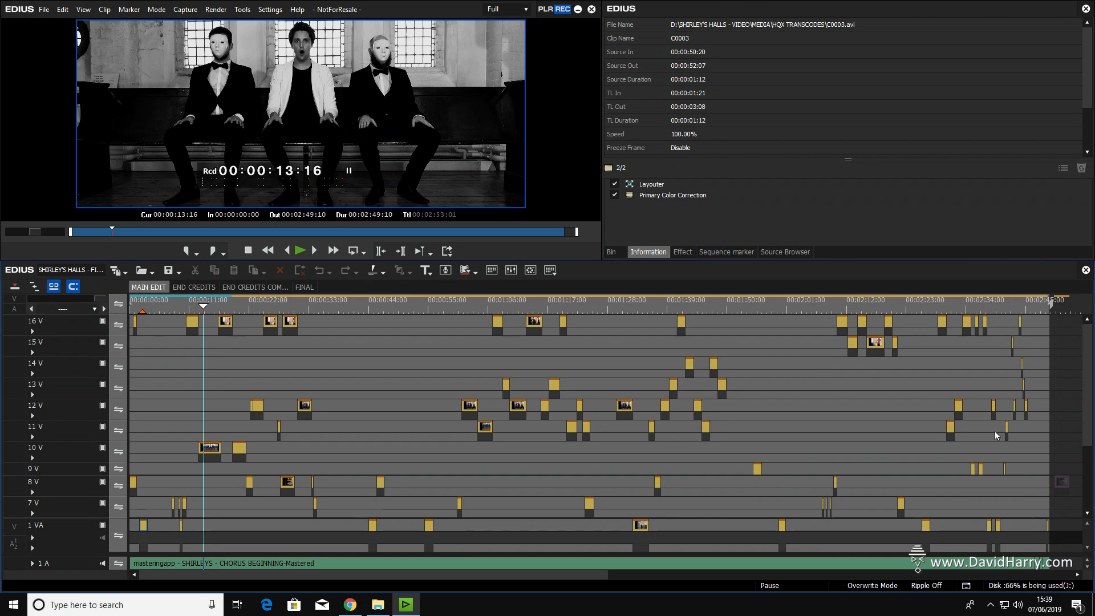
# - Scroll the timeline down to show tracks 11 V through 1 VA
pyautogui.scroll(-3)
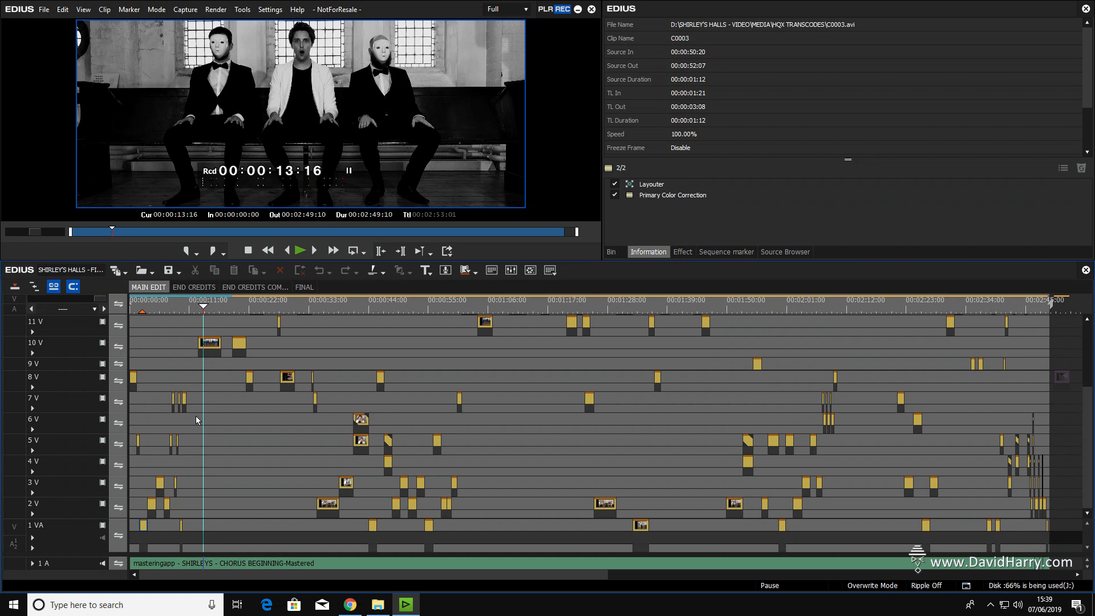
pyautogui.moveTo(148, 482)
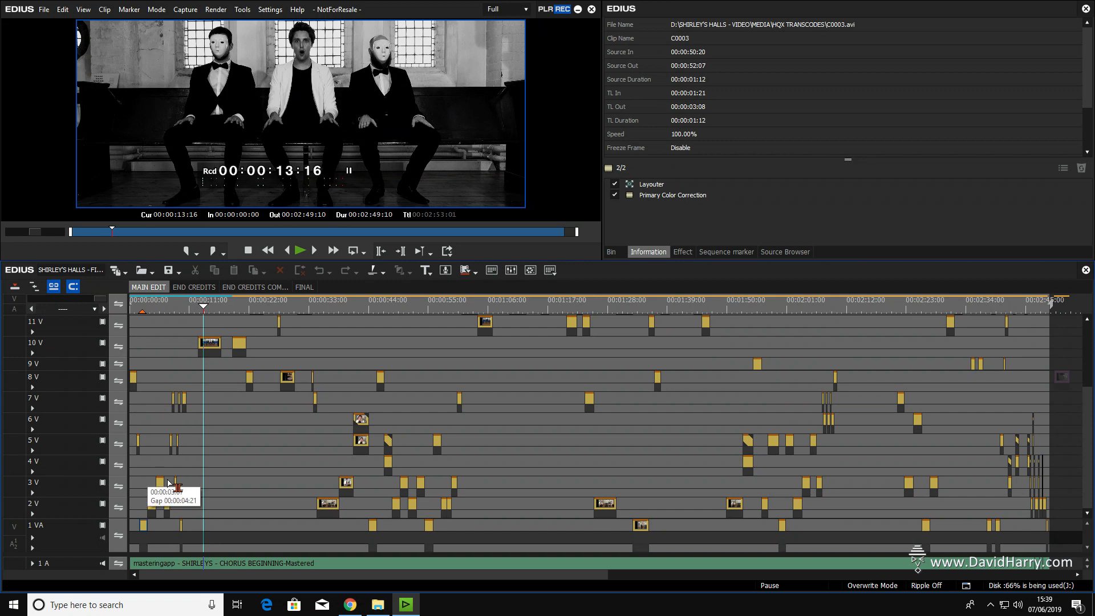
pyautogui.moveTo(153, 380)
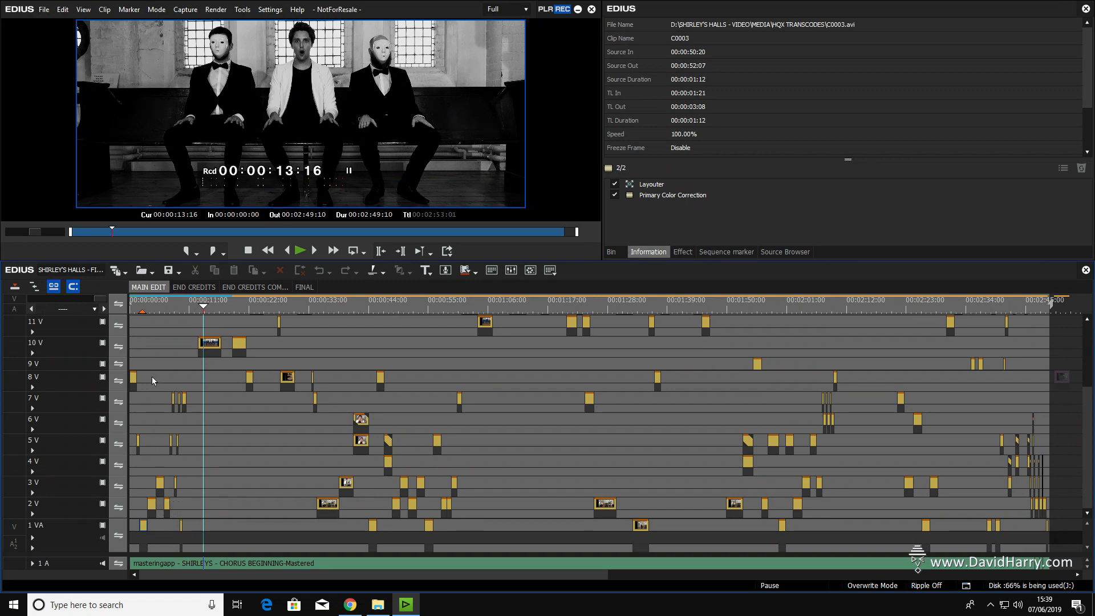
pyautogui.moveTo(68, 478)
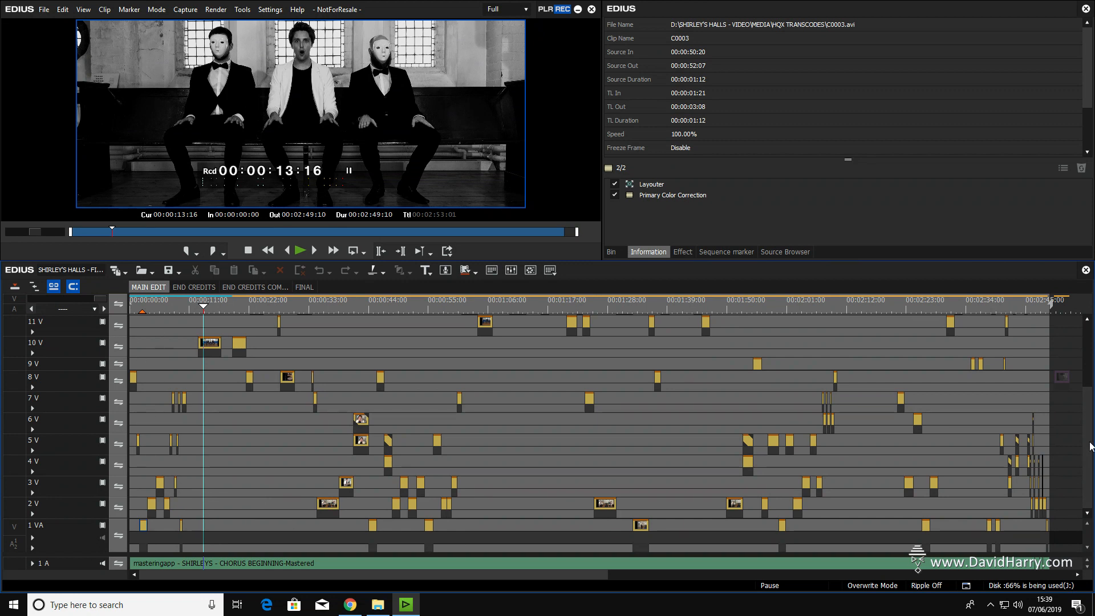
pyautogui.moveTo(1038, 341)
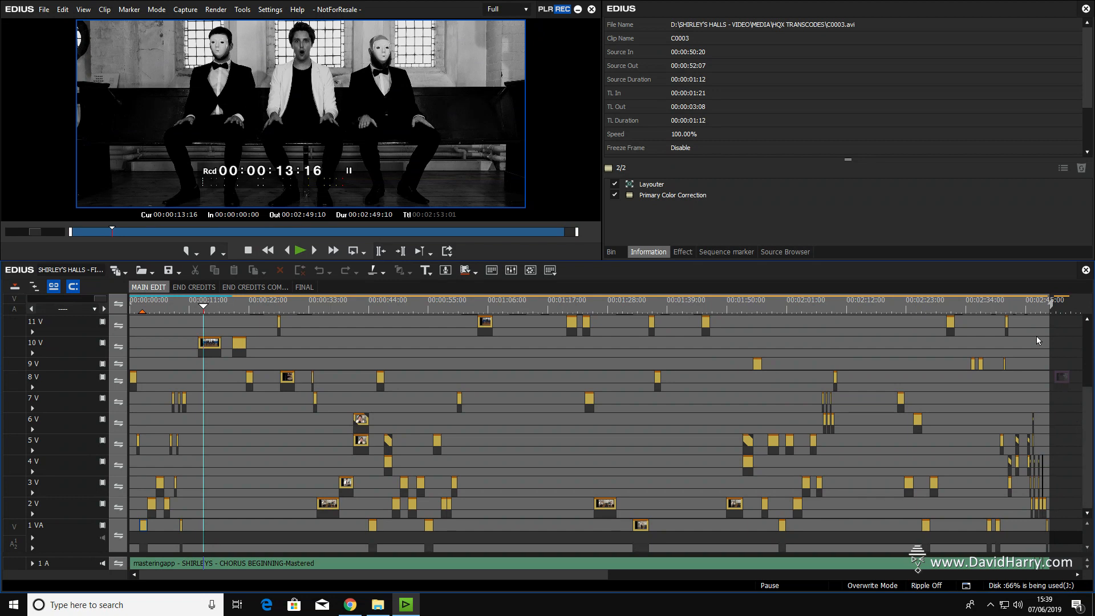
# - Play from 00:02:41:06 to the sequence end, then reposition the cursor at 00:01:19:05
pyautogui.click(1006, 305)
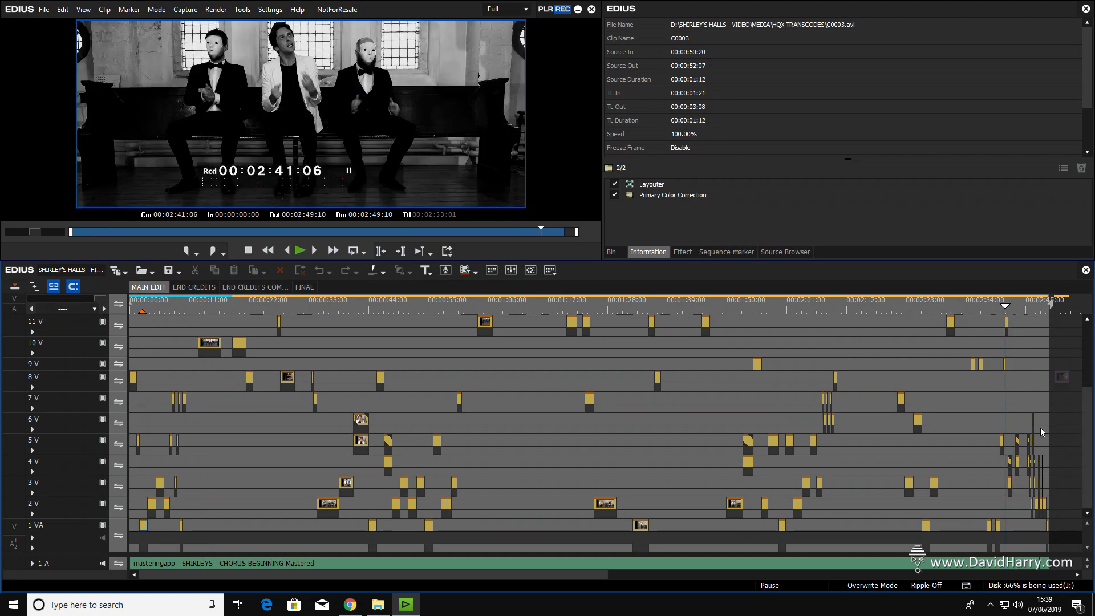
pyautogui.moveTo(1034, 483)
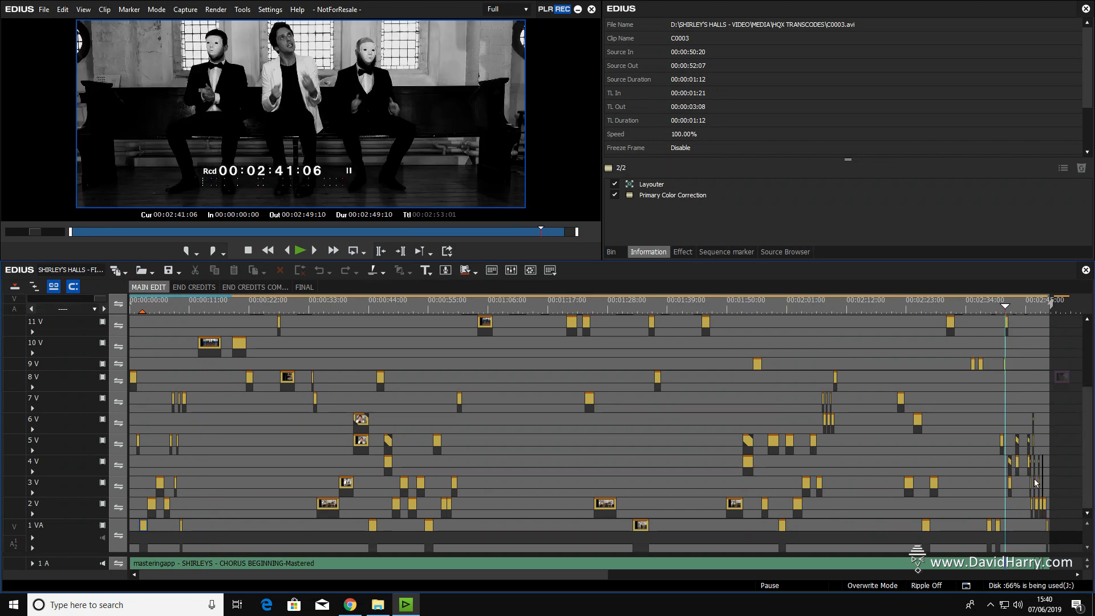
pyautogui.click(300, 249)
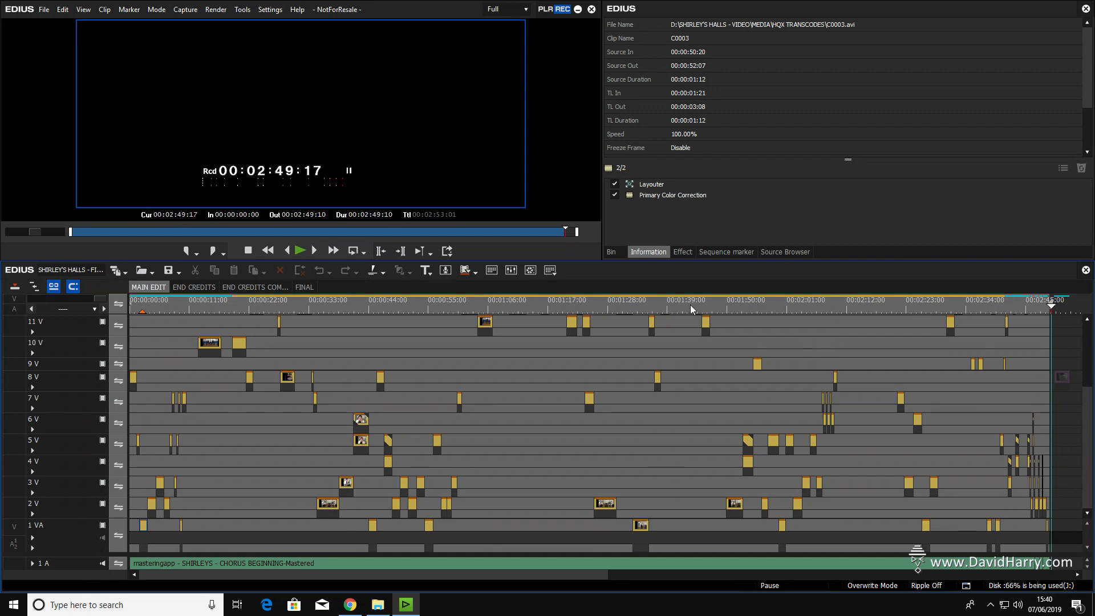
pyautogui.click(560, 308)
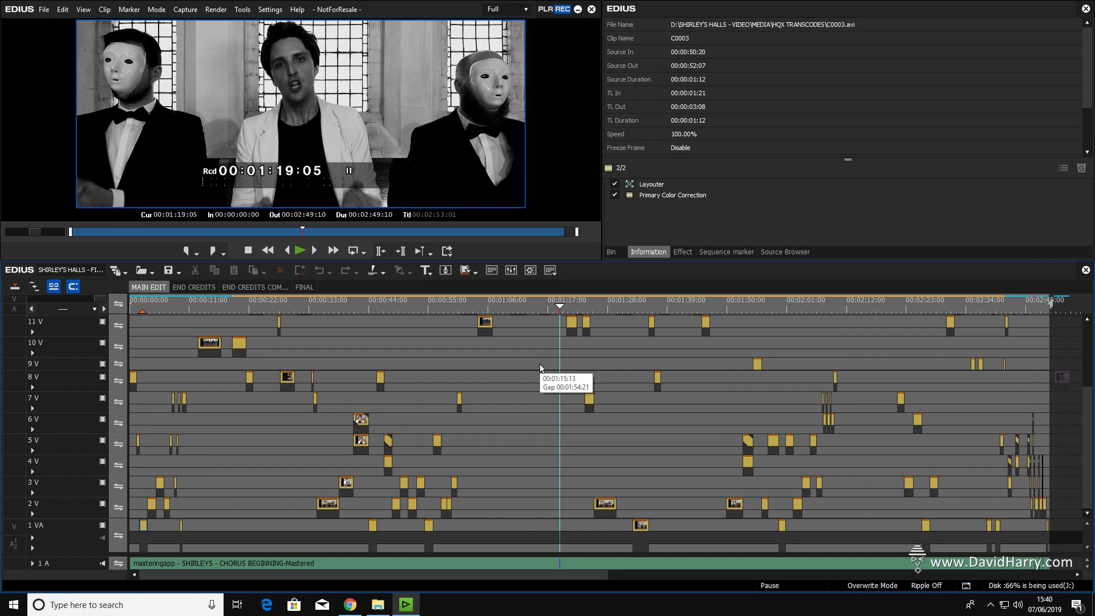
pyautogui.moveTo(207, 319)
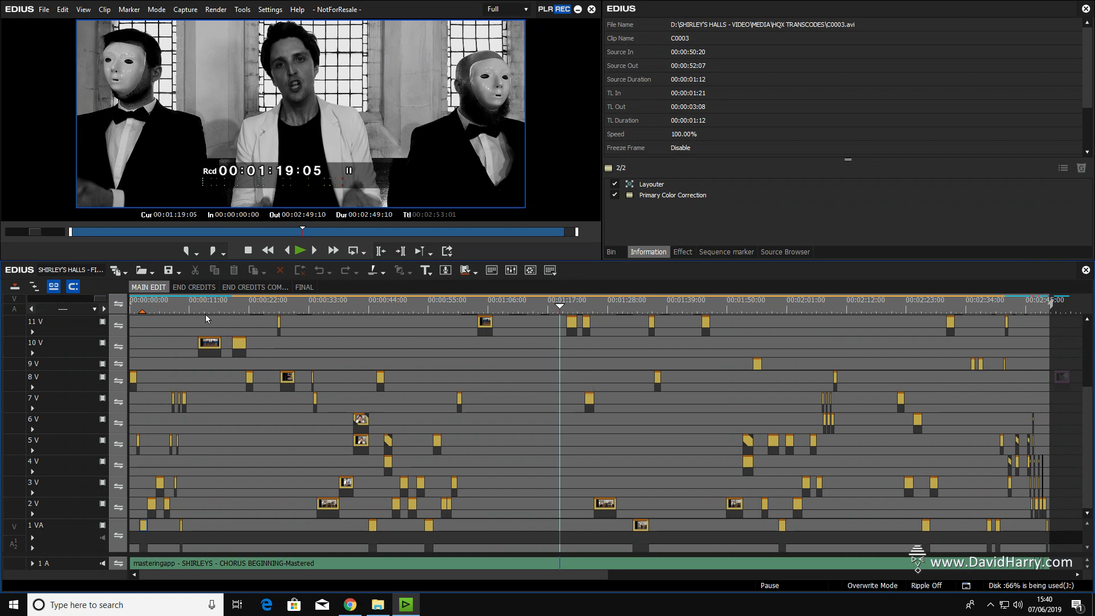
# - Select clip C0013 on track 10 V to show its Stabilizer, Layouter and colour correction effects
pyautogui.click(209, 343)
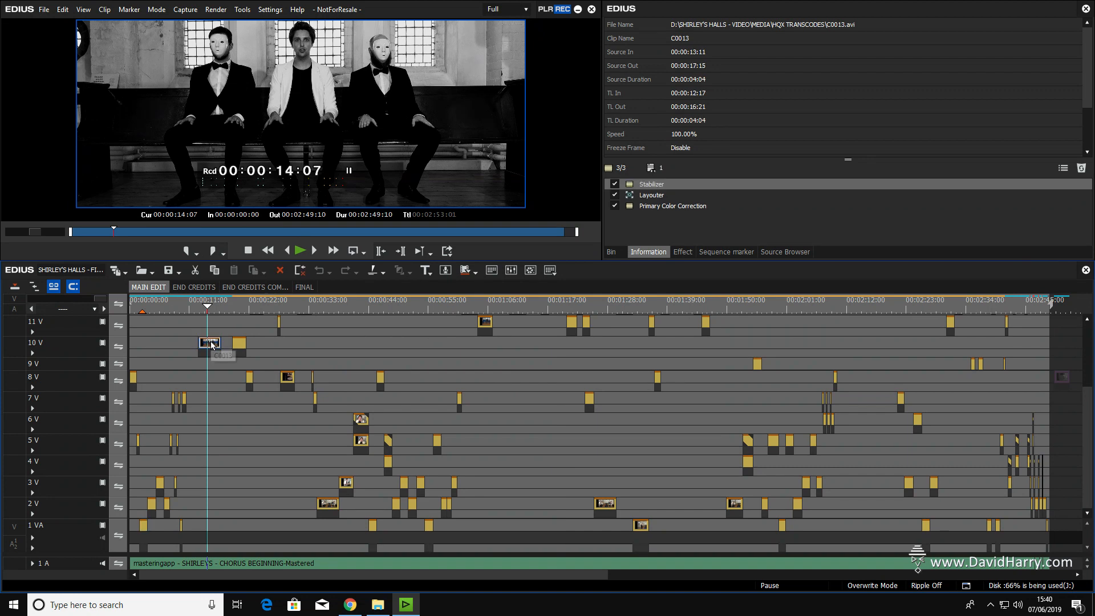
pyautogui.moveTo(211, 344)
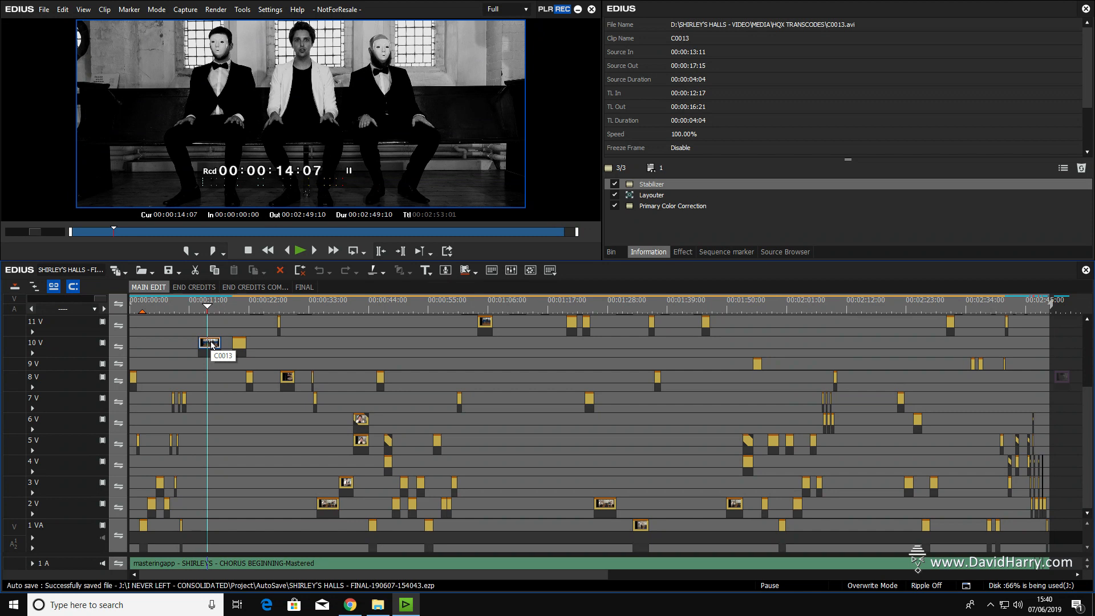
pyautogui.moveTo(207, 361)
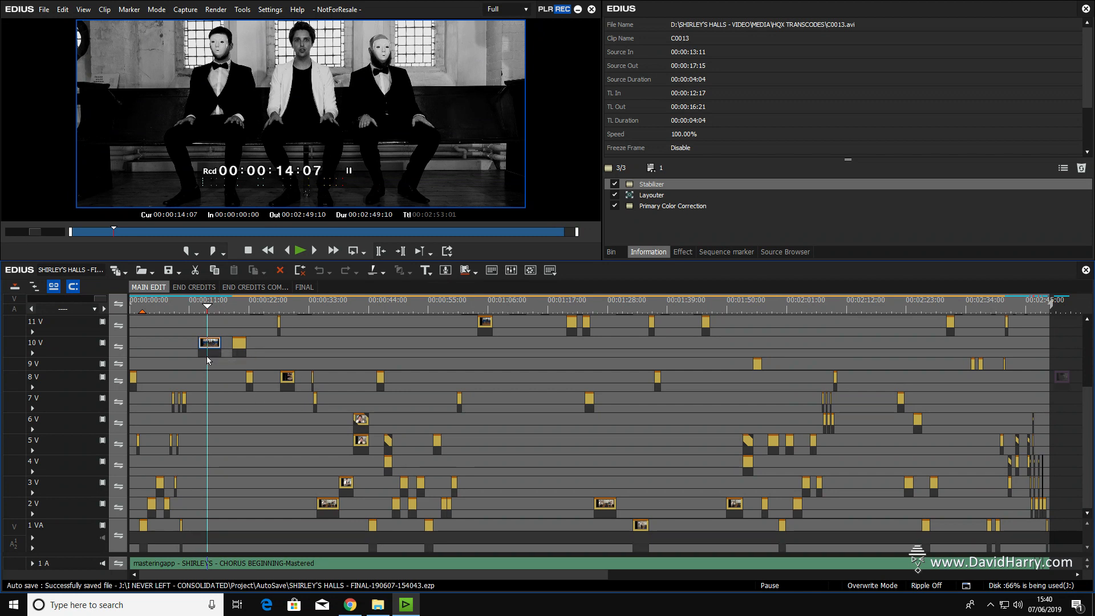
pyautogui.moveTo(208, 361)
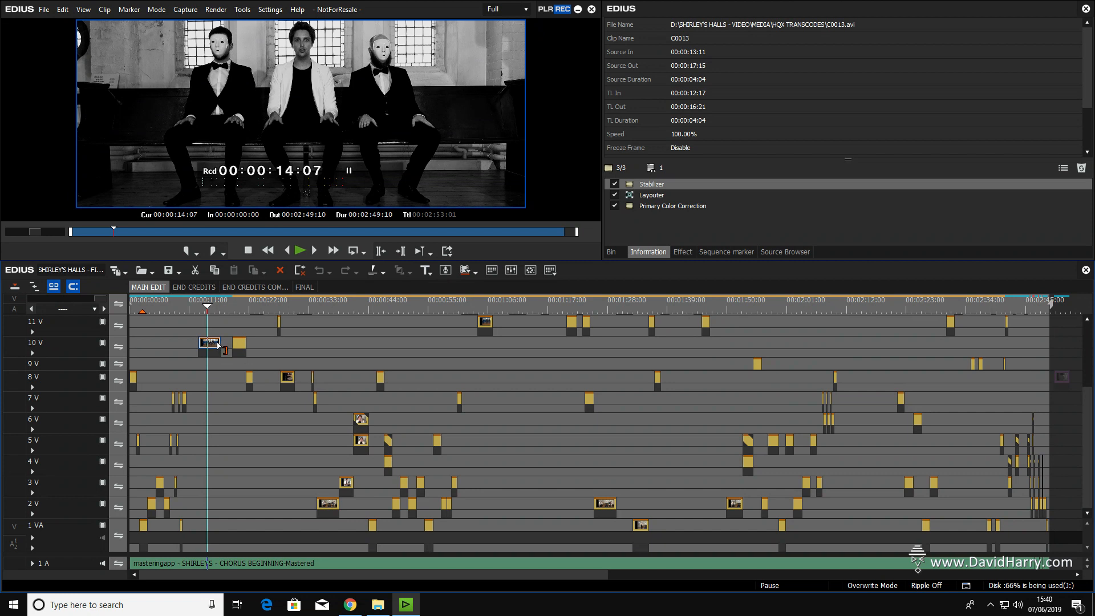
pyautogui.moveTo(212, 349)
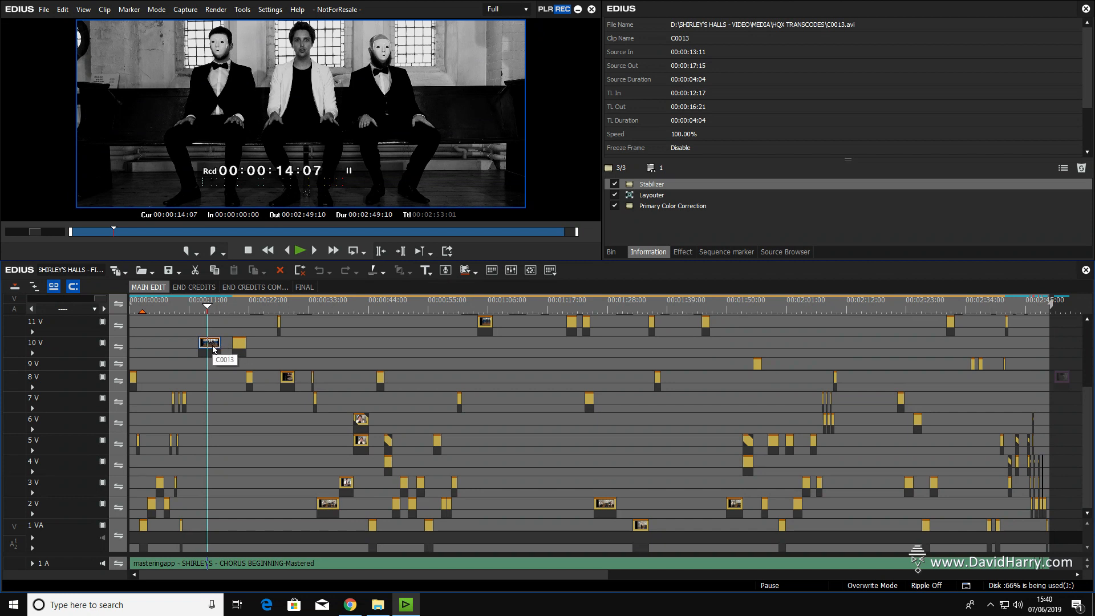
pyautogui.moveTo(274, 288)
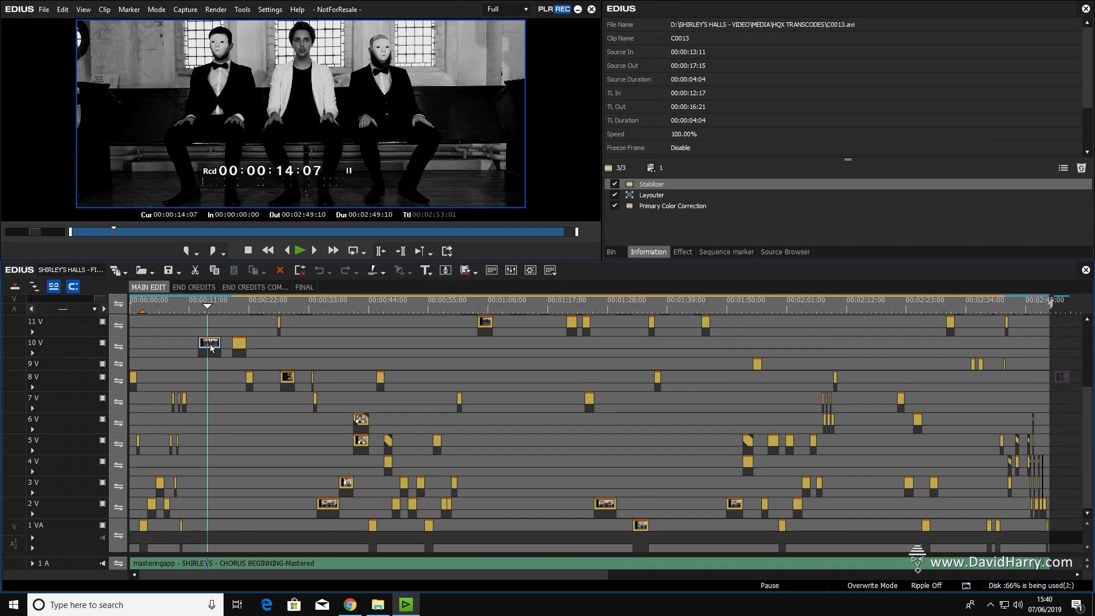
pyautogui.click(615, 194)
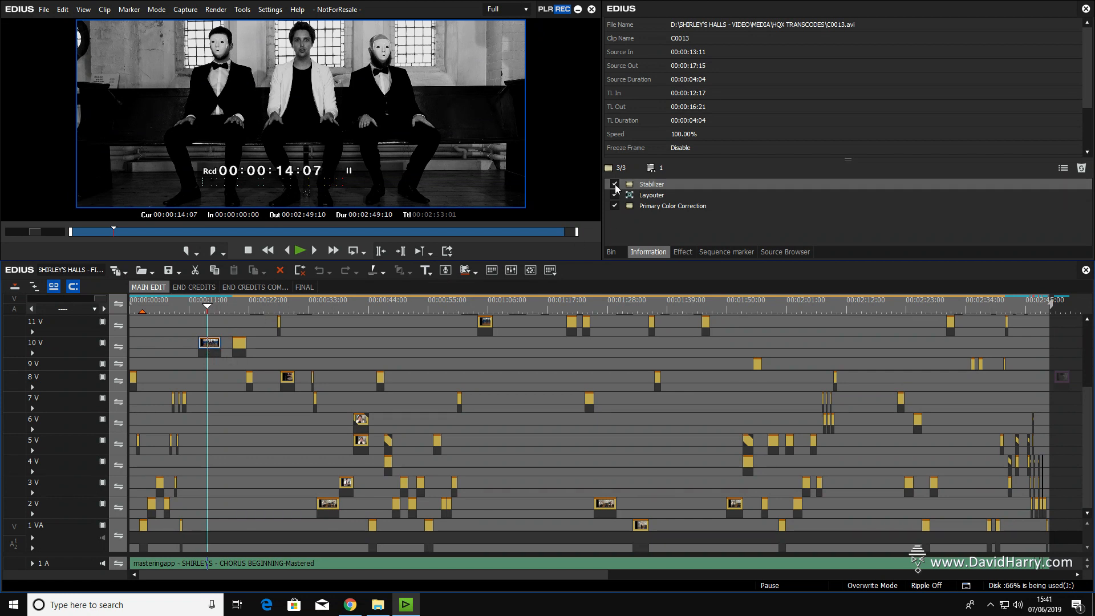
pyautogui.click(616, 184)
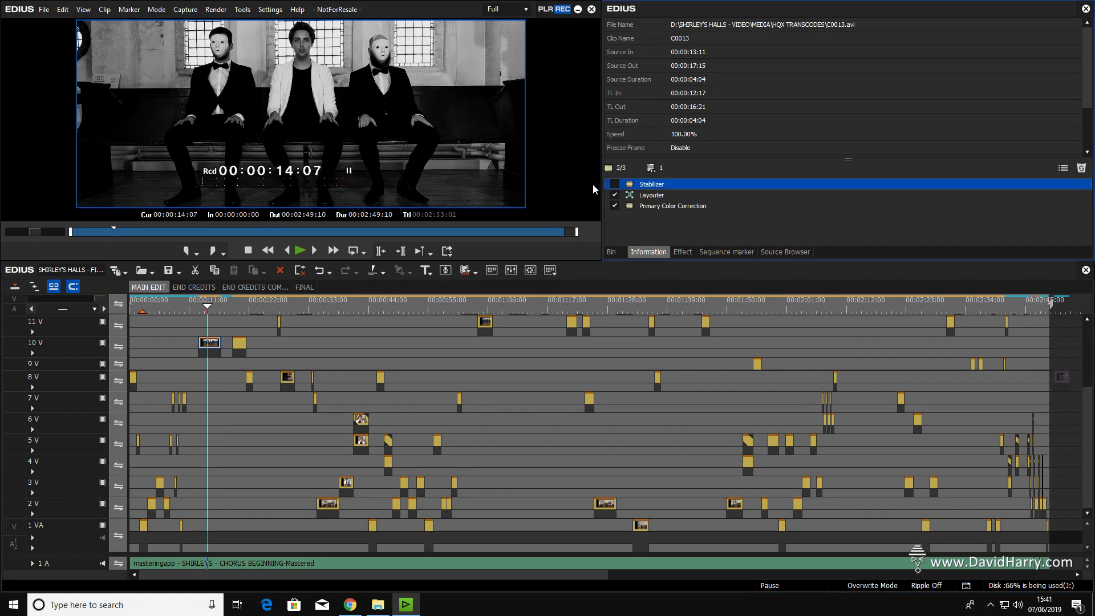
pyautogui.click(614, 184)
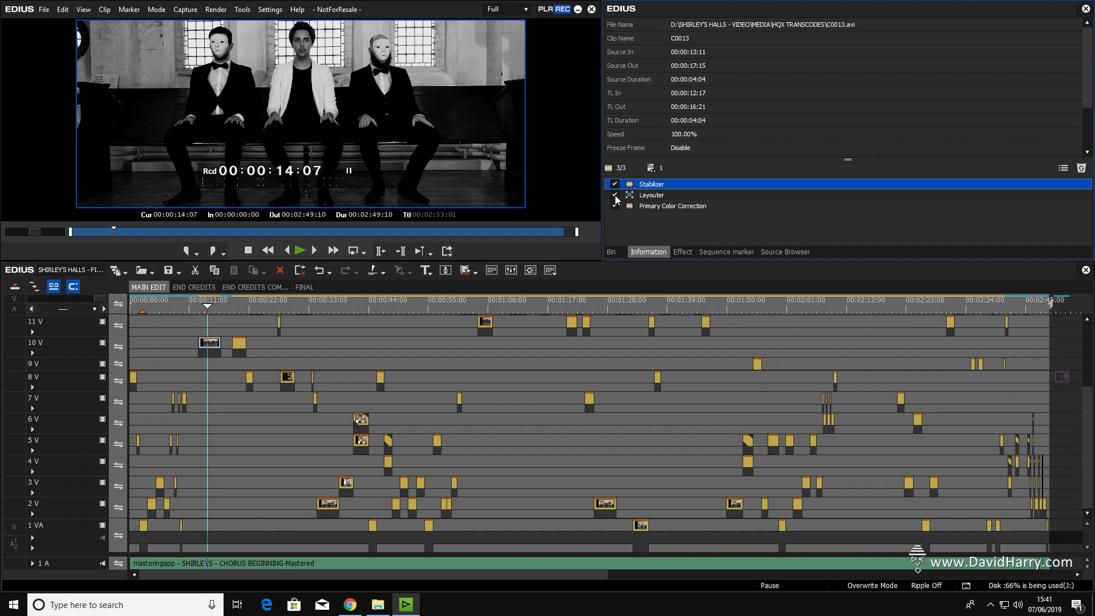
pyautogui.click(615, 206)
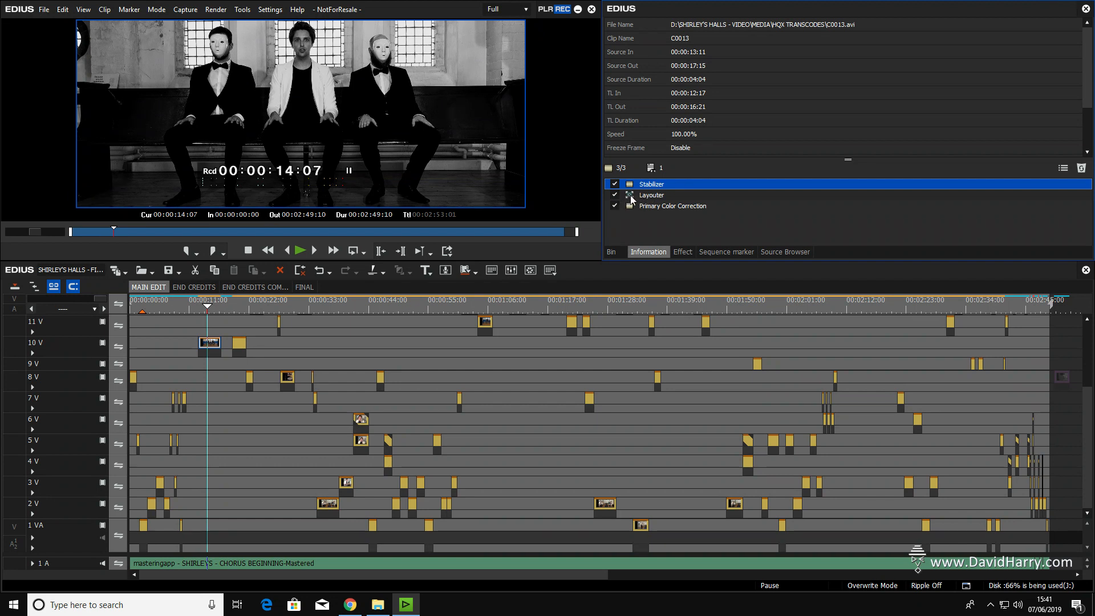
pyautogui.moveTo(639, 197)
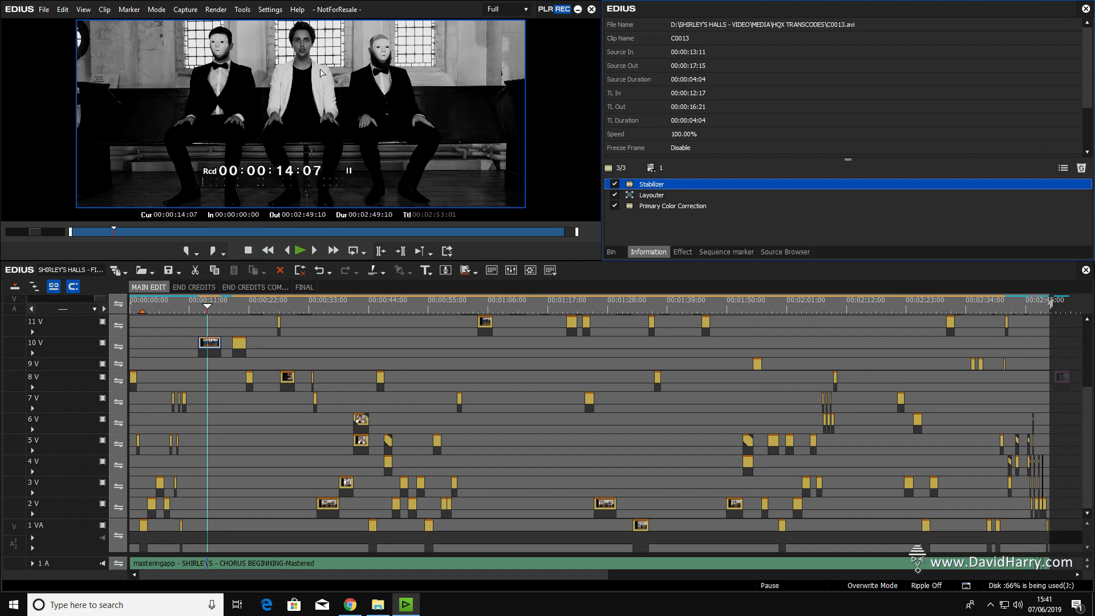
pyautogui.moveTo(300, 136)
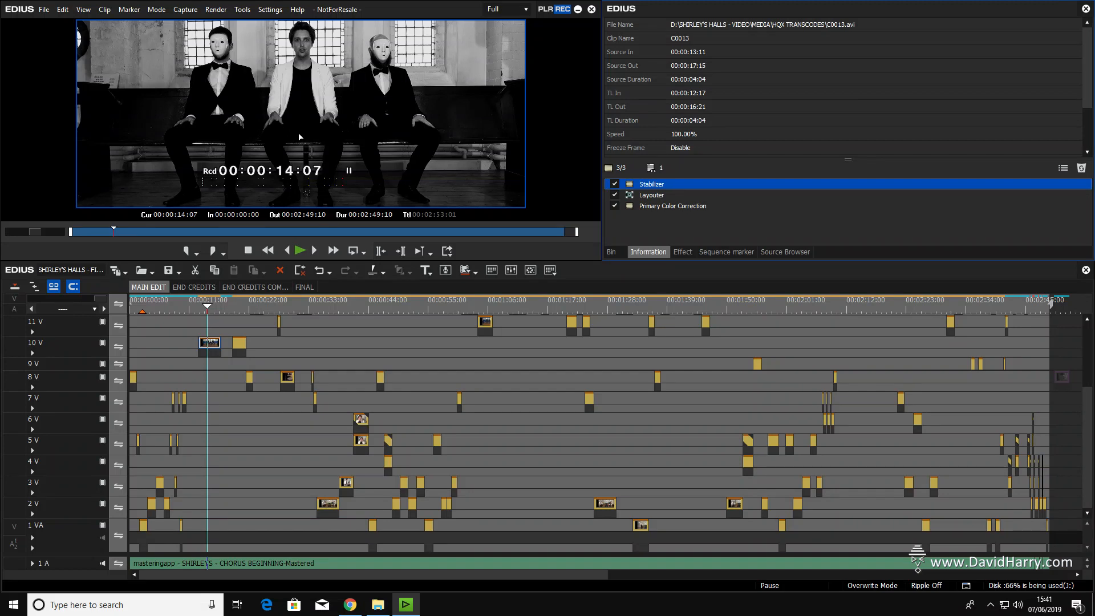
pyautogui.moveTo(318, 134)
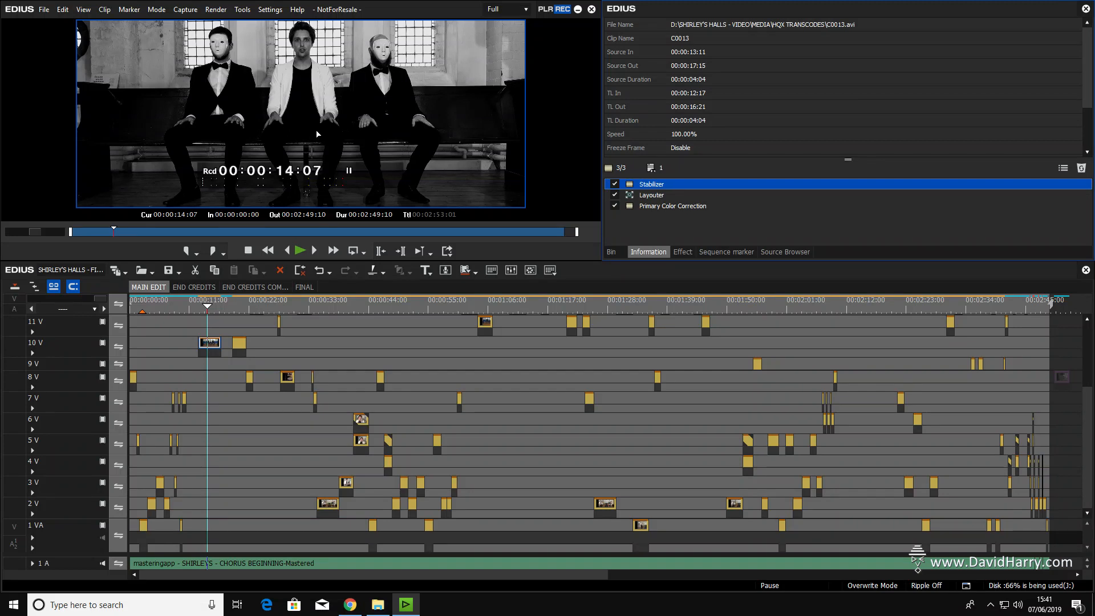
pyautogui.moveTo(481, 143)
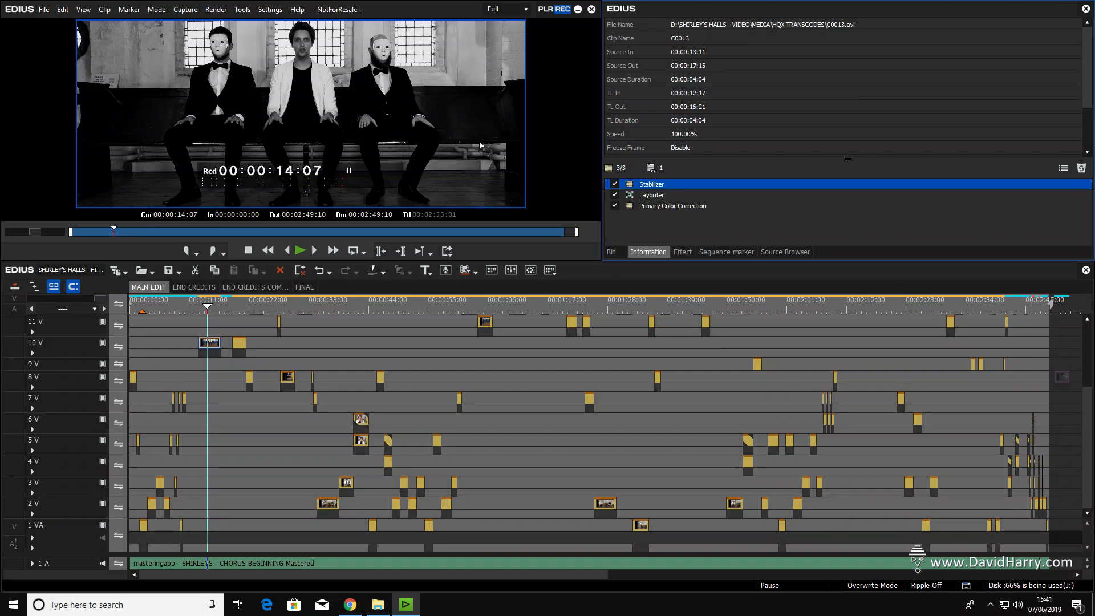
# - Switch C0013's Layouter effect off and back on, then move toward the project settings
pyautogui.click(614, 195)
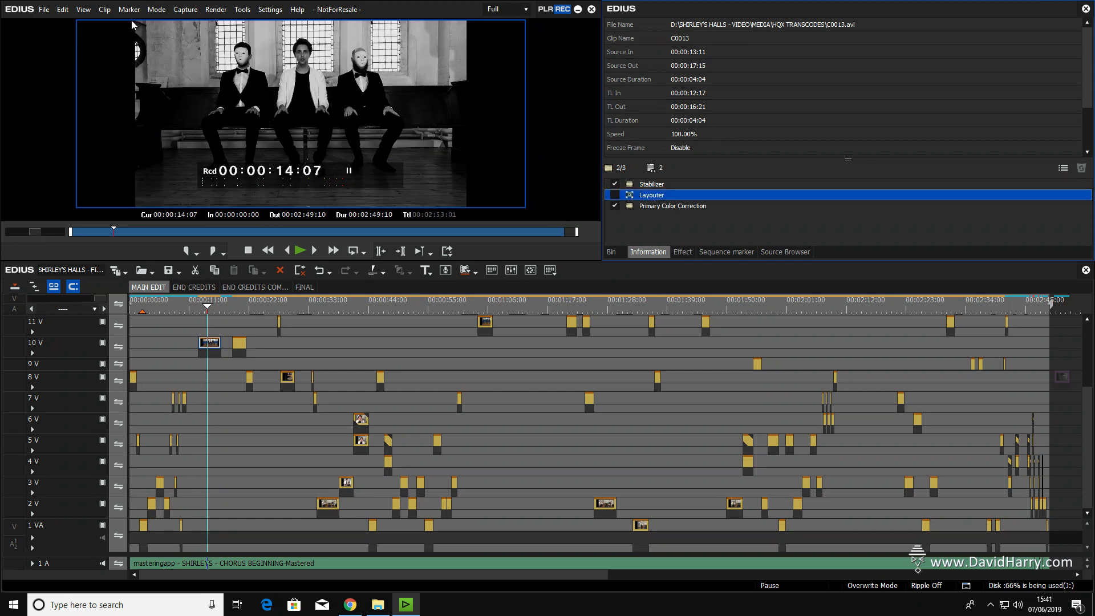
pyautogui.moveTo(473, 39)
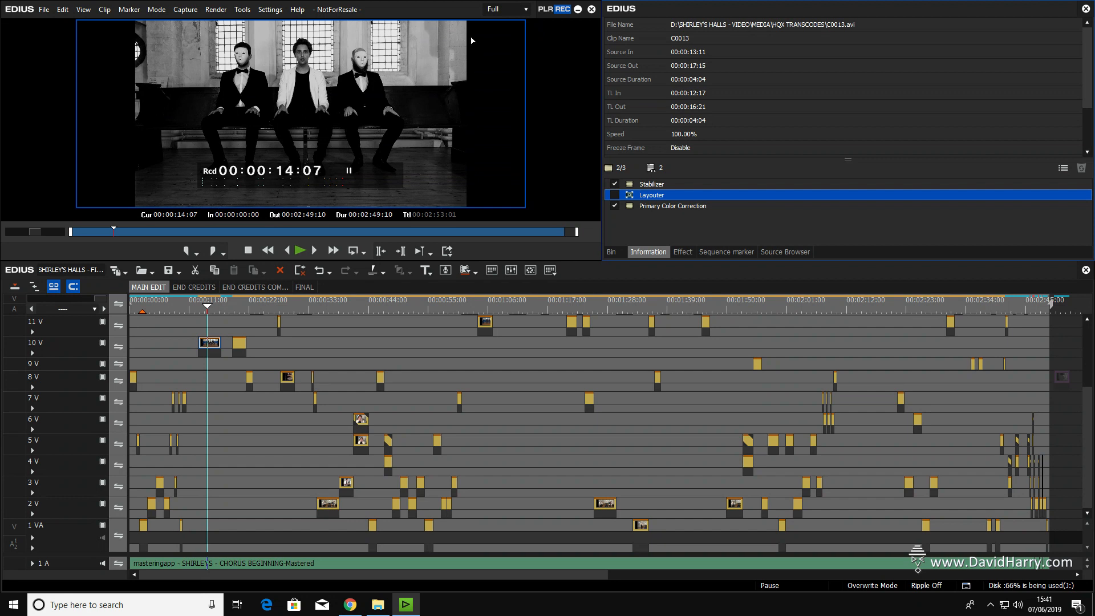
pyautogui.moveTo(309, 147)
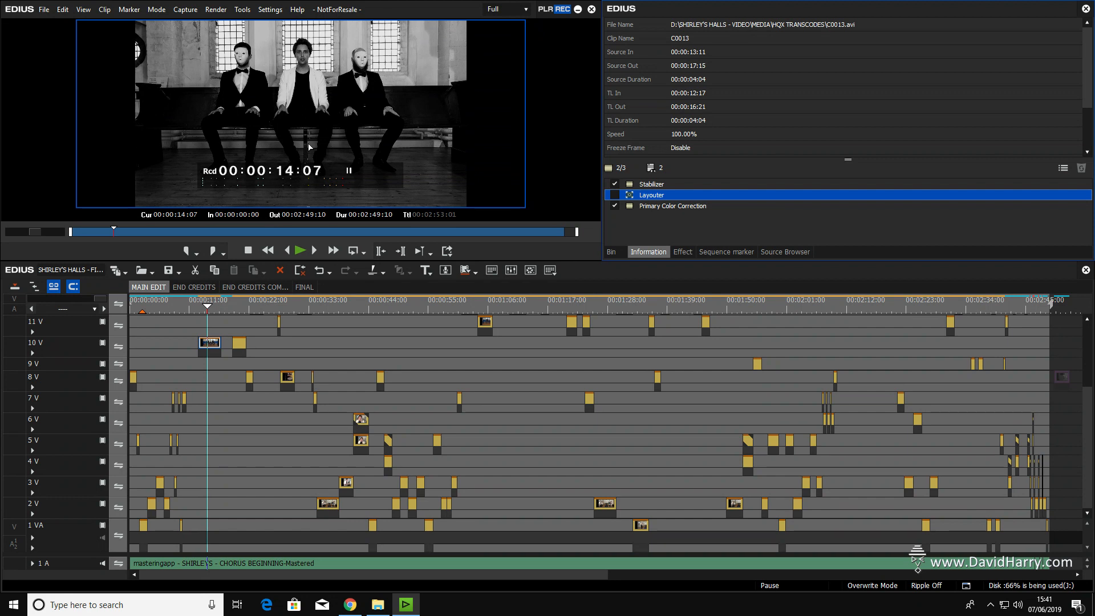
pyautogui.moveTo(223, 392)
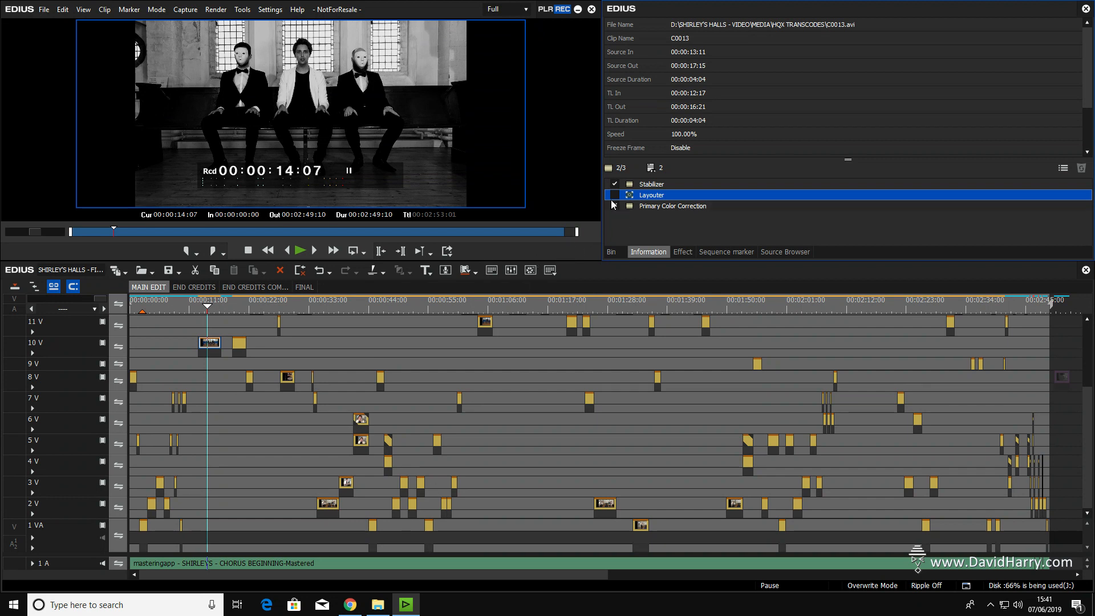
pyautogui.click(615, 206)
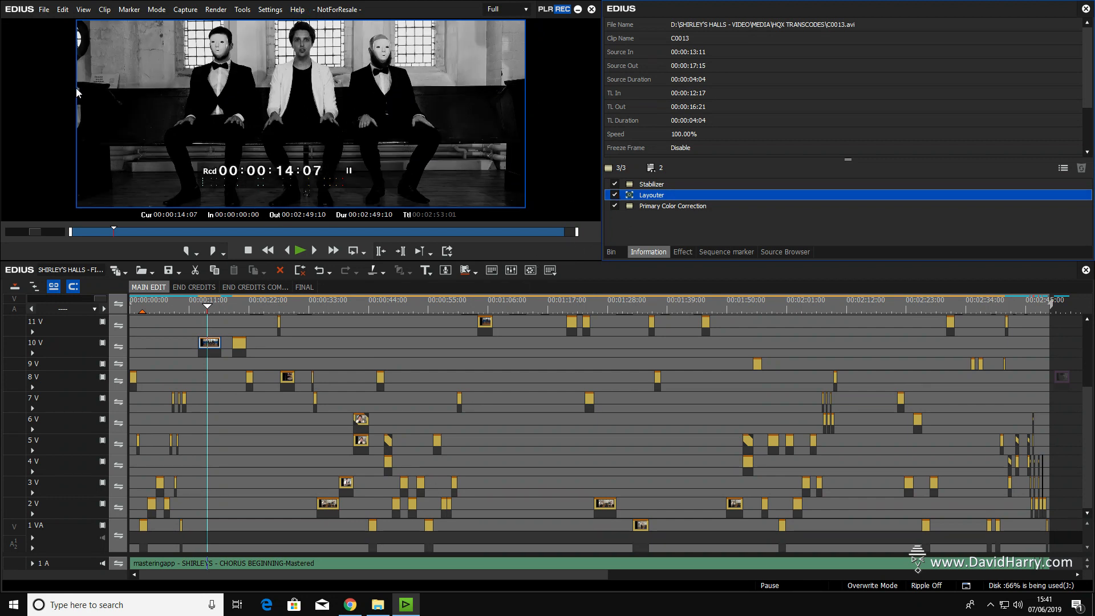
pyautogui.moveTo(244, 154)
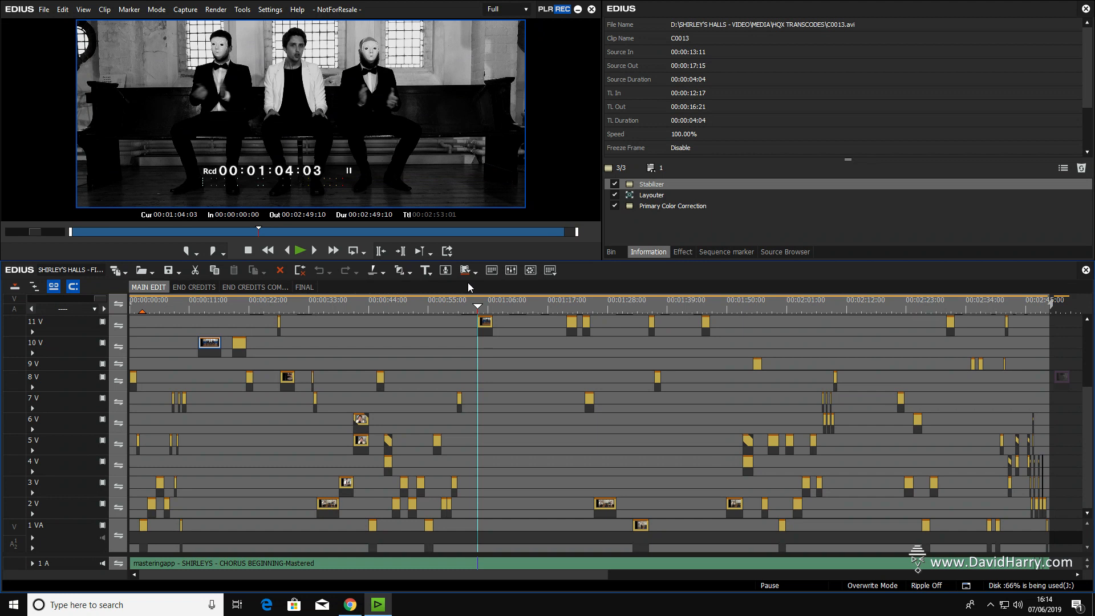
pyautogui.click(269, 10)
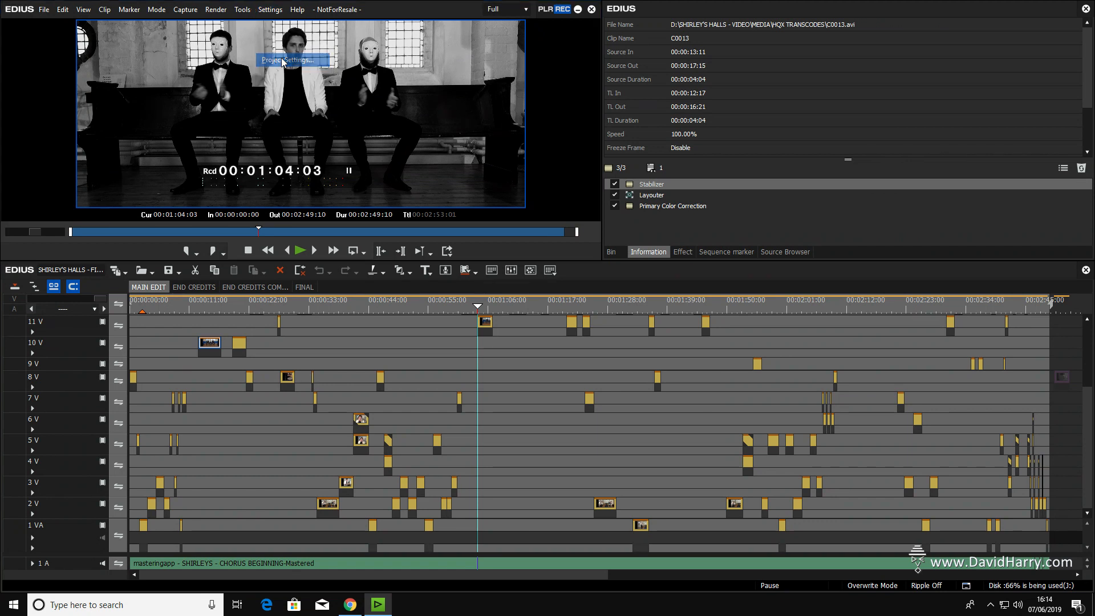
pyautogui.click(291, 59)
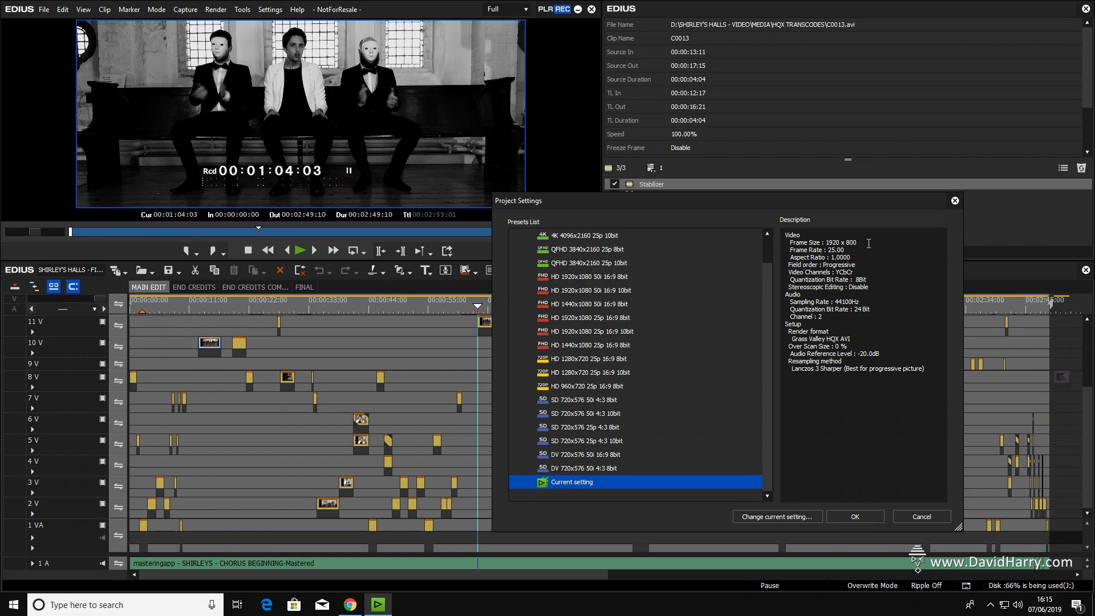
pyautogui.moveTo(441, 91)
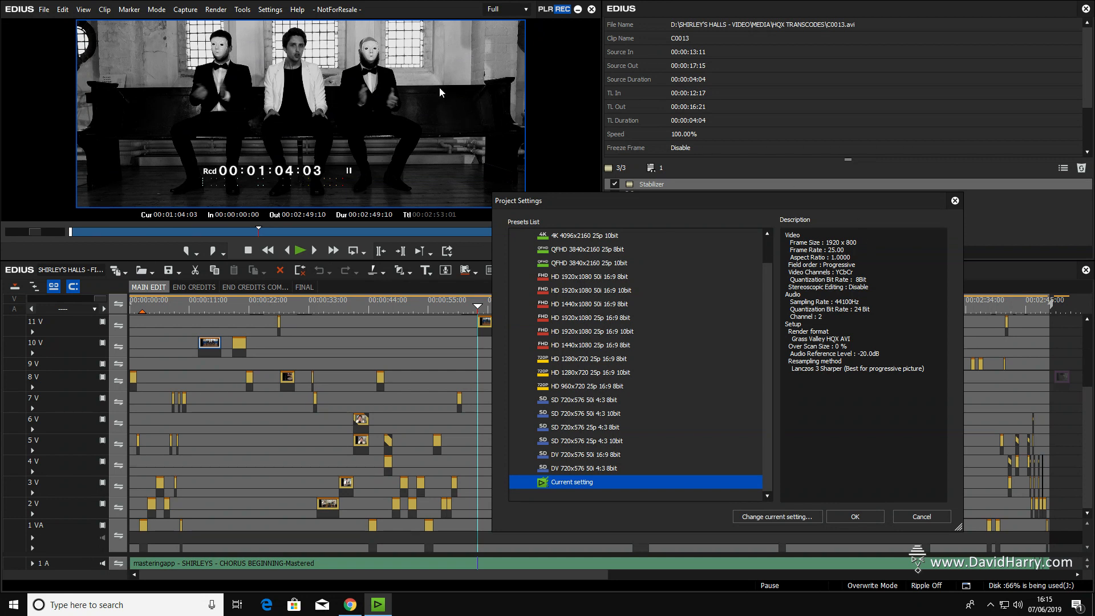
pyautogui.moveTo(116, 122)
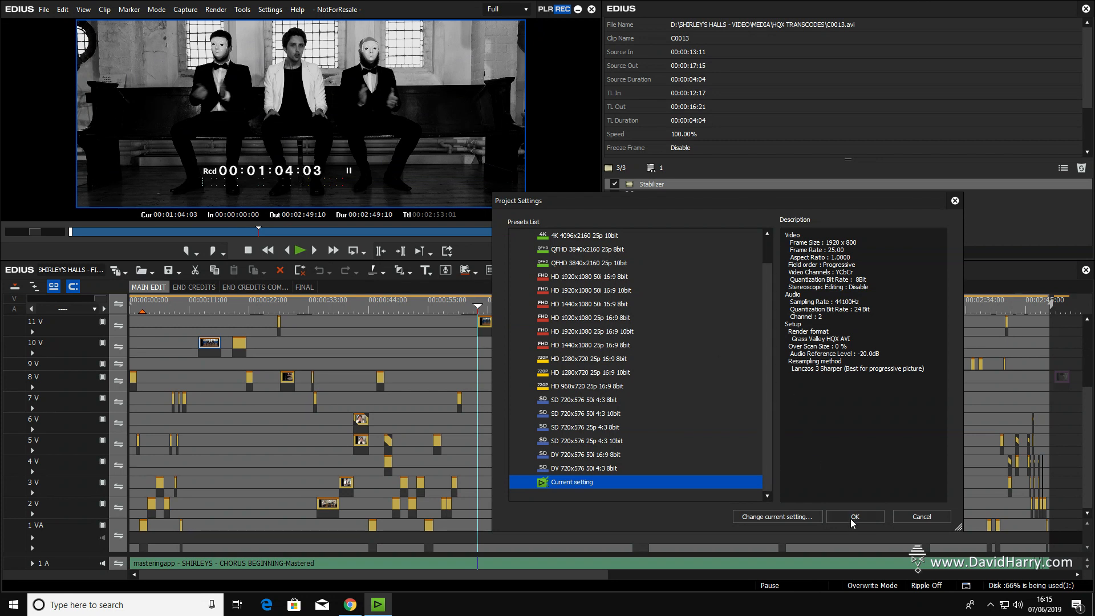
pyautogui.click(855, 516)
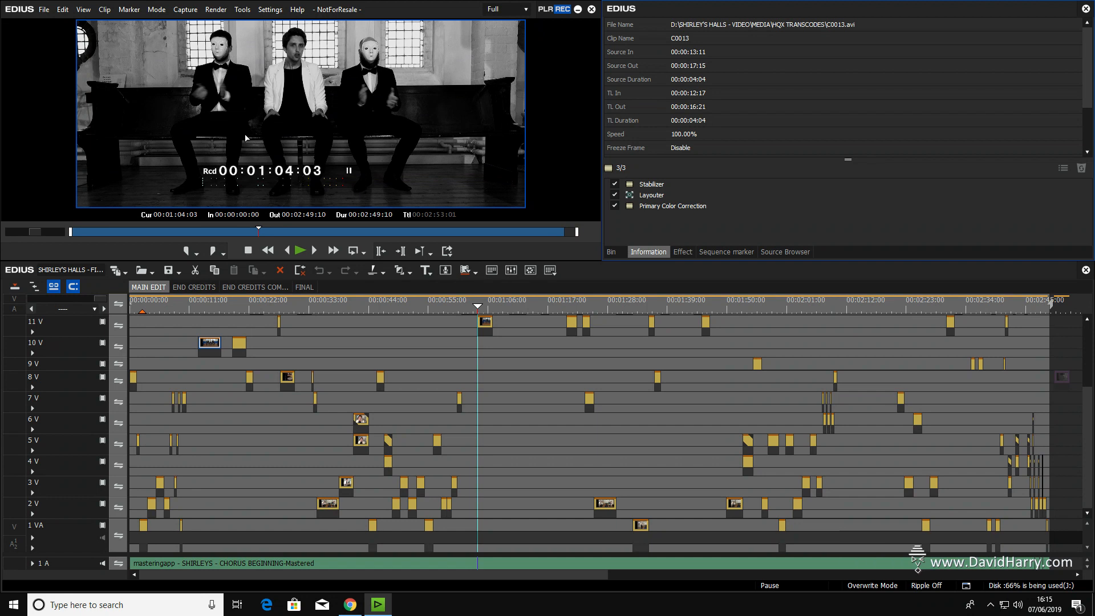
pyautogui.moveTo(548, 352)
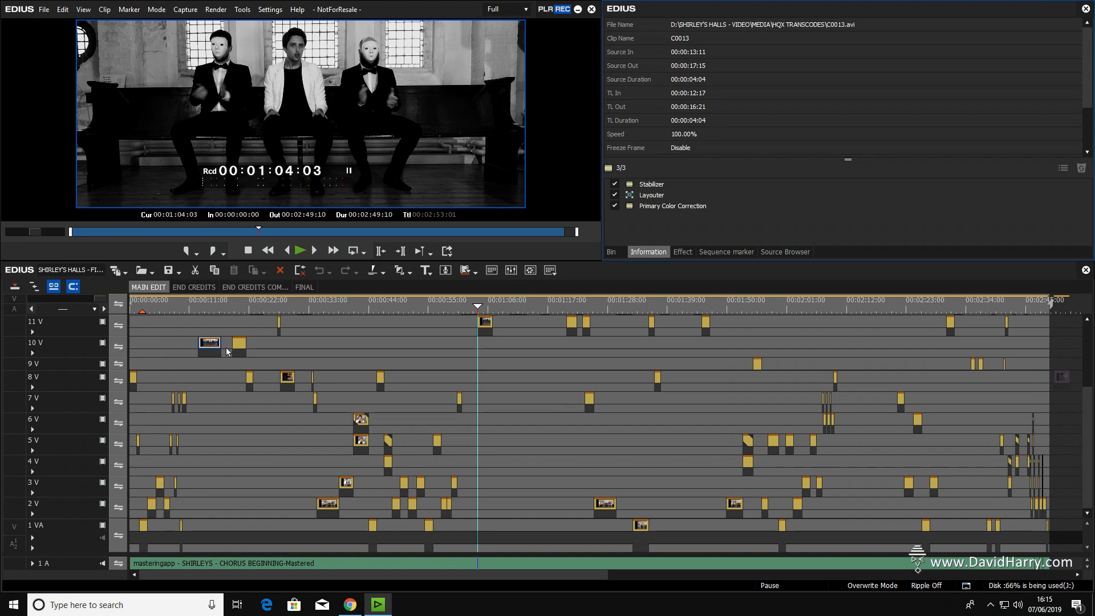
pyautogui.rightClick(209, 343)
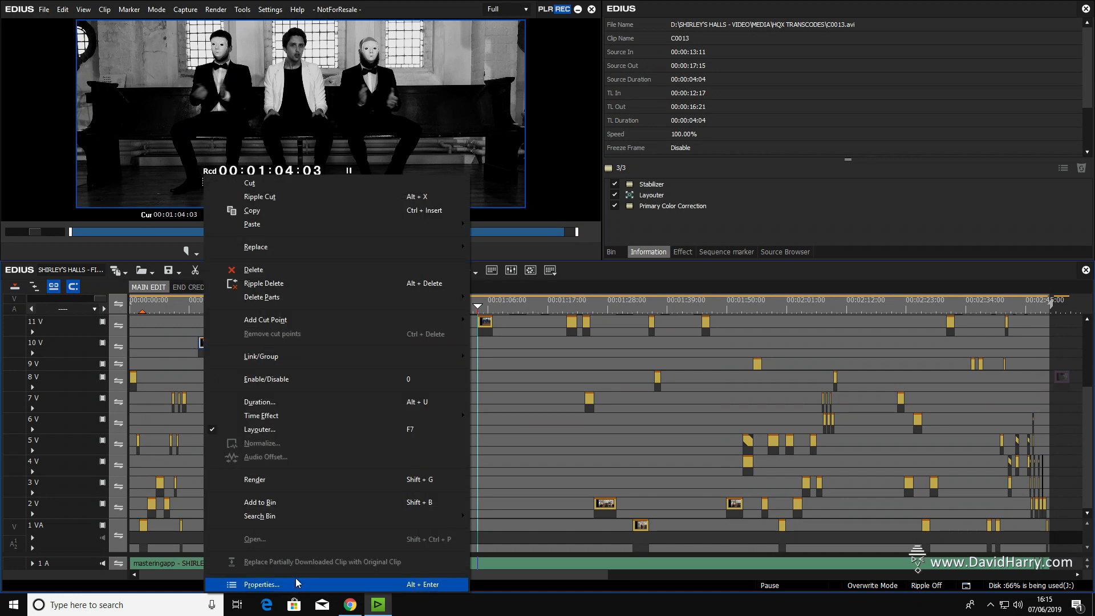
pyautogui.click(261, 584)
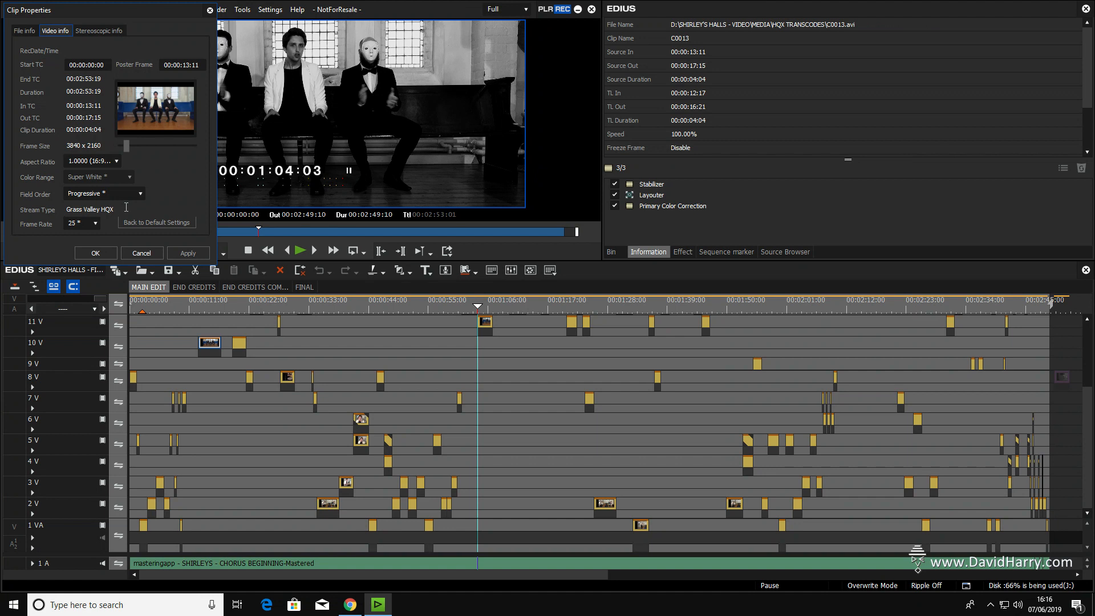
pyautogui.click(141, 253)
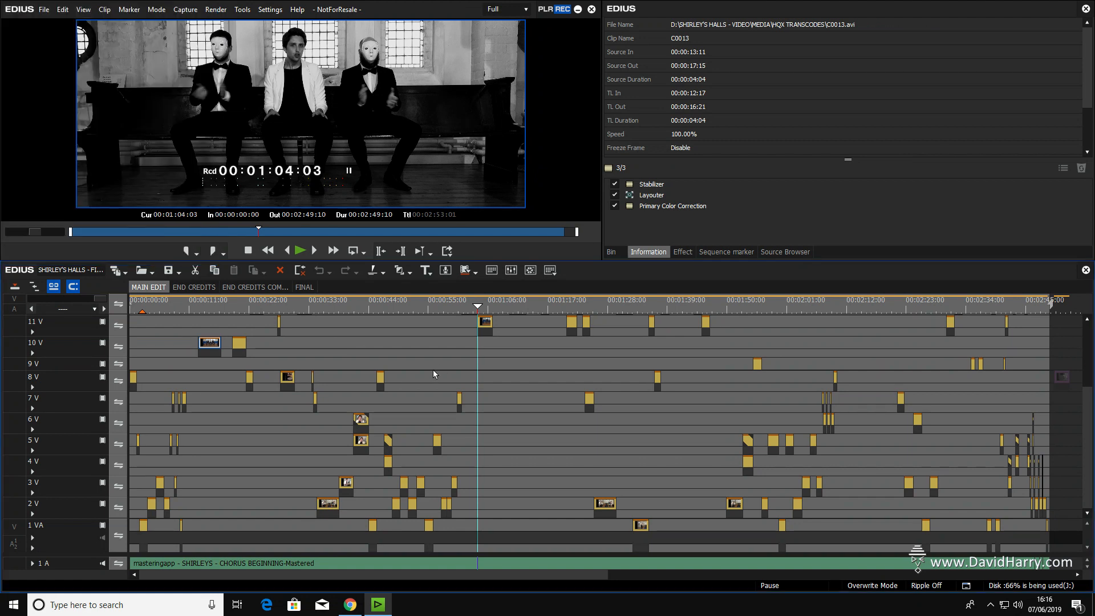
pyautogui.moveTo(434, 374)
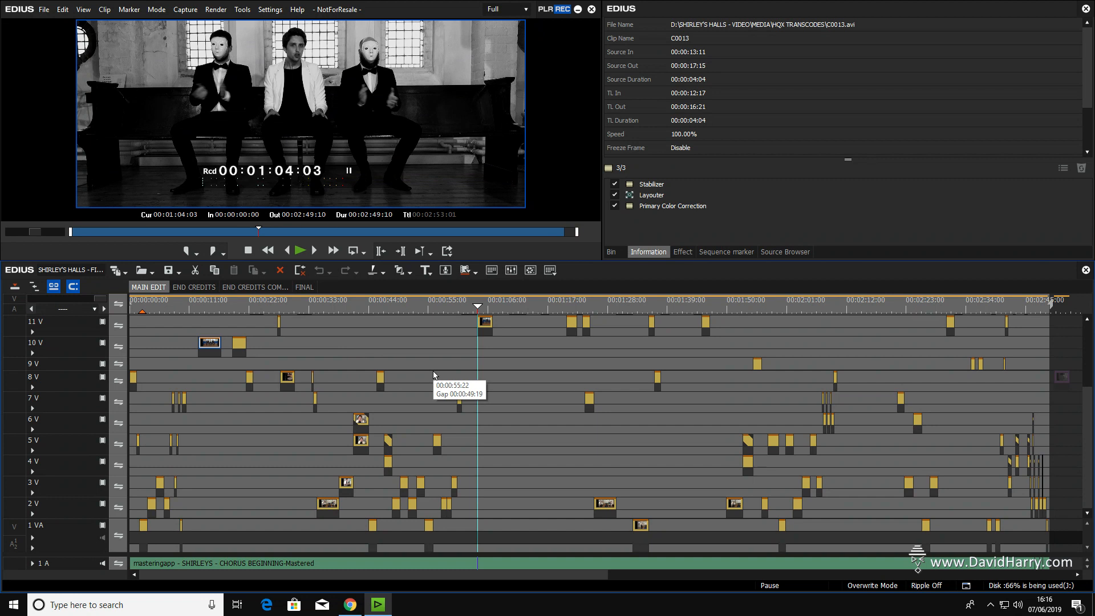
pyautogui.moveTo(455, 360)
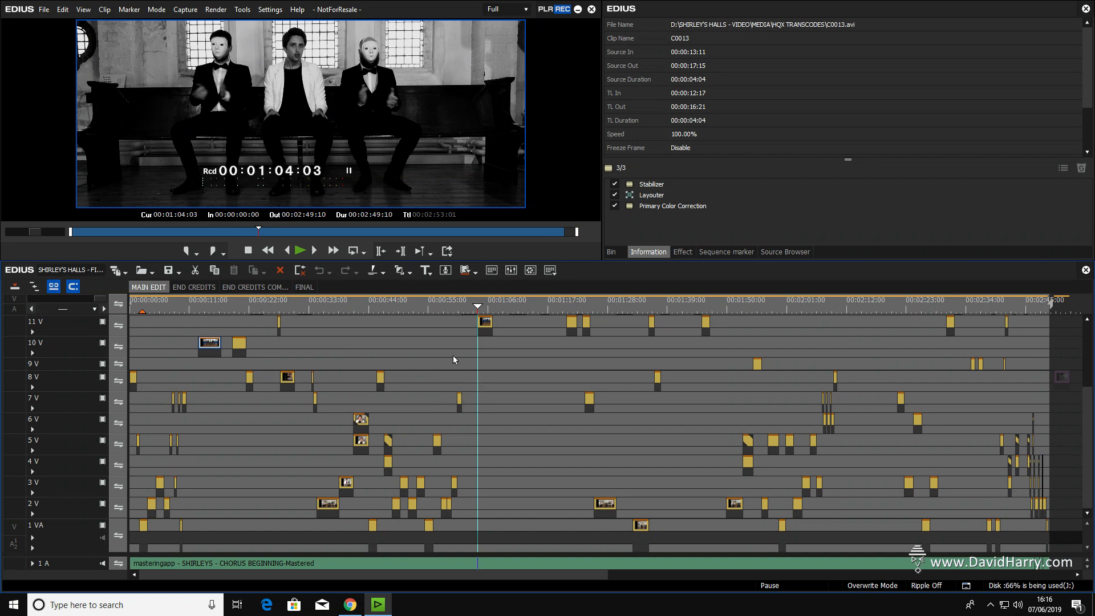
pyautogui.moveTo(455, 359)
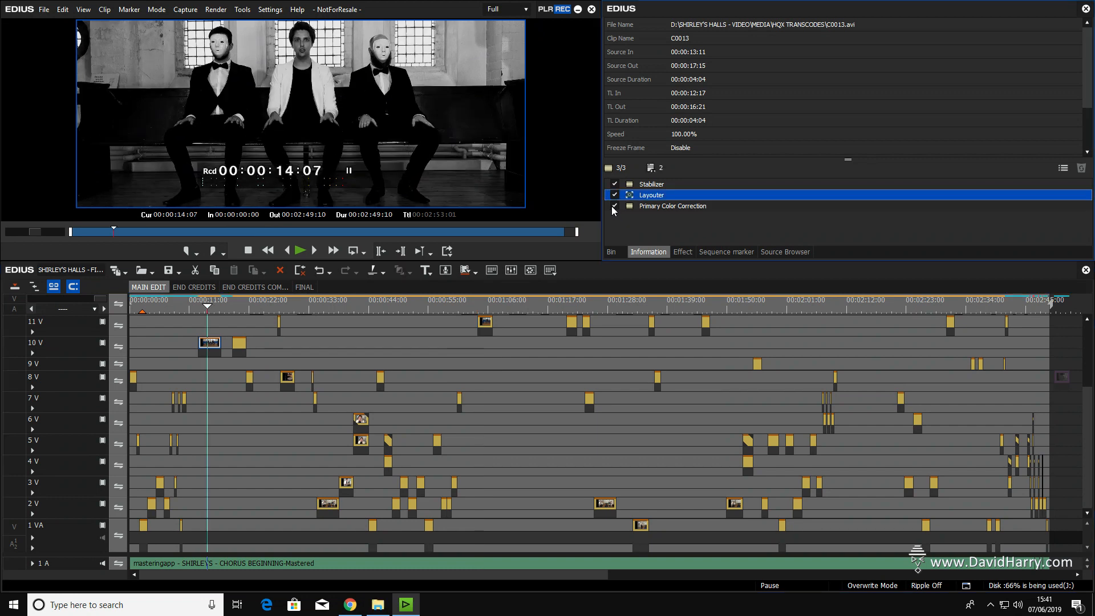
# - Switch C0013's Primary Color Correction off and back on to compare the grade
pyautogui.click(614, 195)
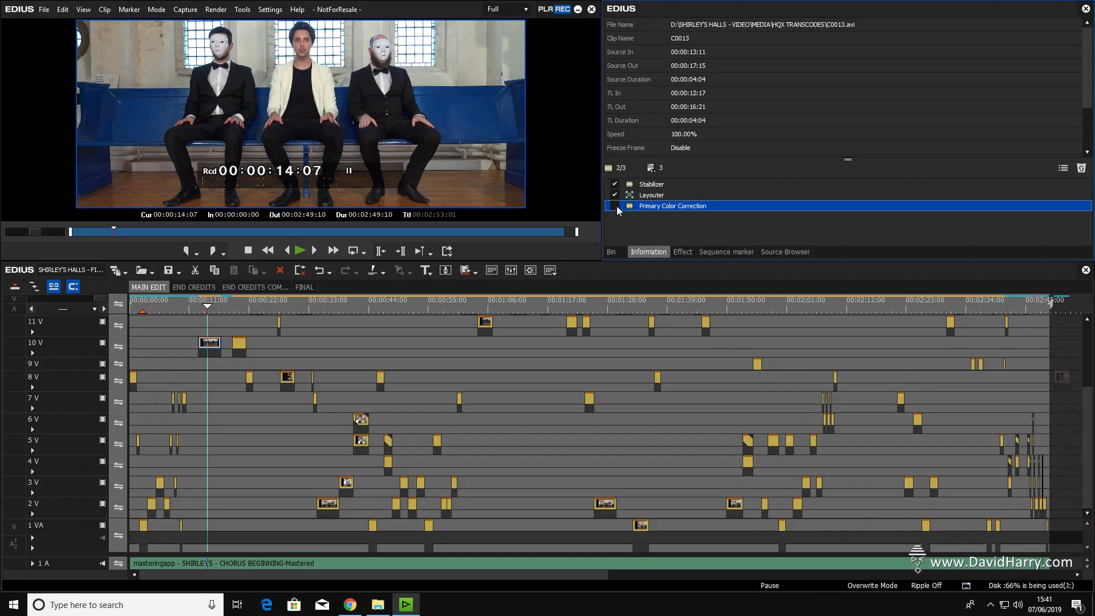
pyautogui.click(614, 206)
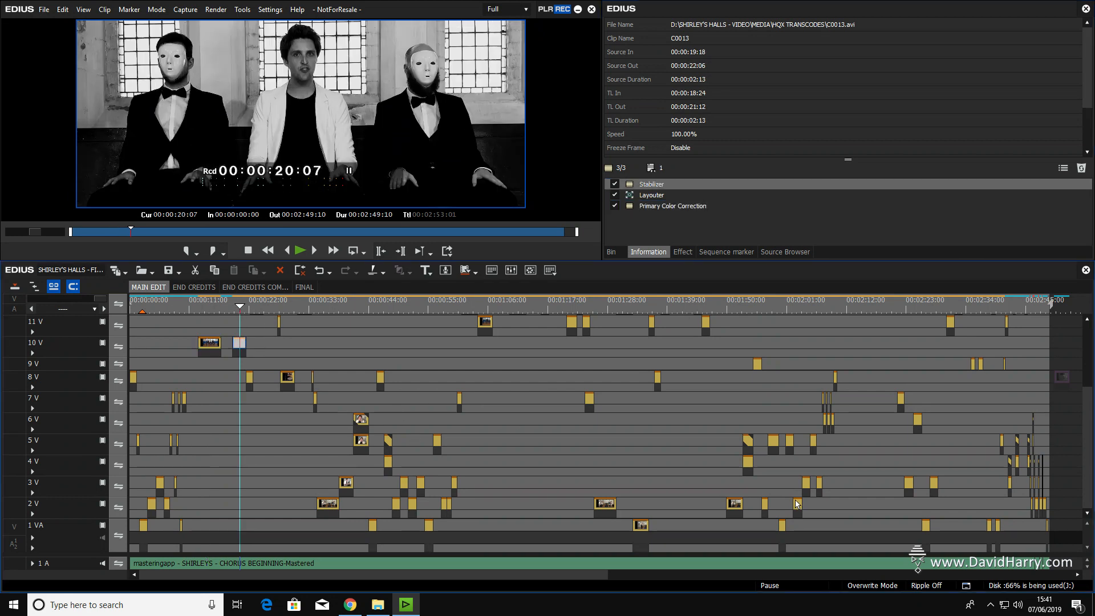
pyautogui.moveTo(671, 232)
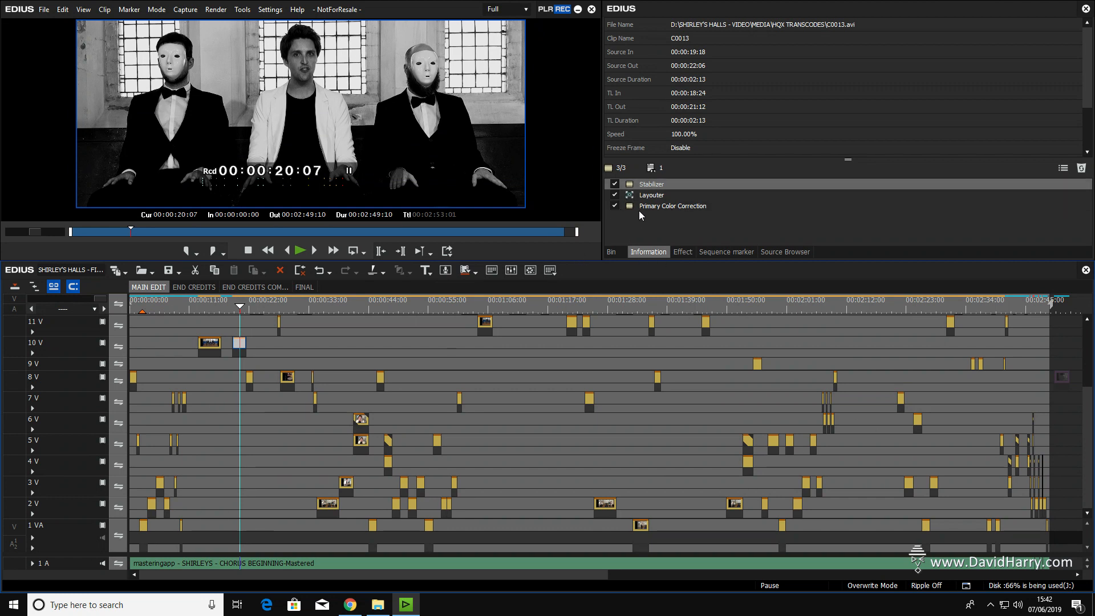
pyautogui.moveTo(657, 212)
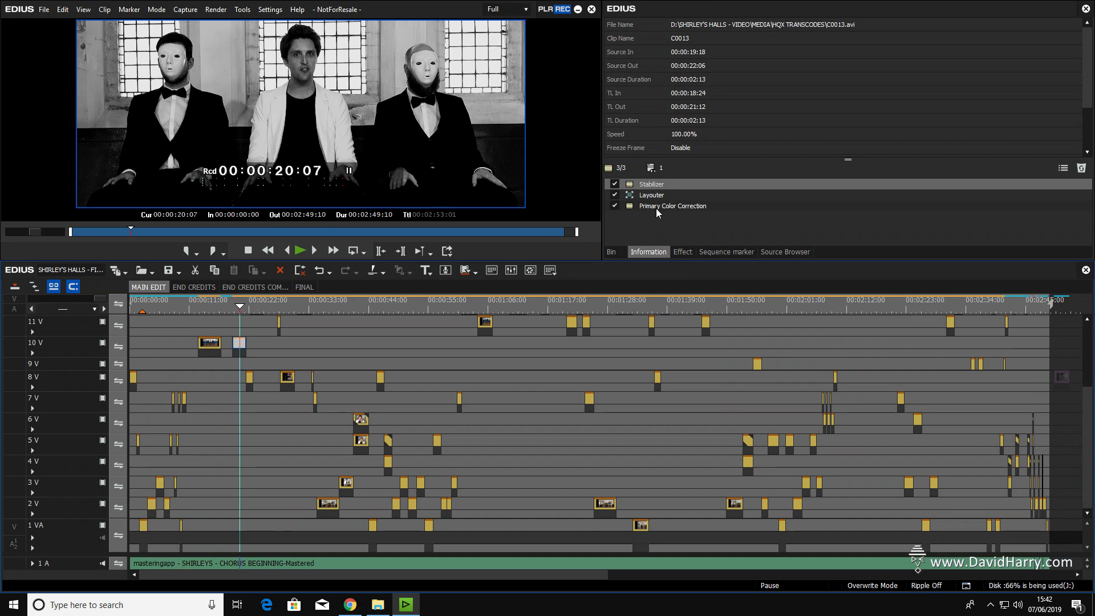
pyautogui.moveTo(671, 218)
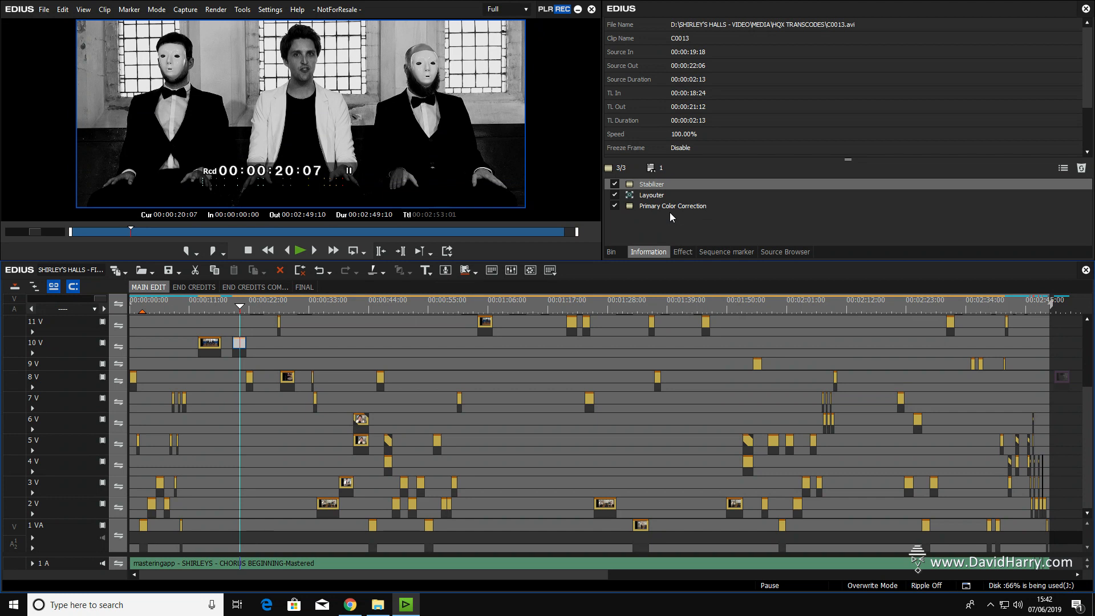
pyautogui.moveTo(447, 324)
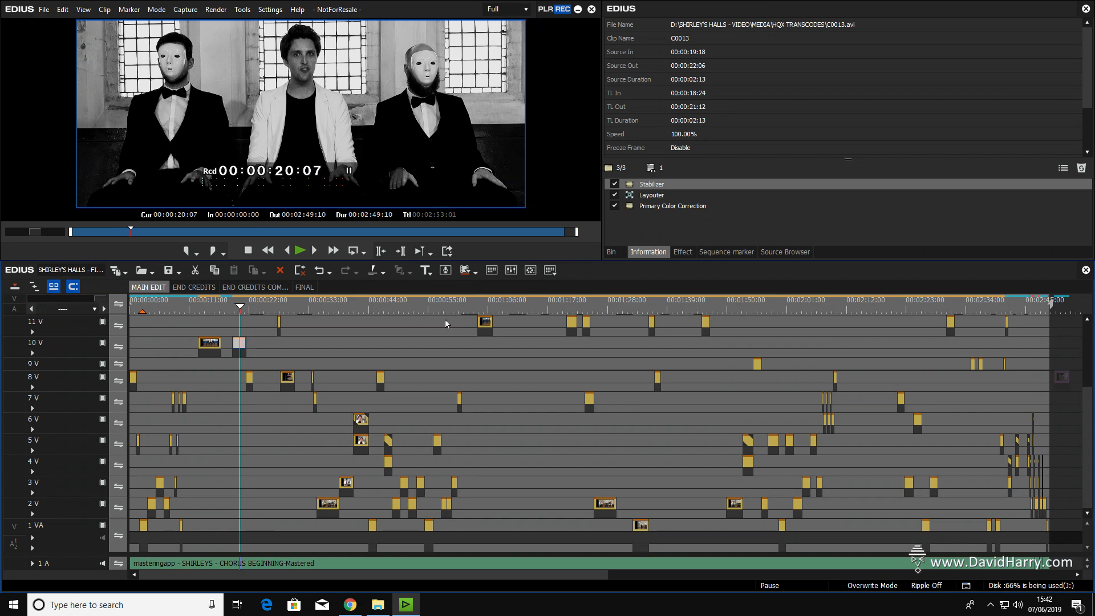
pyautogui.moveTo(403, 399)
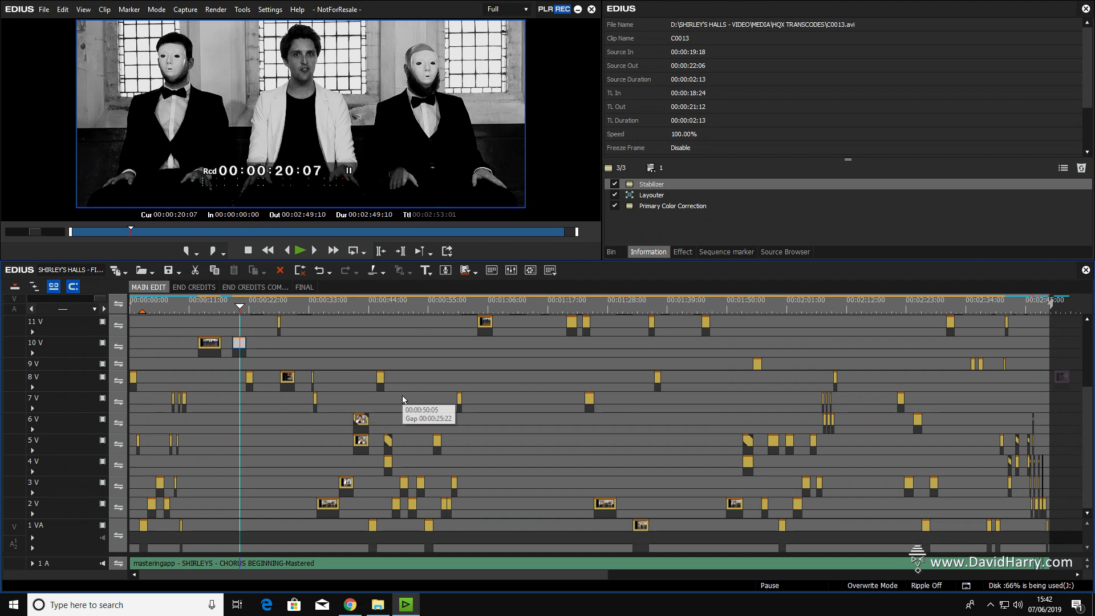
pyautogui.moveTo(443, 363)
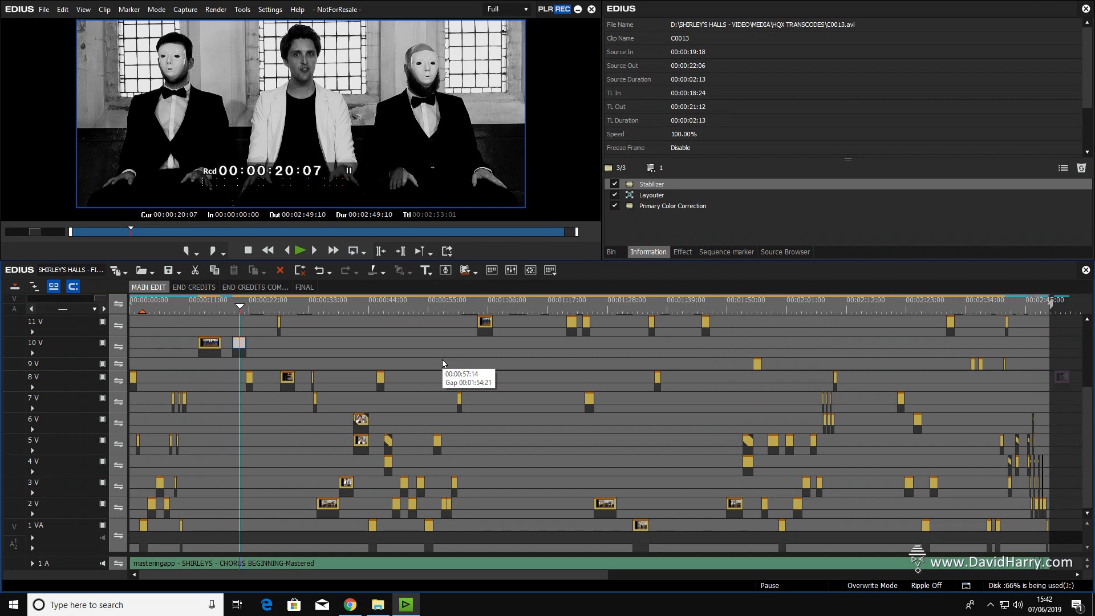
pyautogui.moveTo(403, 319)
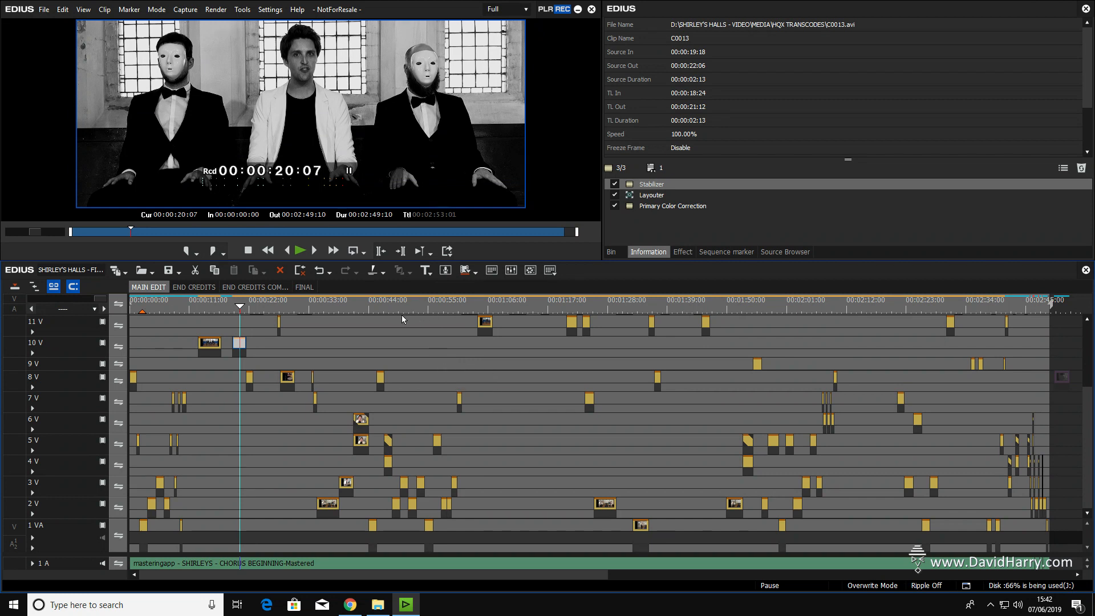
pyautogui.moveTo(414, 319)
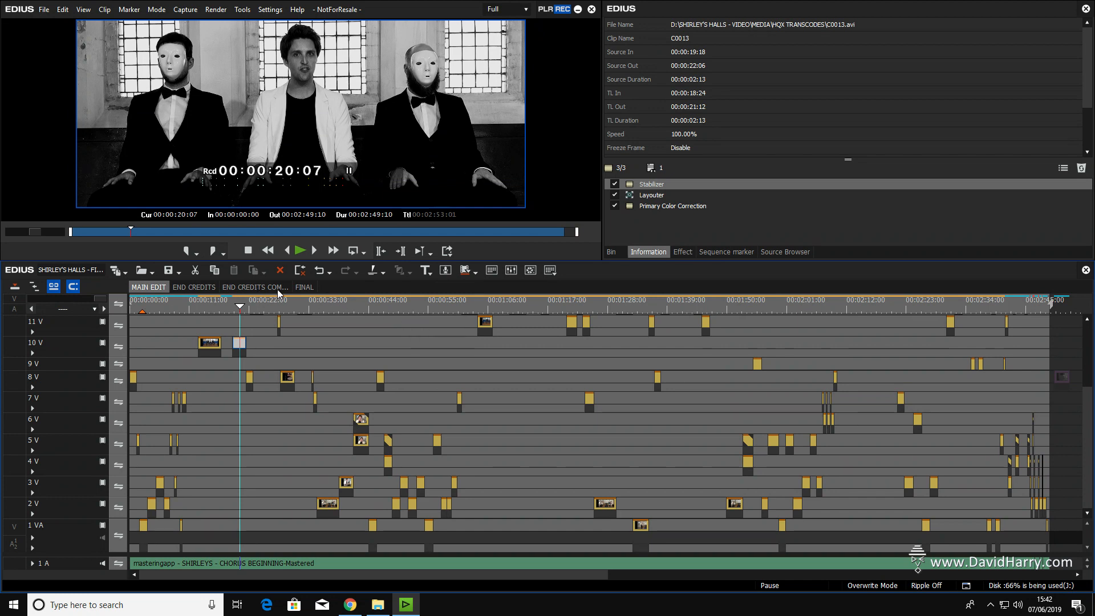
# - Switch to the FINAL sequence and toggle its Layouter and Primary Color Correction off and on
pyautogui.click(304, 286)
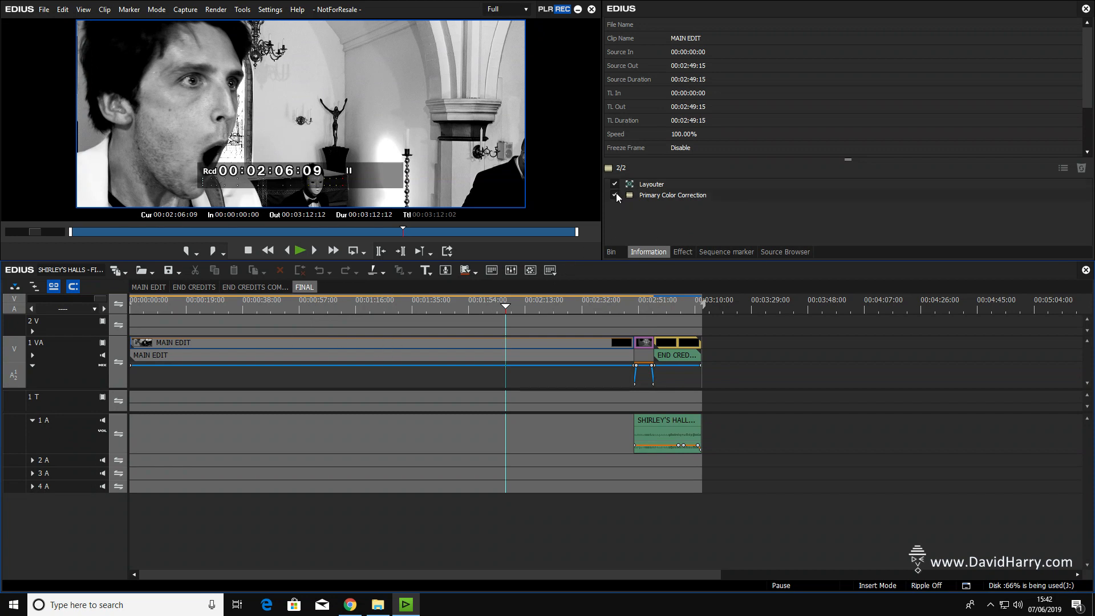
pyautogui.click(651, 183)
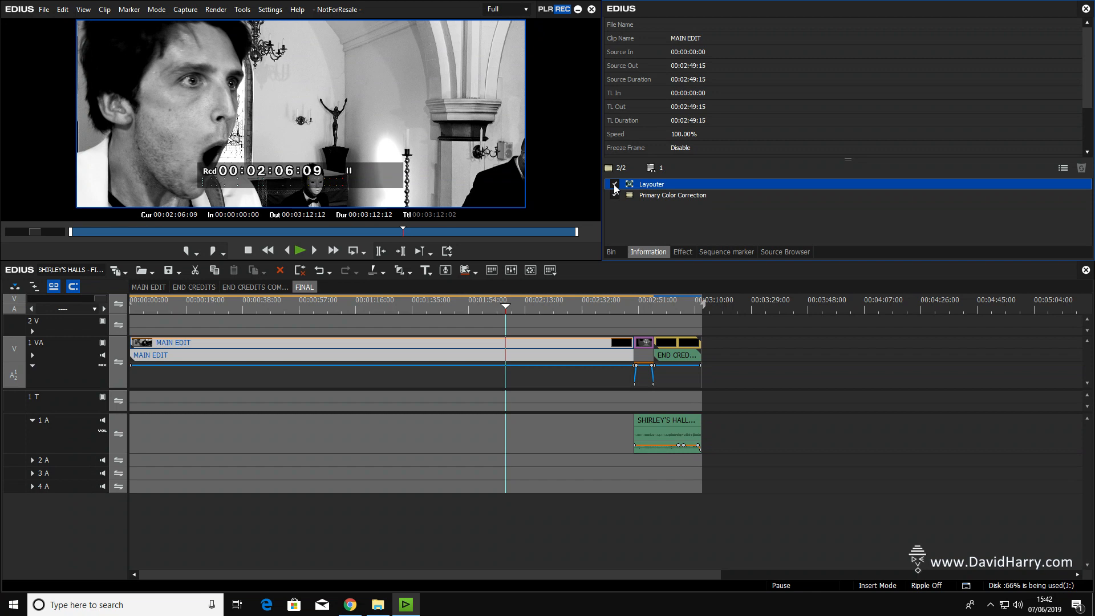
pyautogui.click(614, 184)
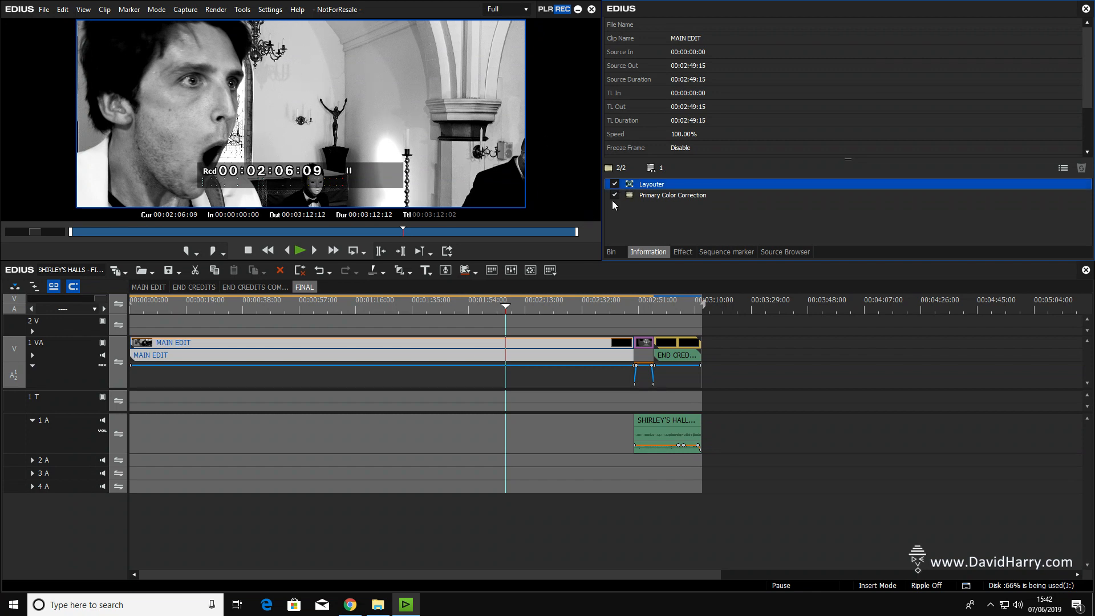
pyautogui.click(614, 195)
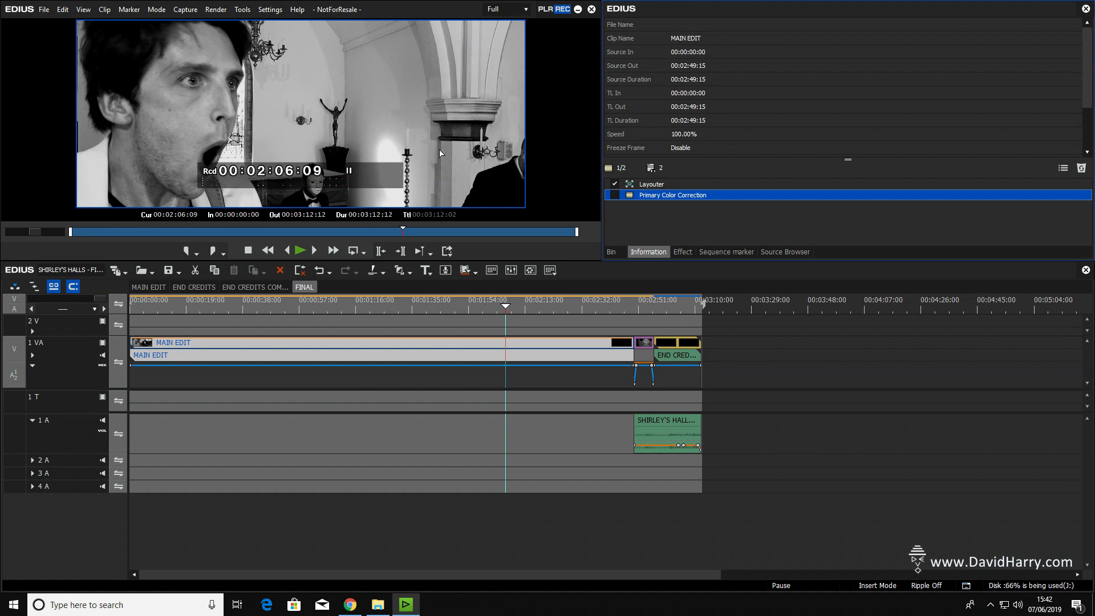
pyautogui.click(613, 195)
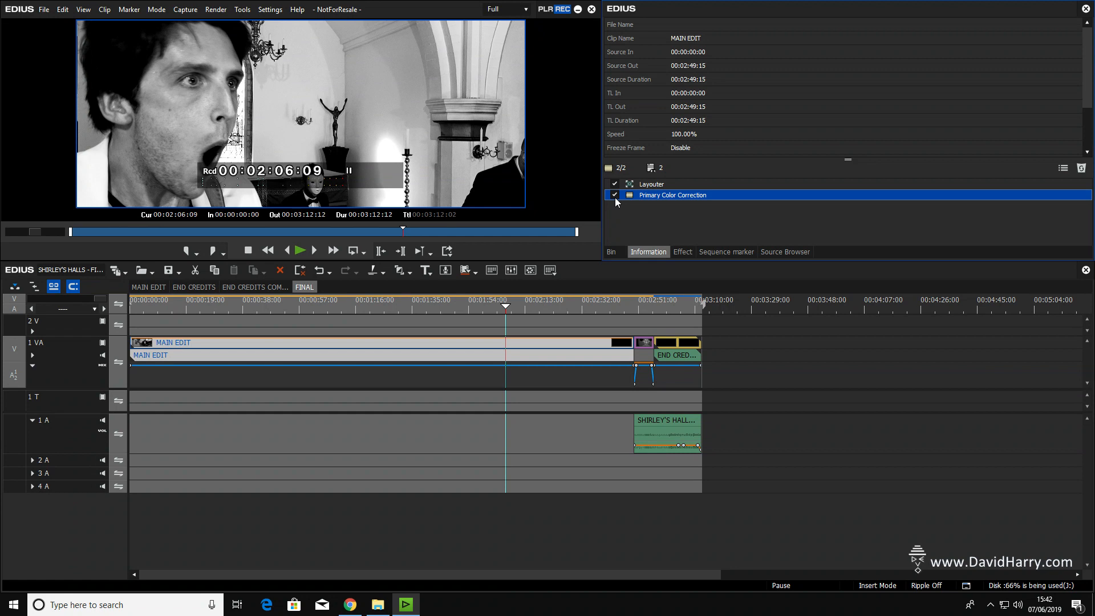
pyautogui.moveTo(442, 306)
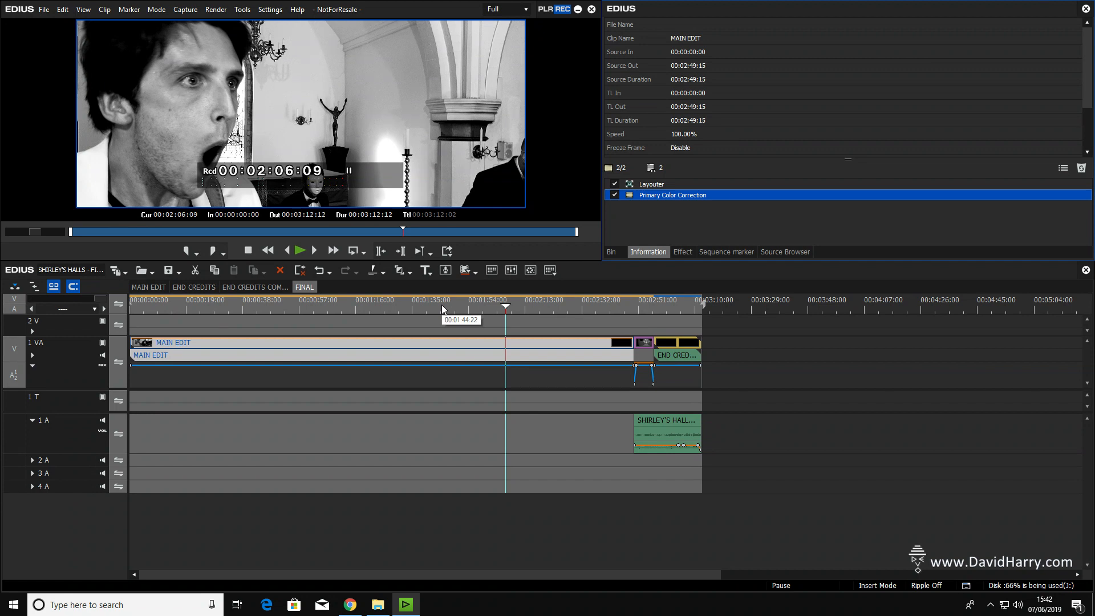
pyautogui.moveTo(444, 309)
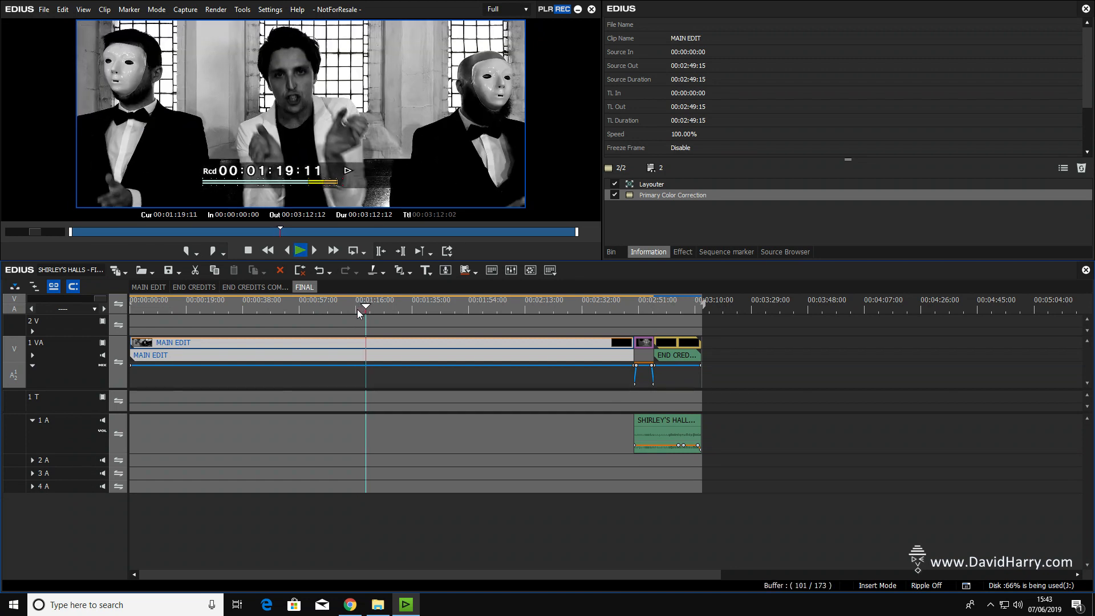
# - Test 8x fast-forward, reverse and normal playback of FINAL, then stop
pyautogui.click(333, 249)
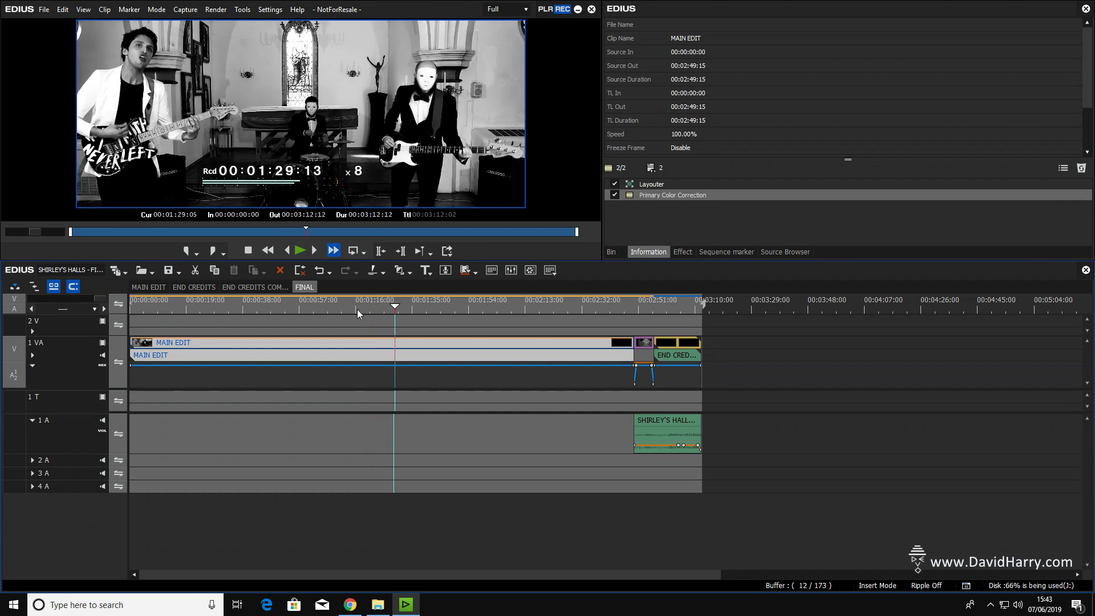
pyautogui.click(300, 251)
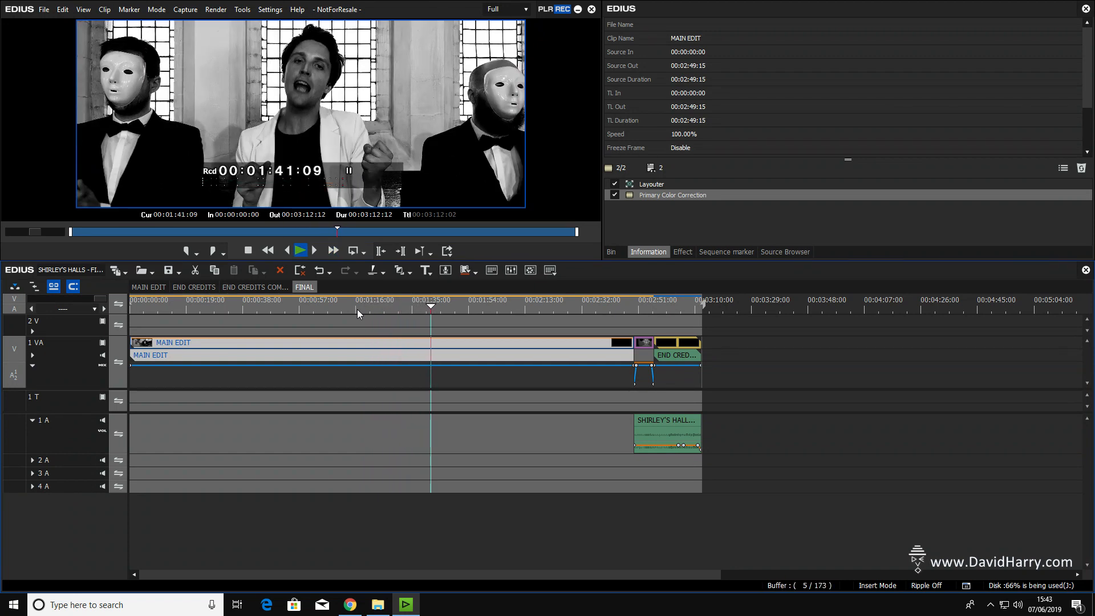
pyautogui.click(268, 251)
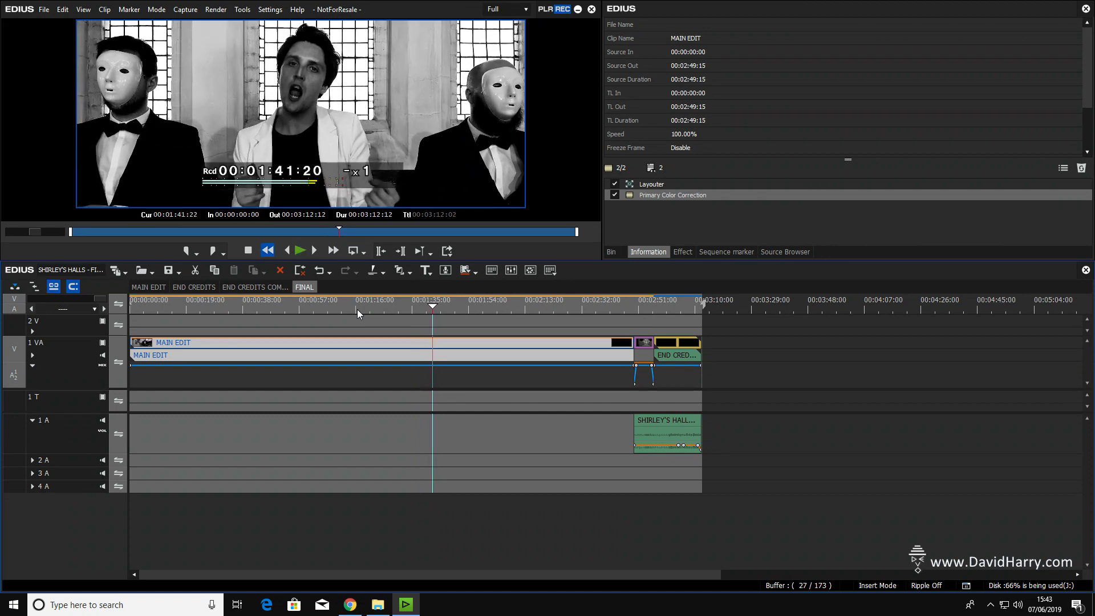
pyautogui.click(300, 250)
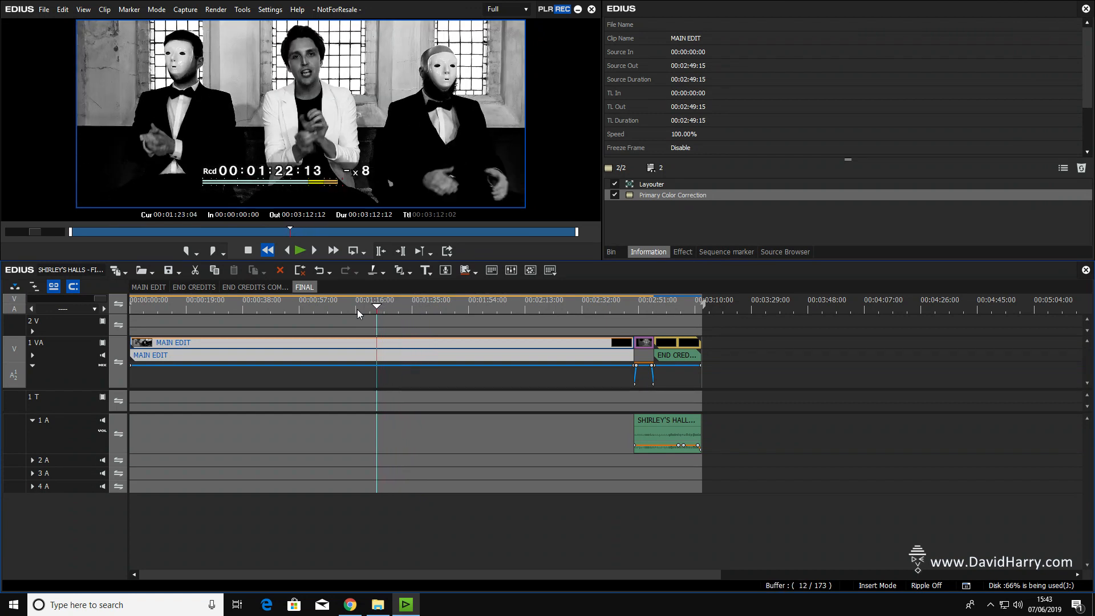
pyautogui.click(300, 250)
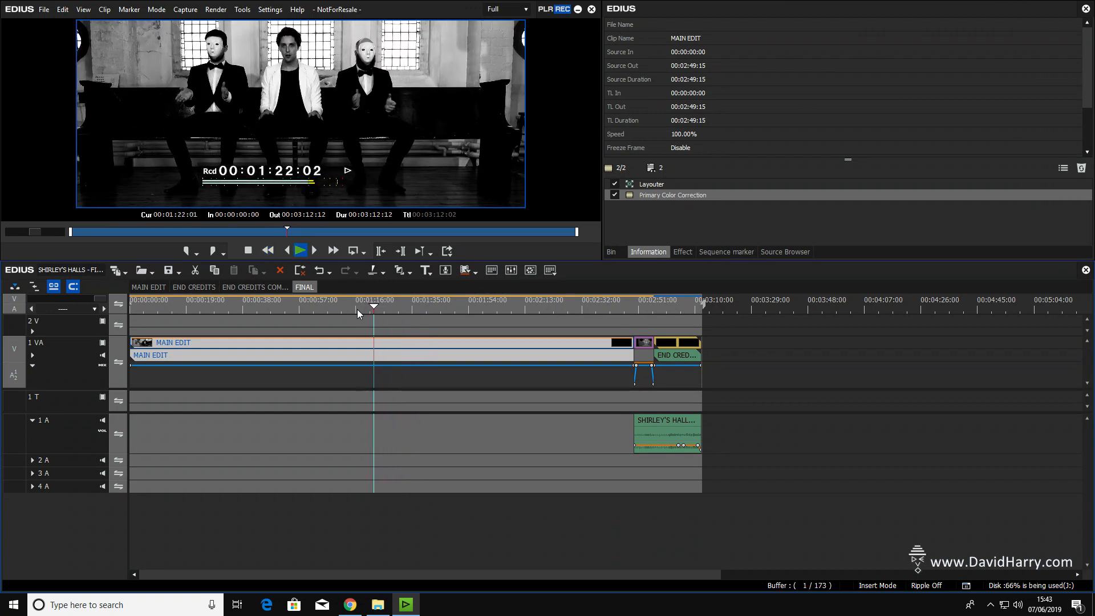
pyautogui.click(333, 250)
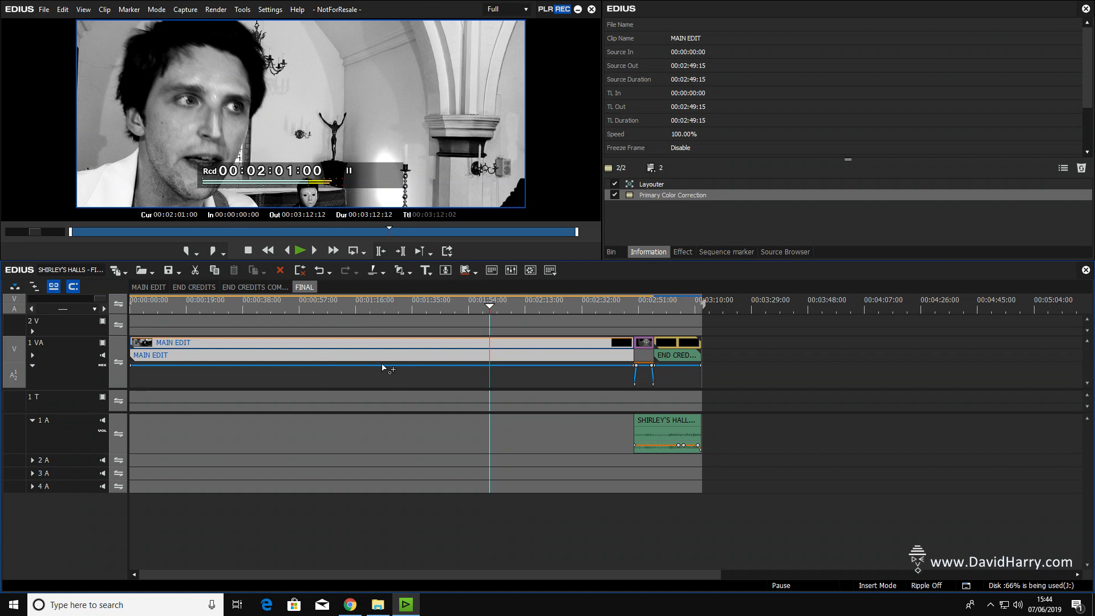
pyautogui.moveTo(403, 349)
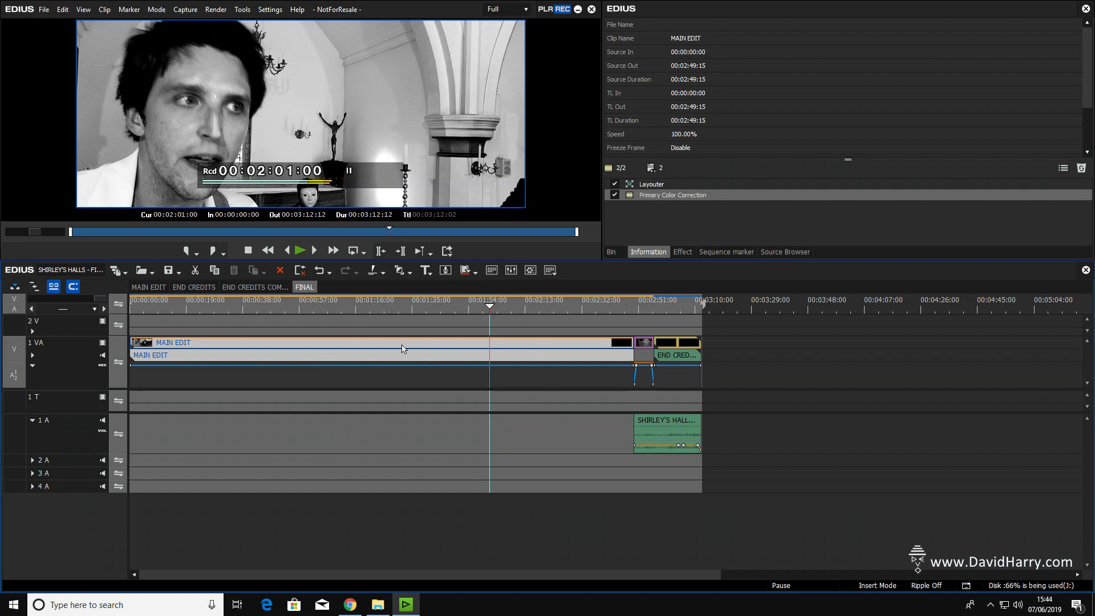
# - Switch back to the MAIN EDIT sequence at 00:00:20:07
pyautogui.click(149, 287)
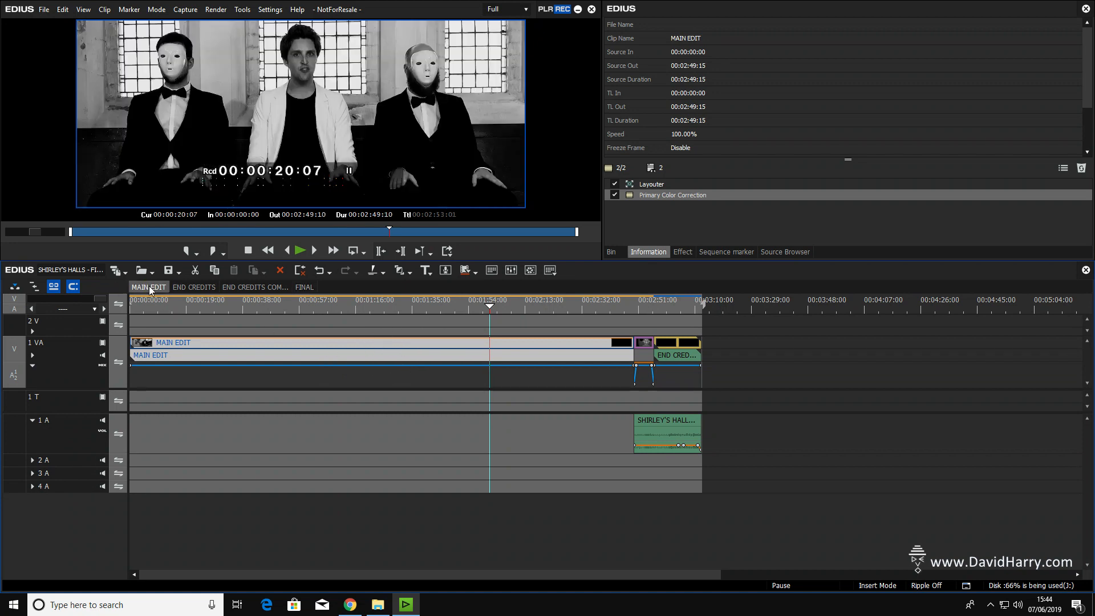